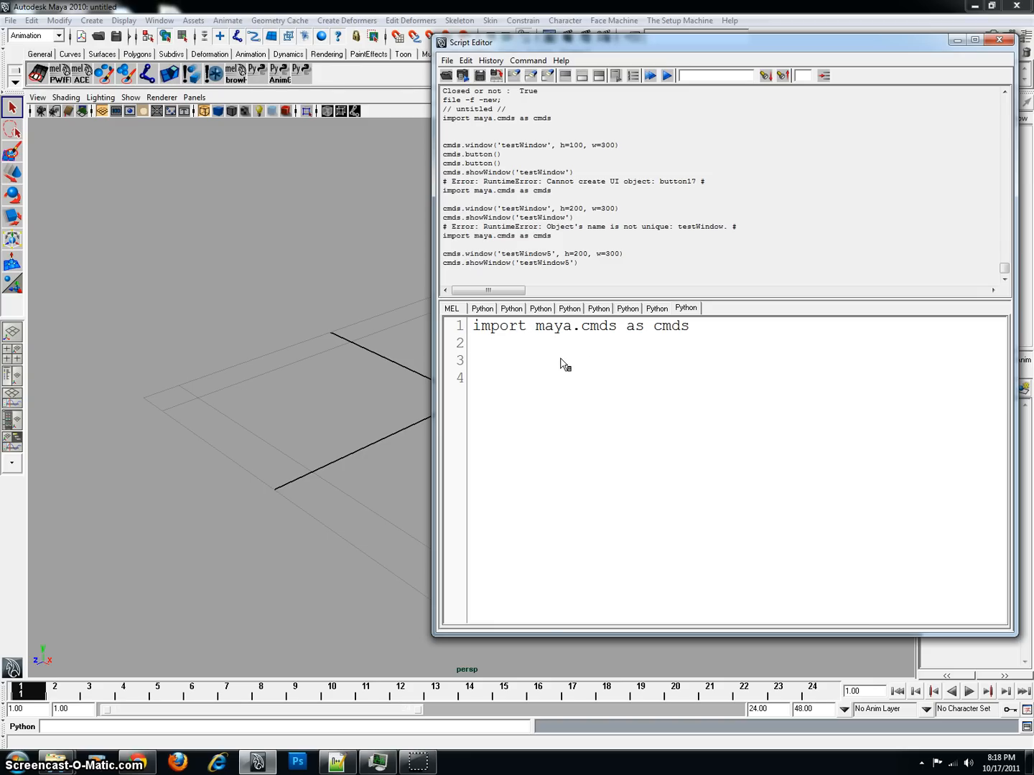
mouse_move(563, 370)
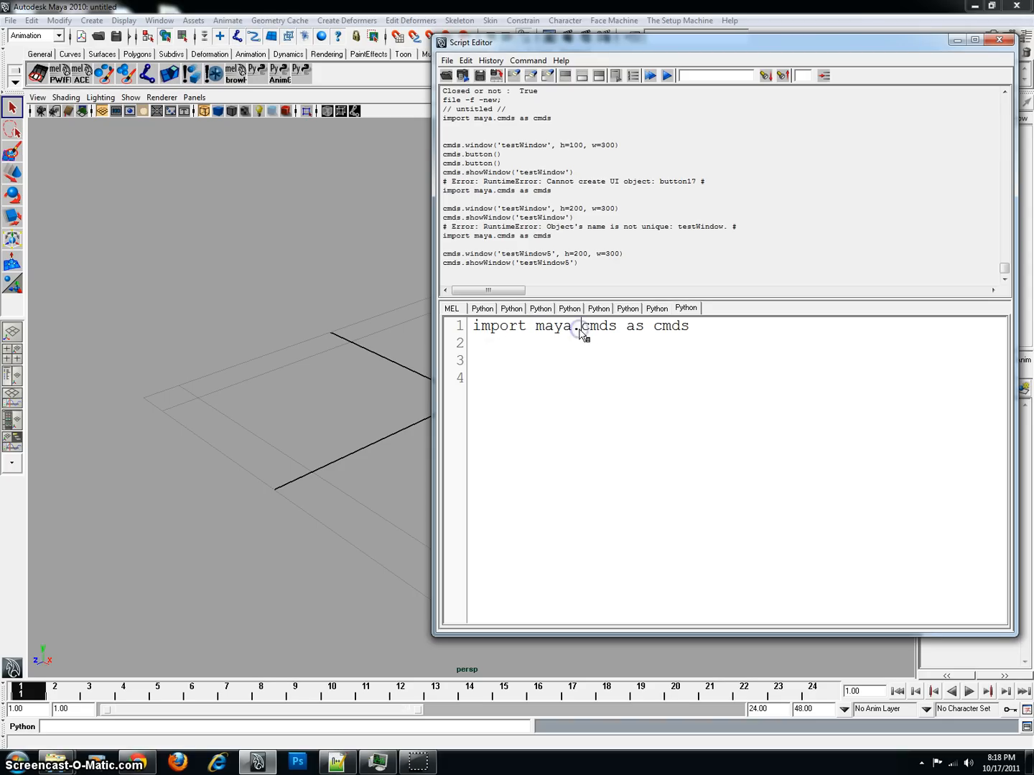
mouse_move(635, 327)
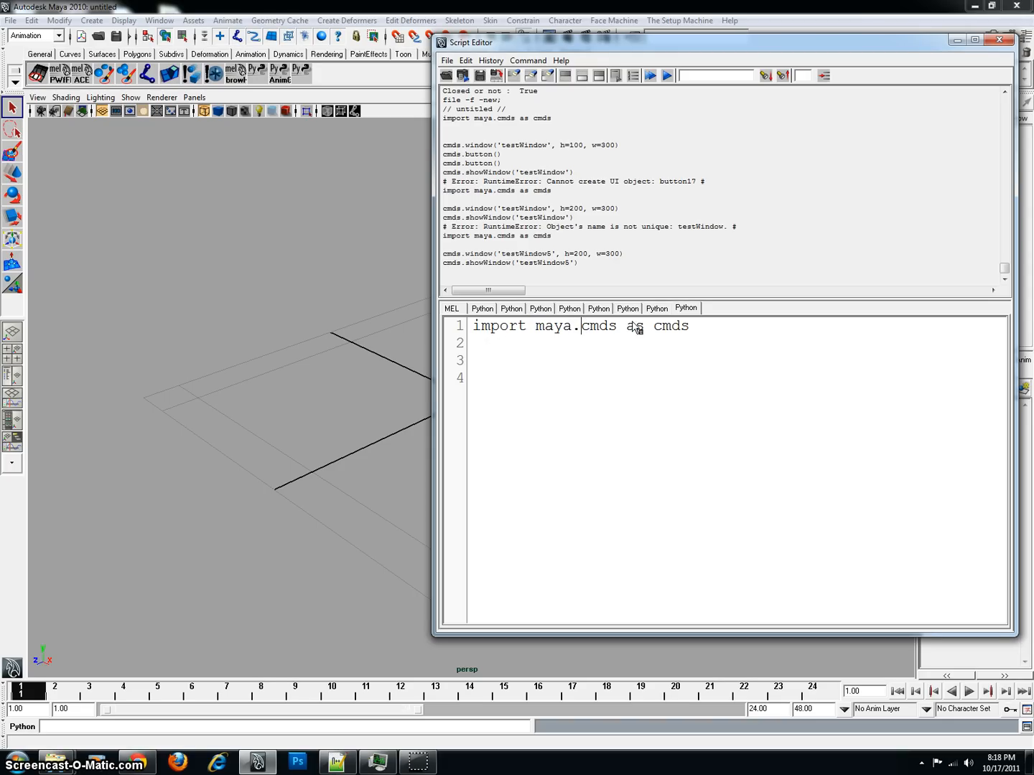
mouse_move(695, 337)
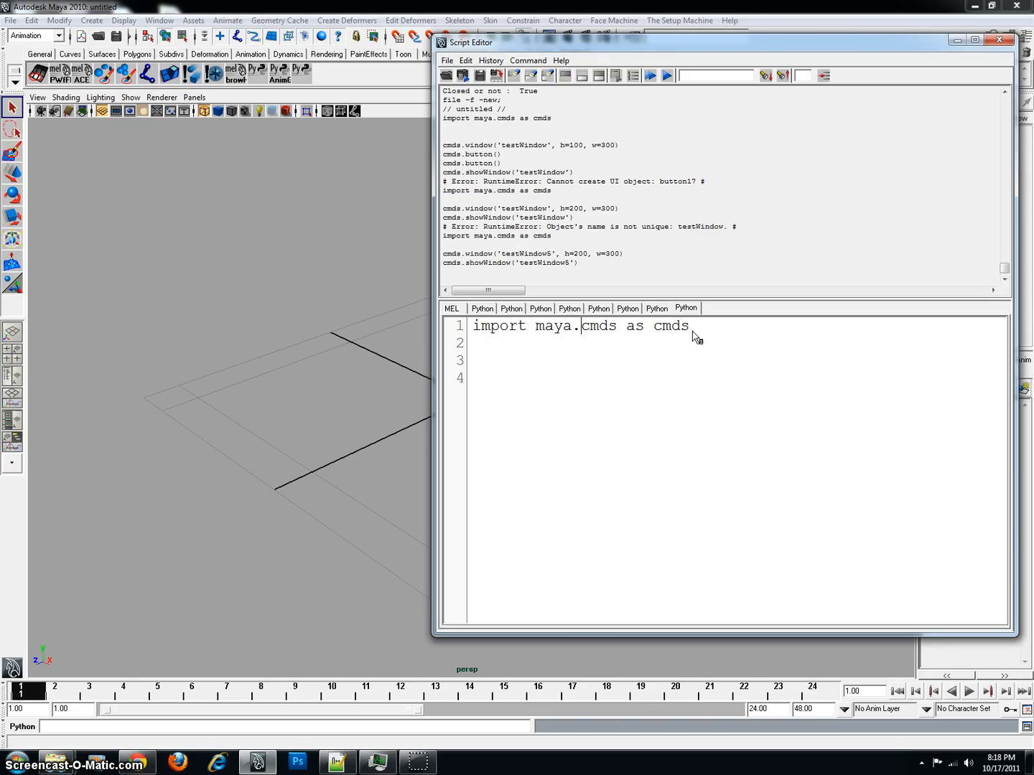
Review the import maya.cmds as cmds line, highlighting cmds, import and maya in turn
double_click(500, 325)
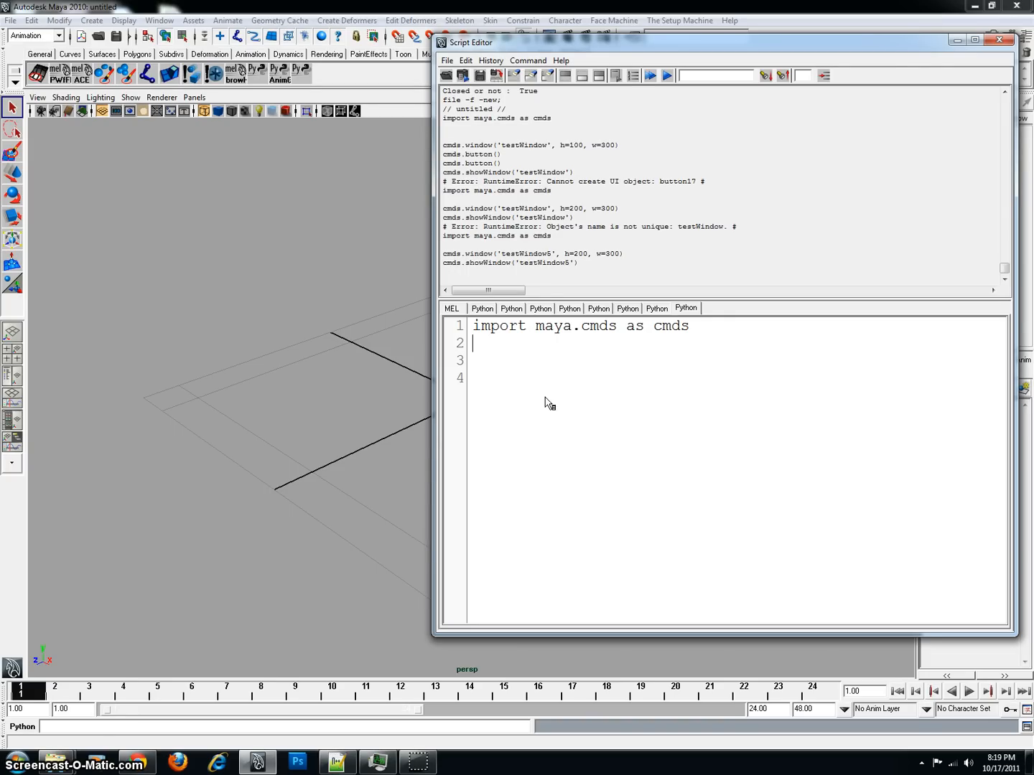
mouse_move(728, 410)
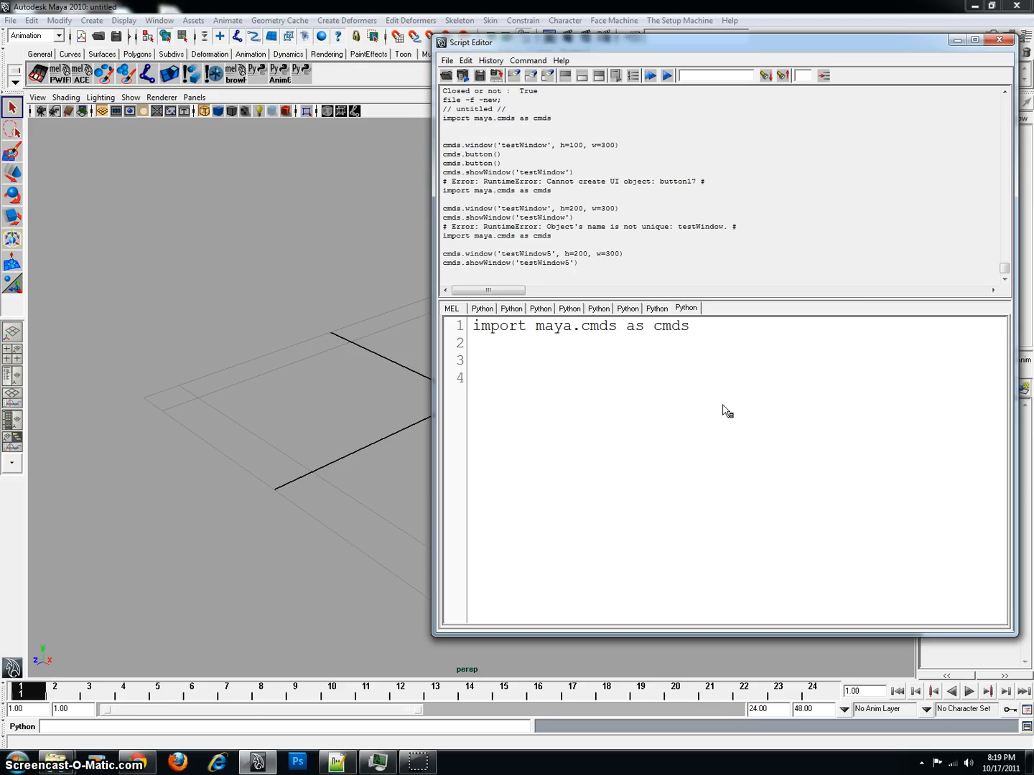
mouse_move(528, 333)
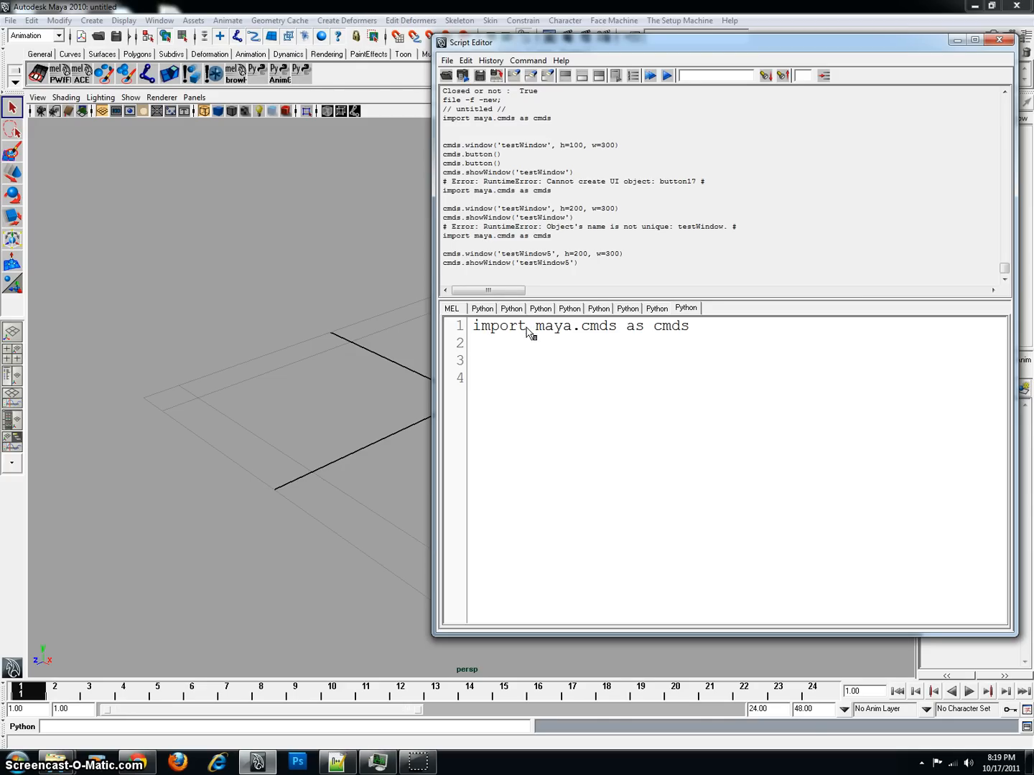
double_click(497, 324)
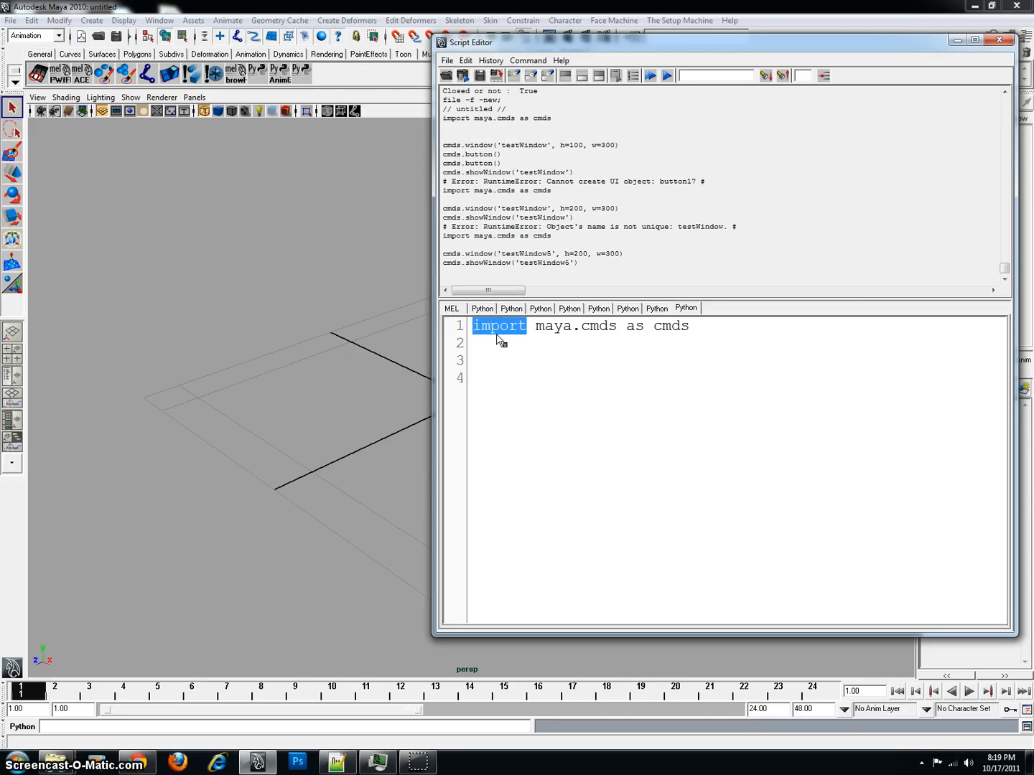
click(497, 359)
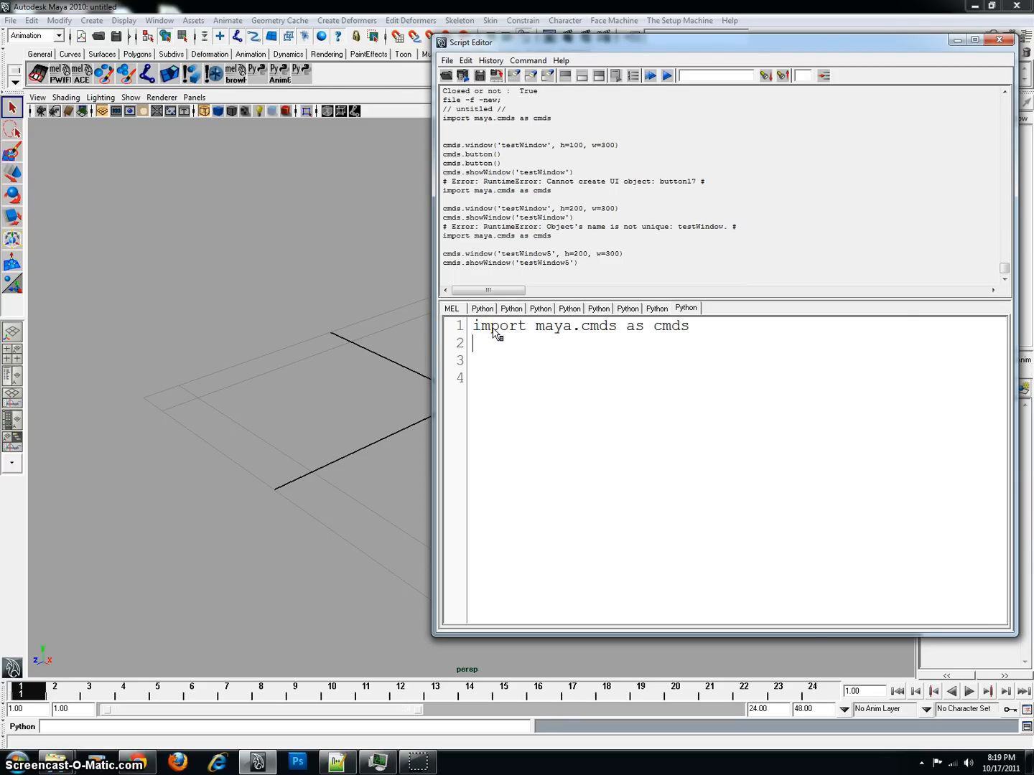
double_click(498, 324)
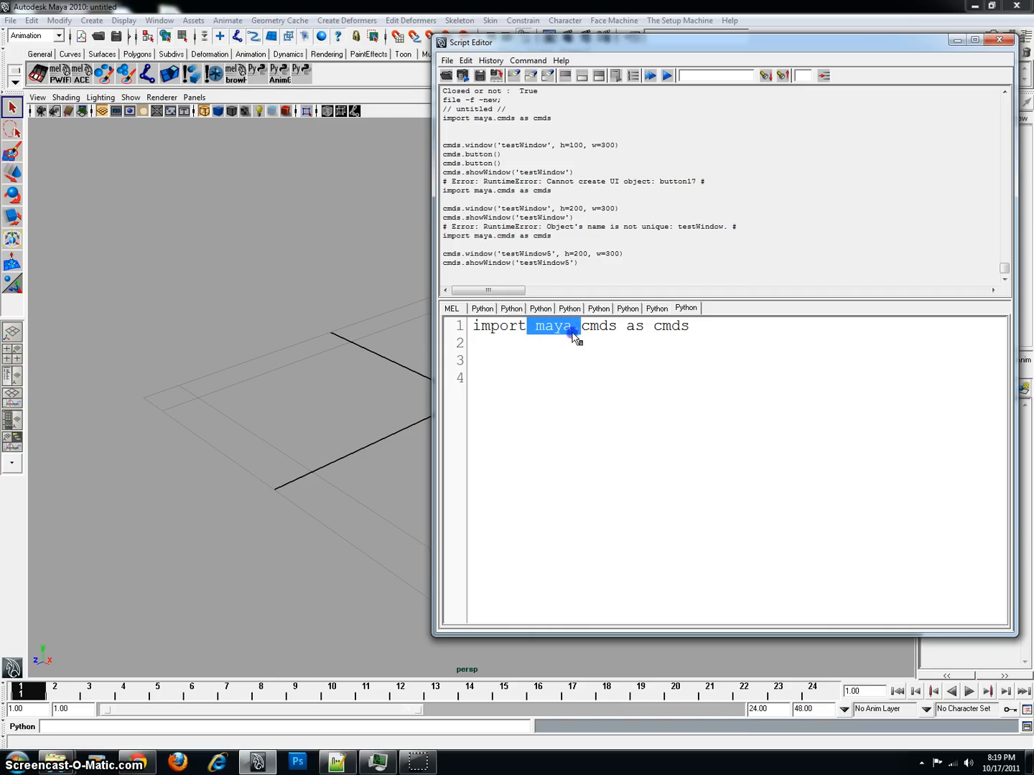
click(551, 325)
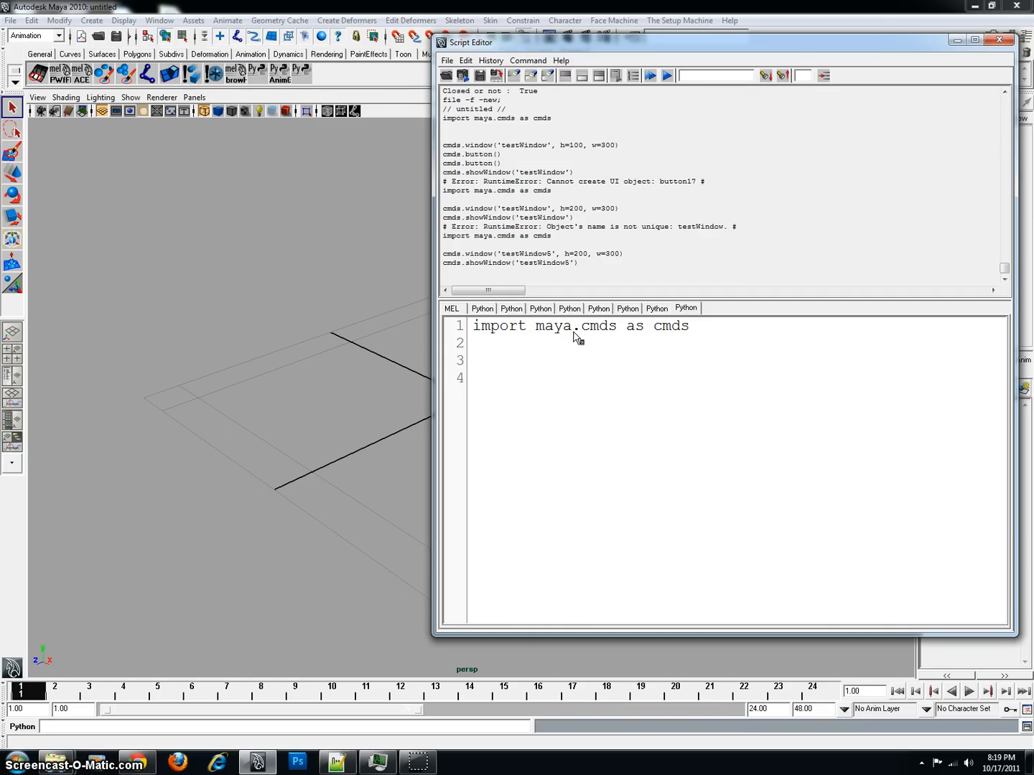
click(652, 364)
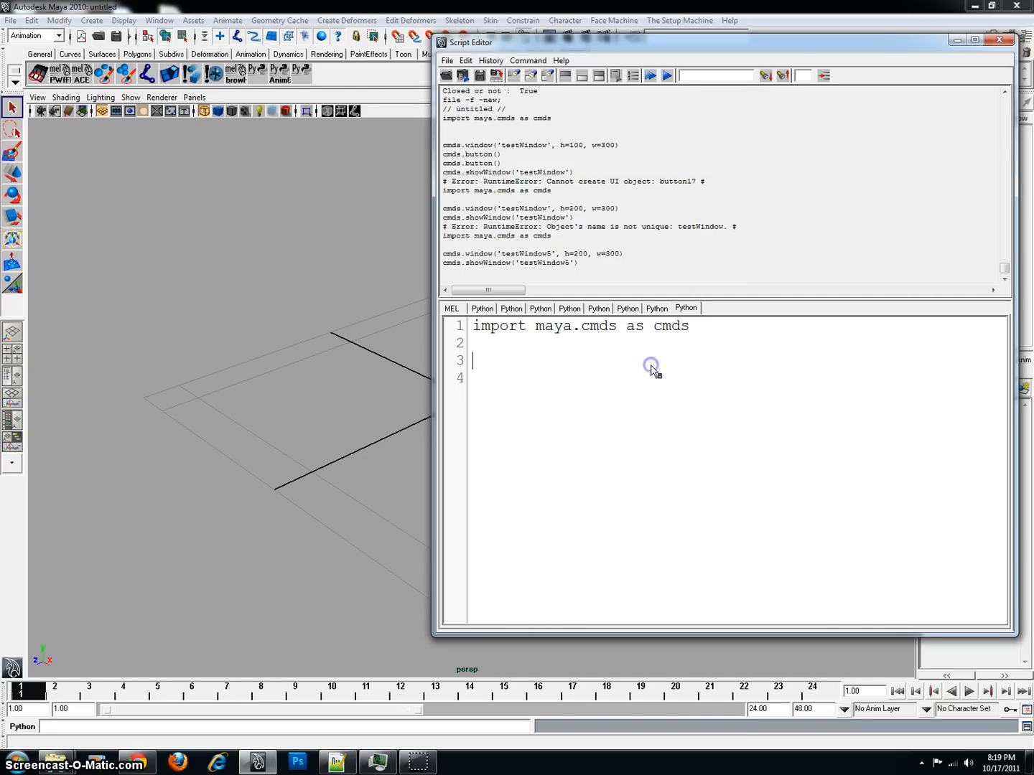
mouse_move(653, 366)
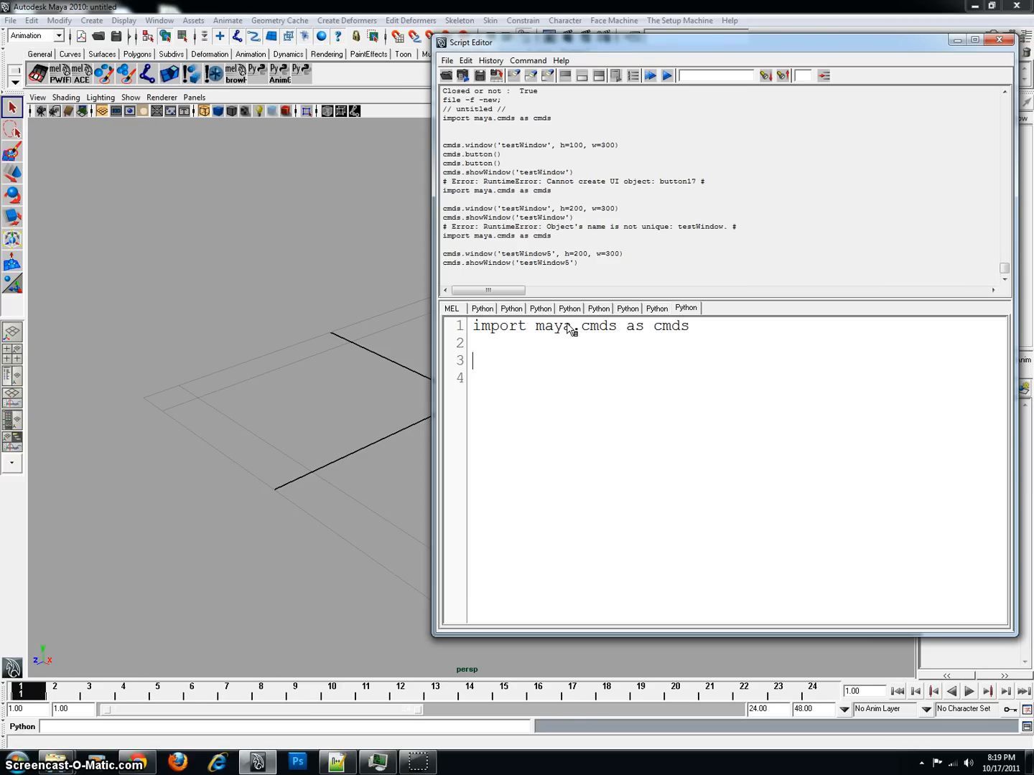
mouse_move(572, 337)
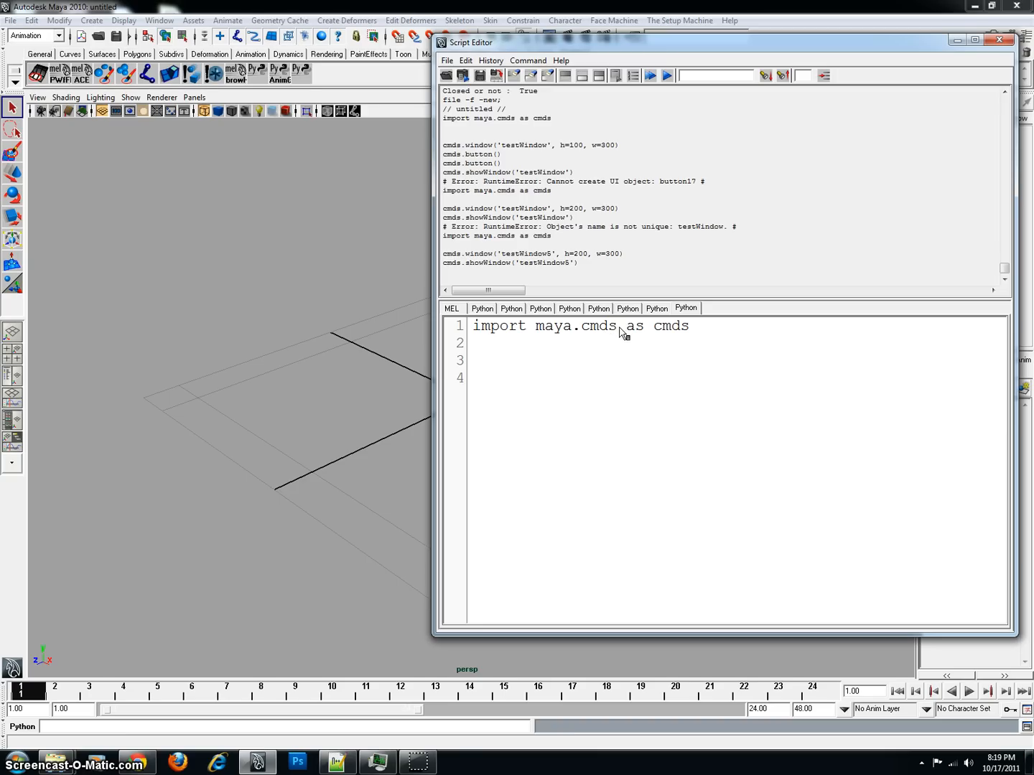
mouse_move(631, 339)
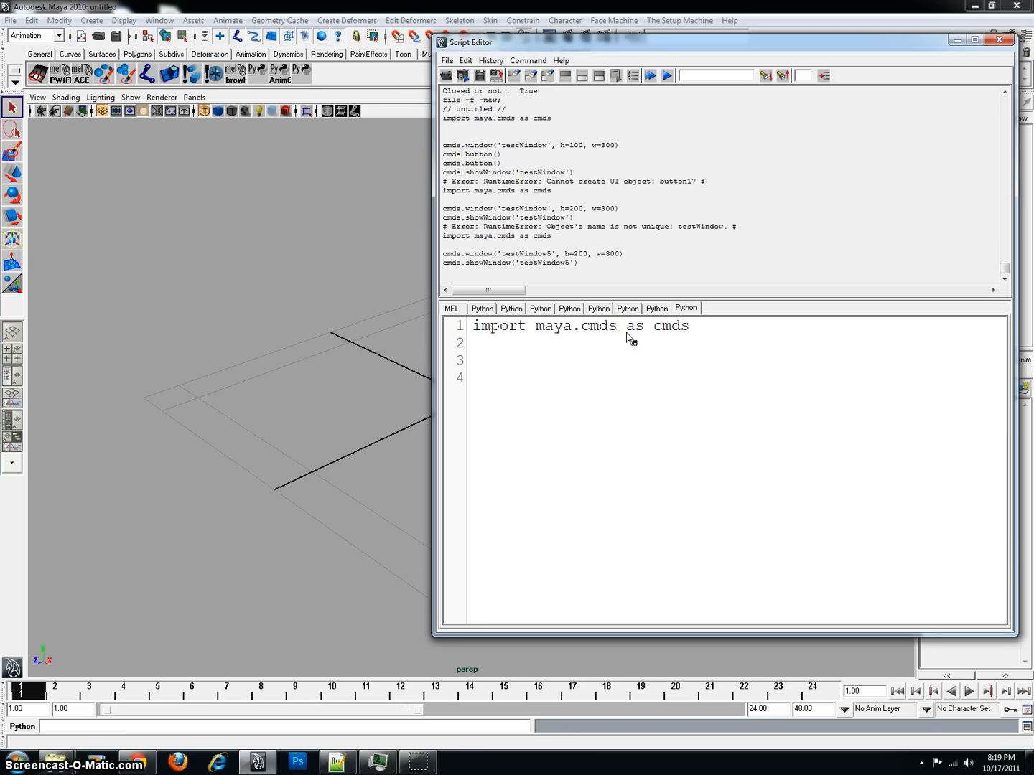
mouse_move(666, 341)
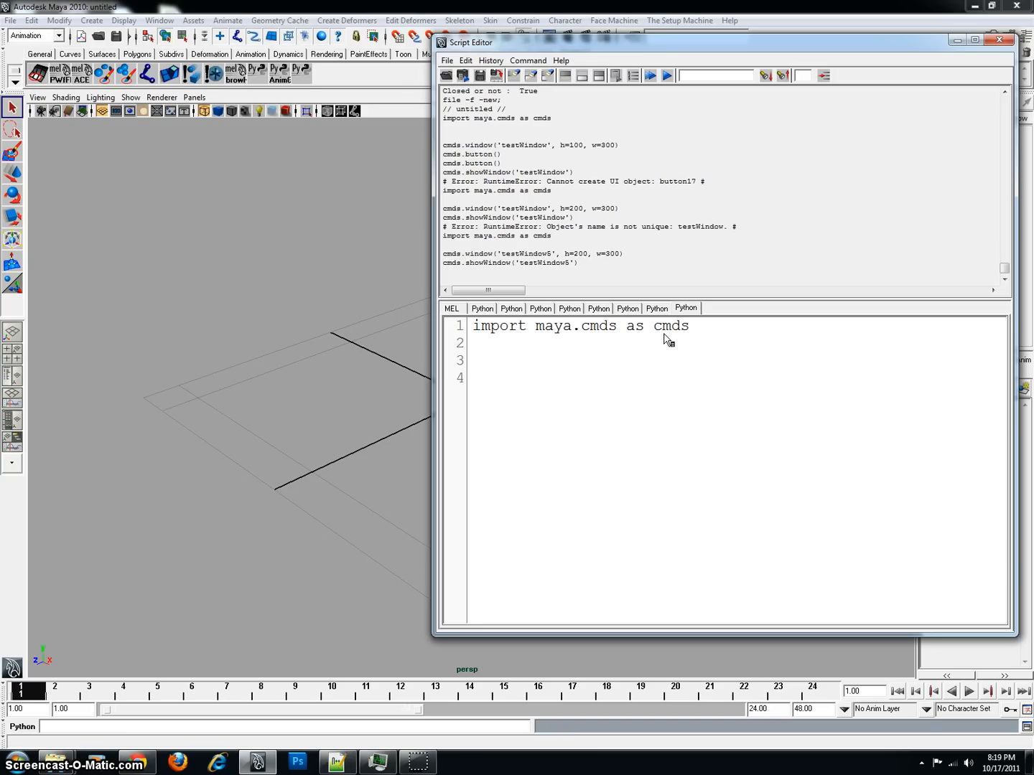
mouse_move(701, 337)
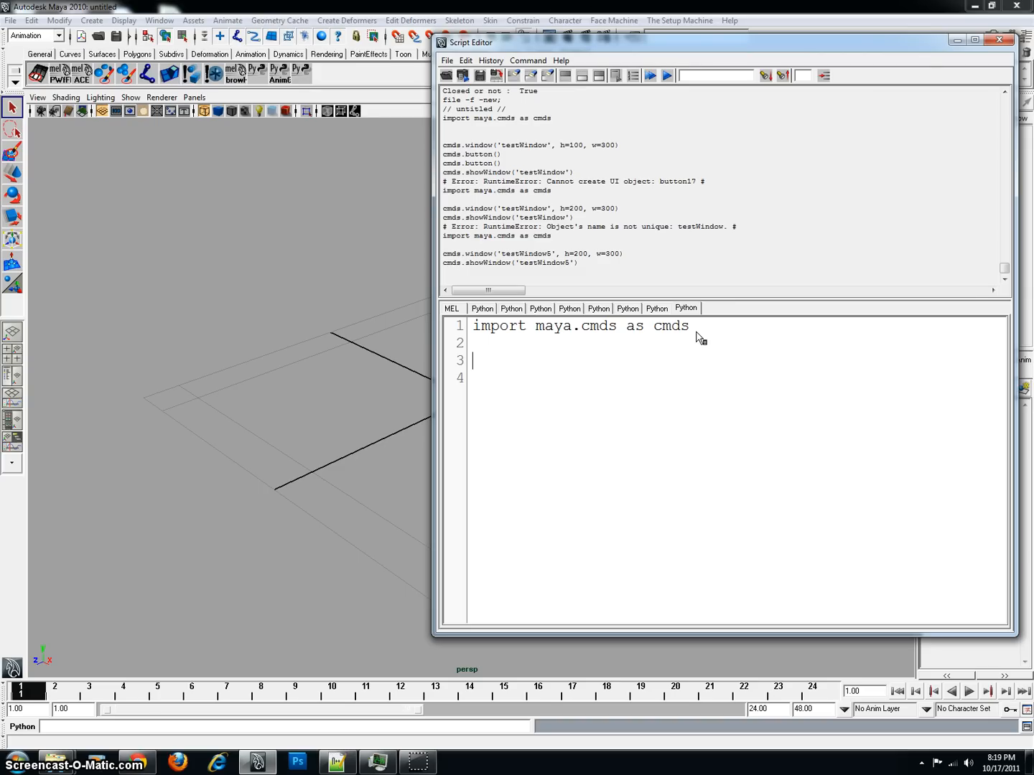
Retype the alias cmds on the import line and add blank lines beneath it
double_click(670, 324)
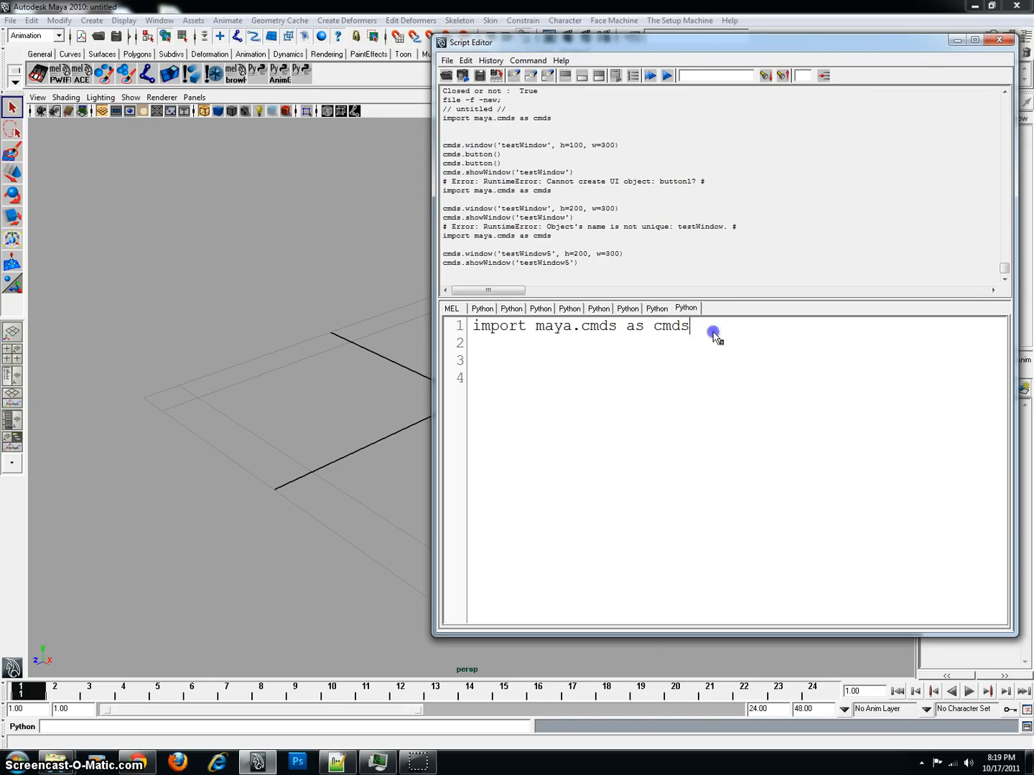
double_click(670, 325)
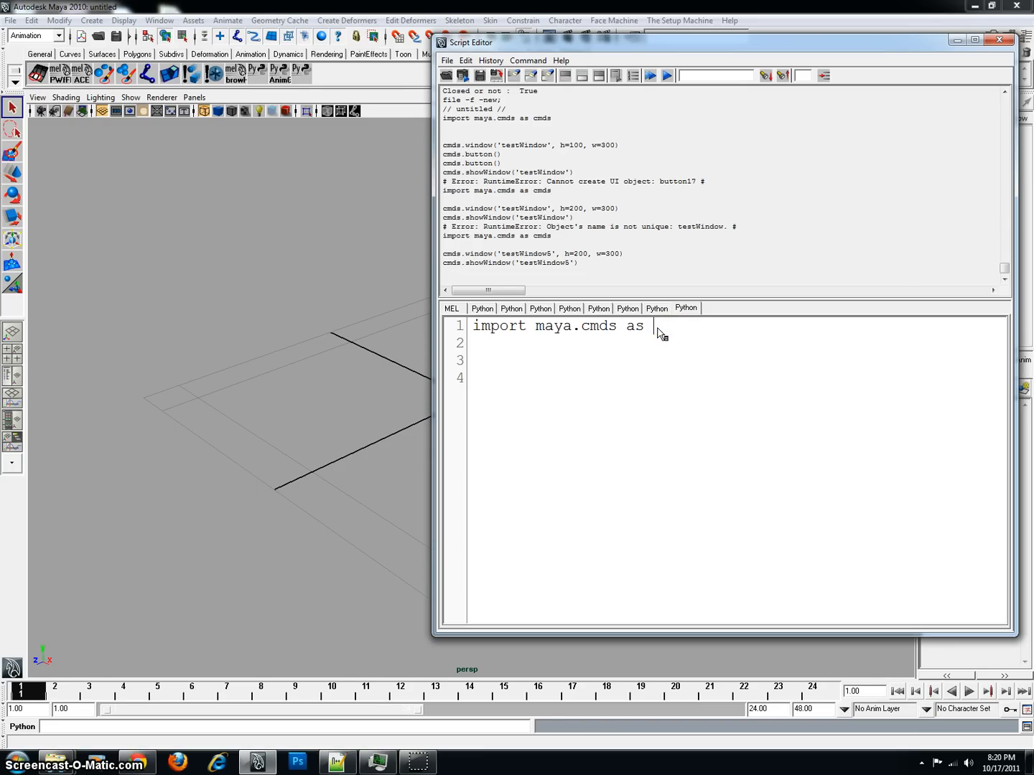
text(cmds)
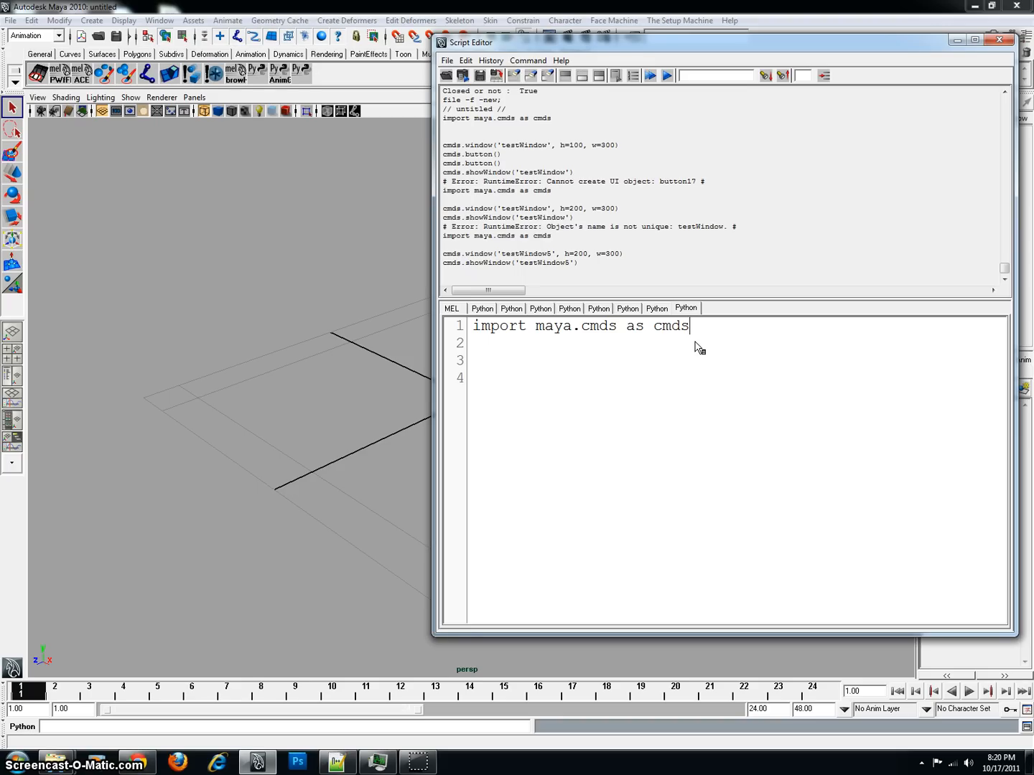
key(enter)
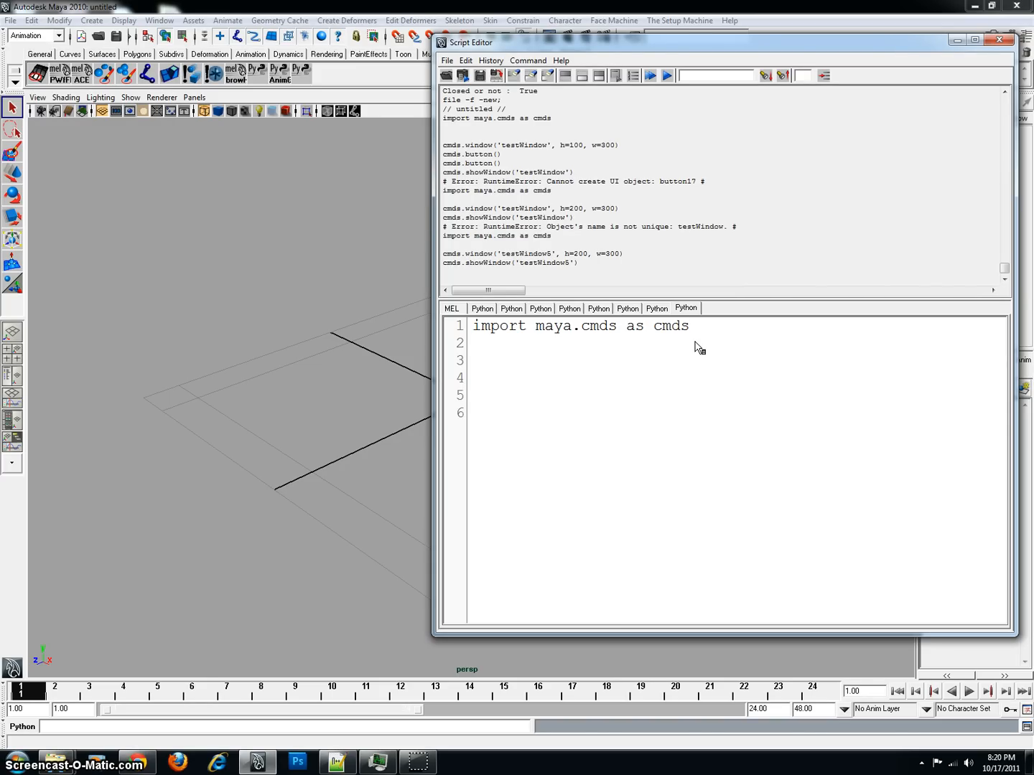
Write cmds.window() on line 3 below the import
double_click(667, 325)
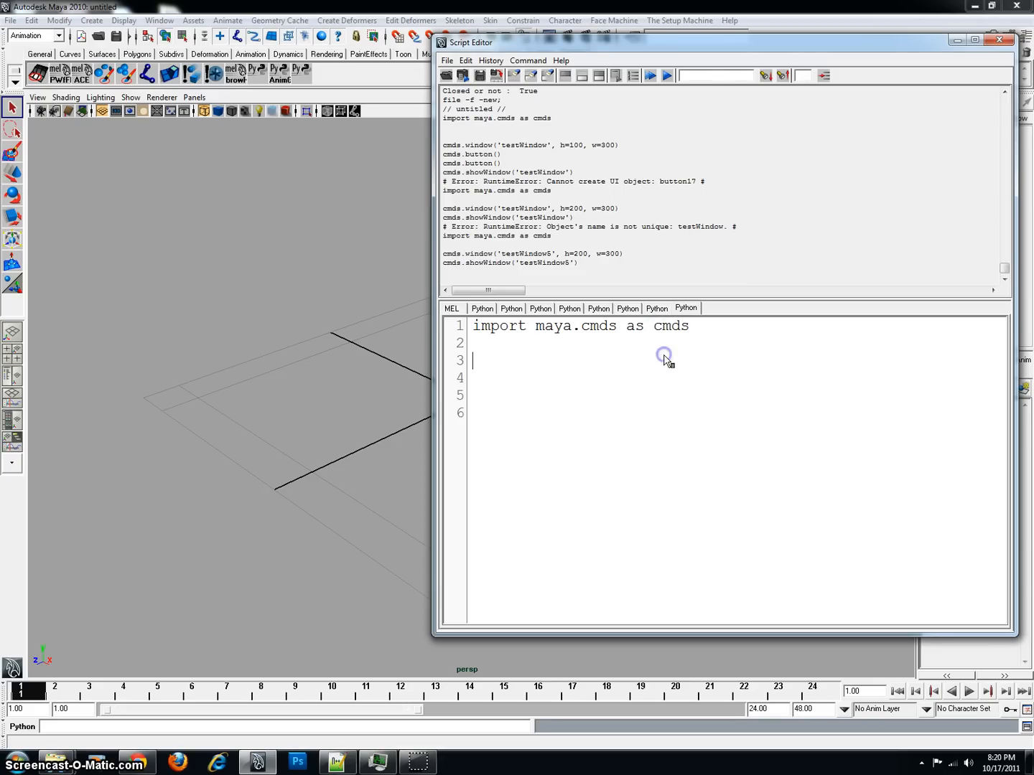
text(cmds)
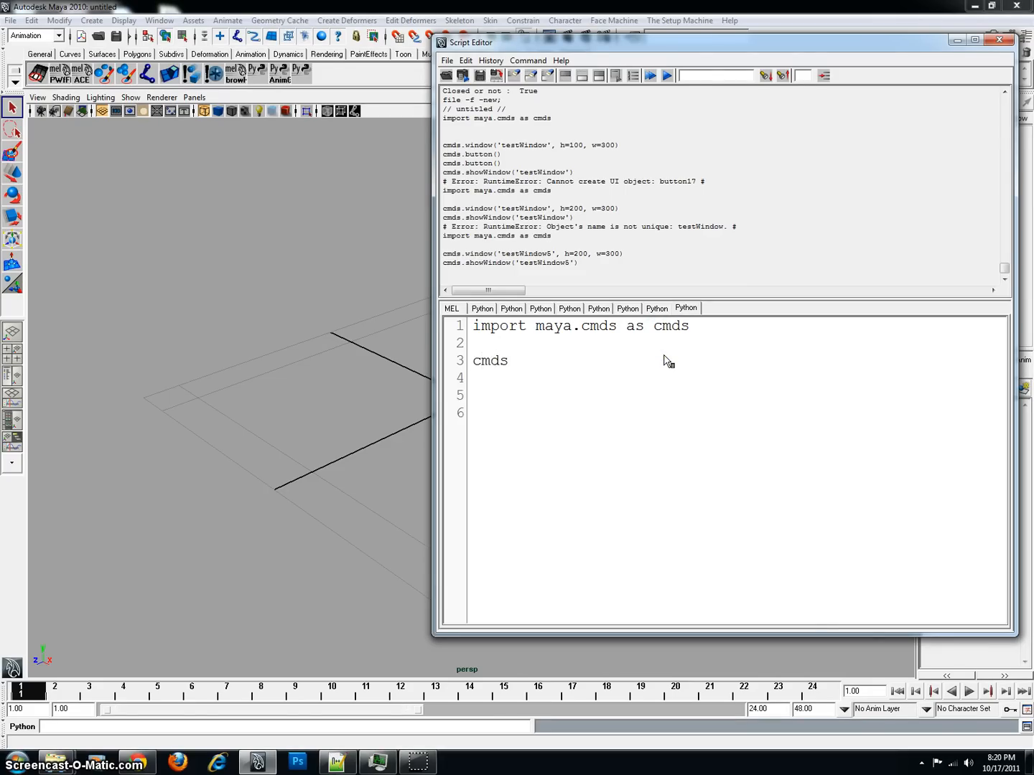
text(.)
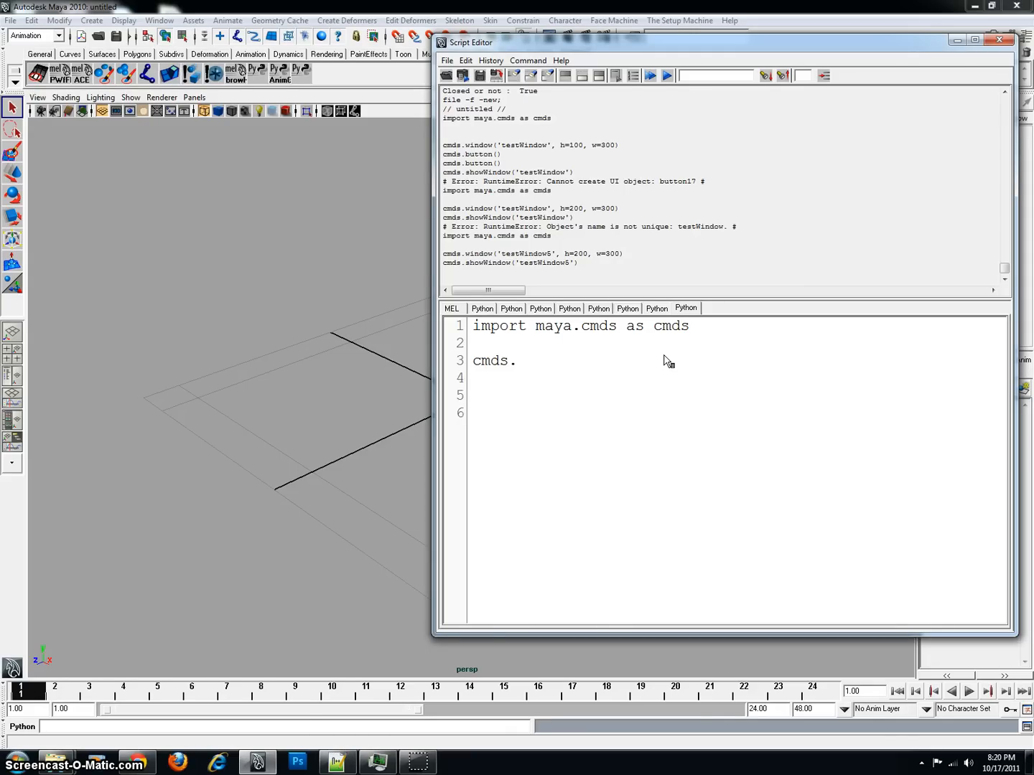
text(window)
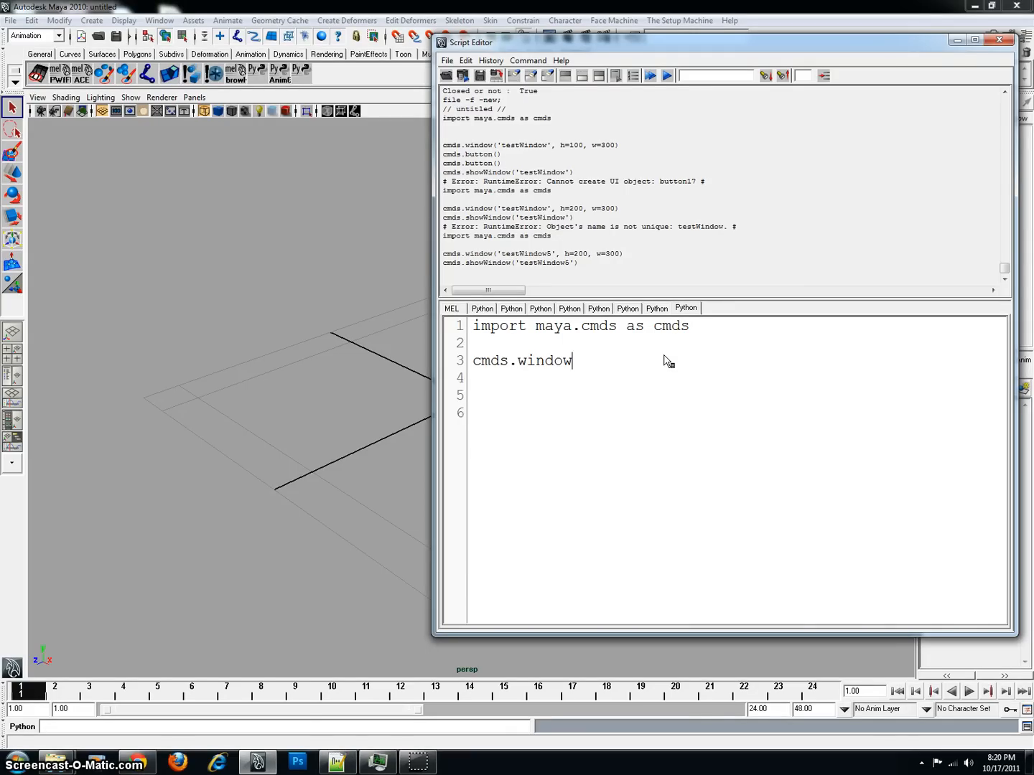
text(())
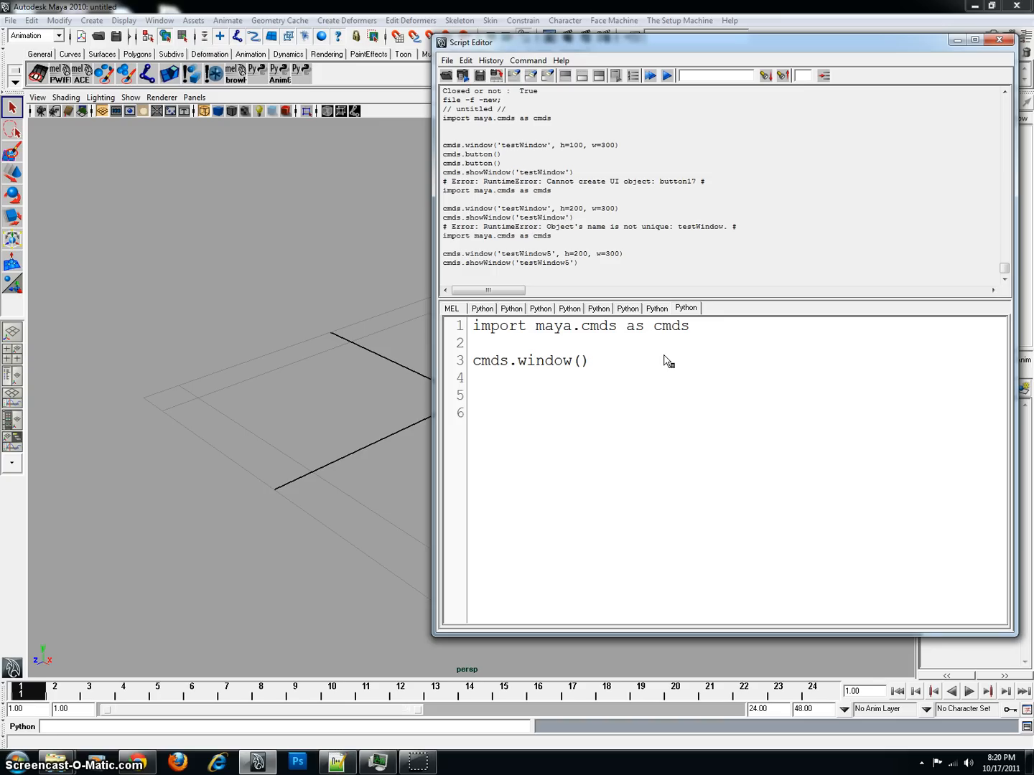
click(560, 60)
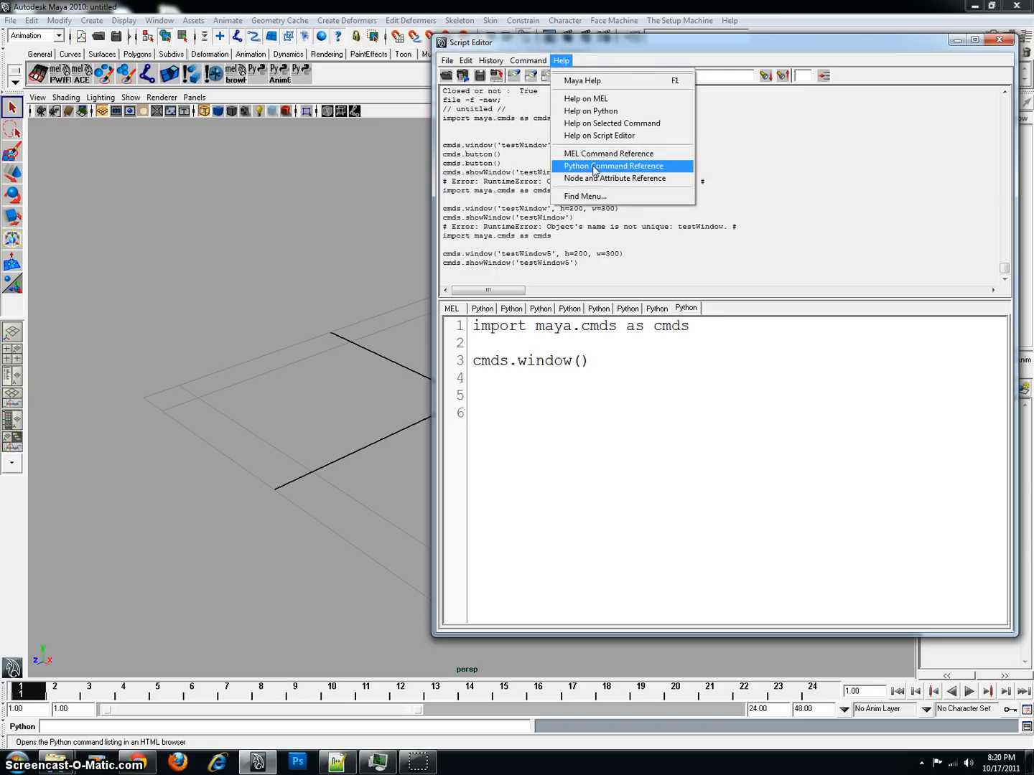
Bring up the Python Command Reference in the browser and show the Windows category of commands
click(611, 167)
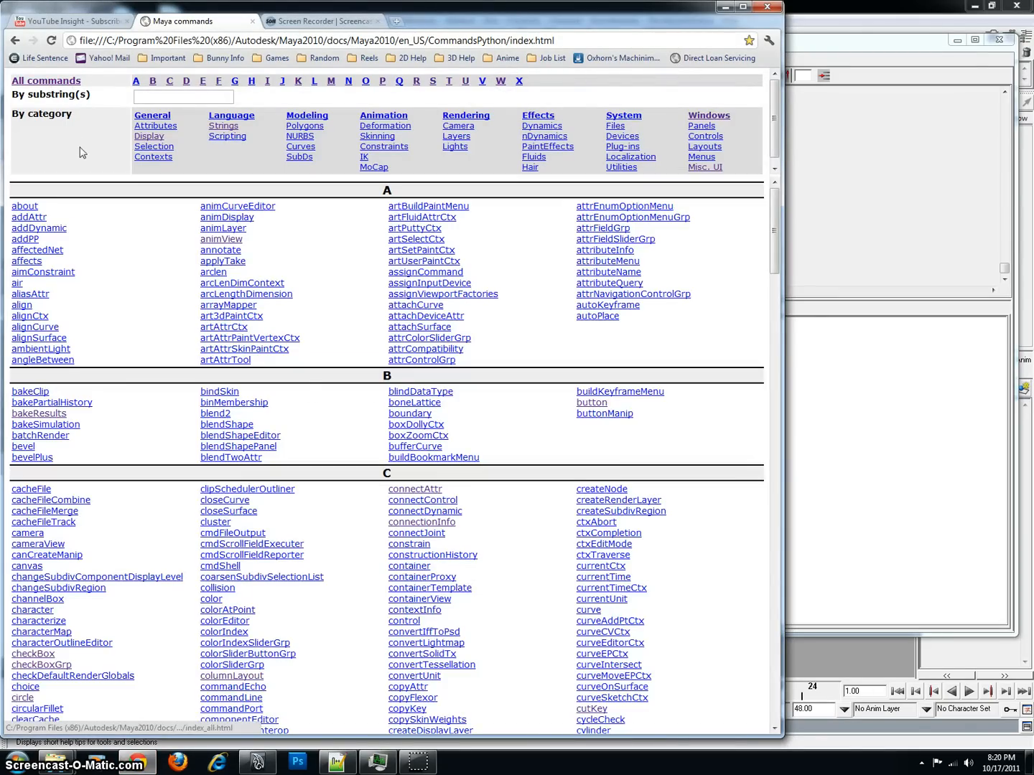
scroll(down, 3)
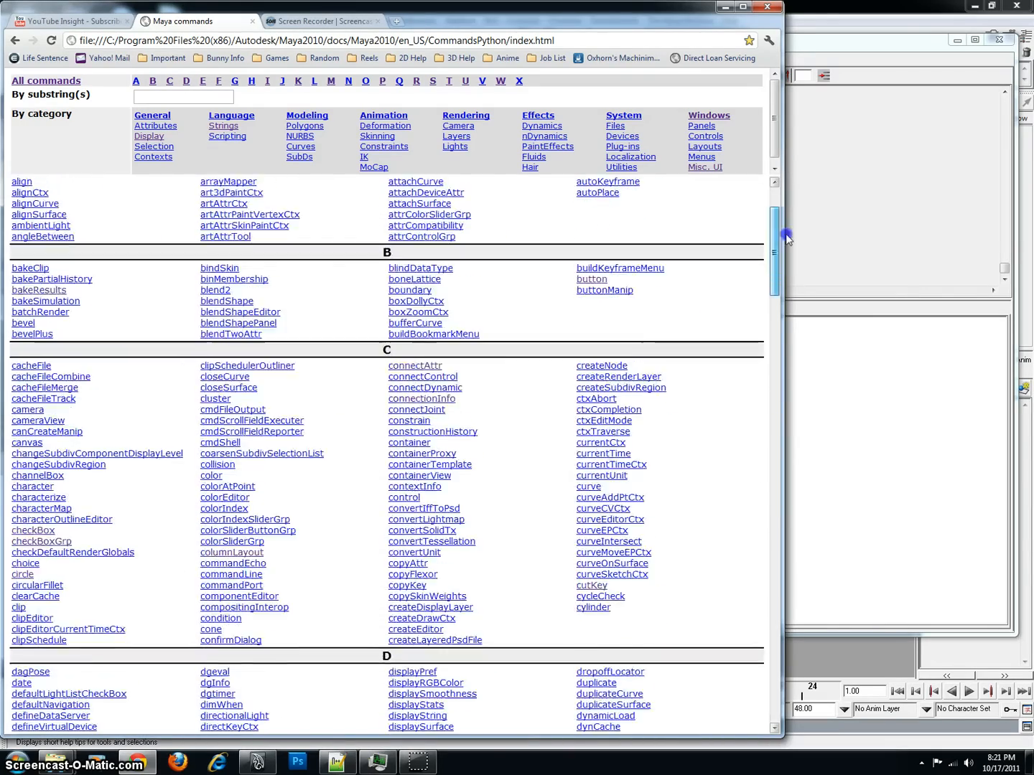
scroll(down, 3)
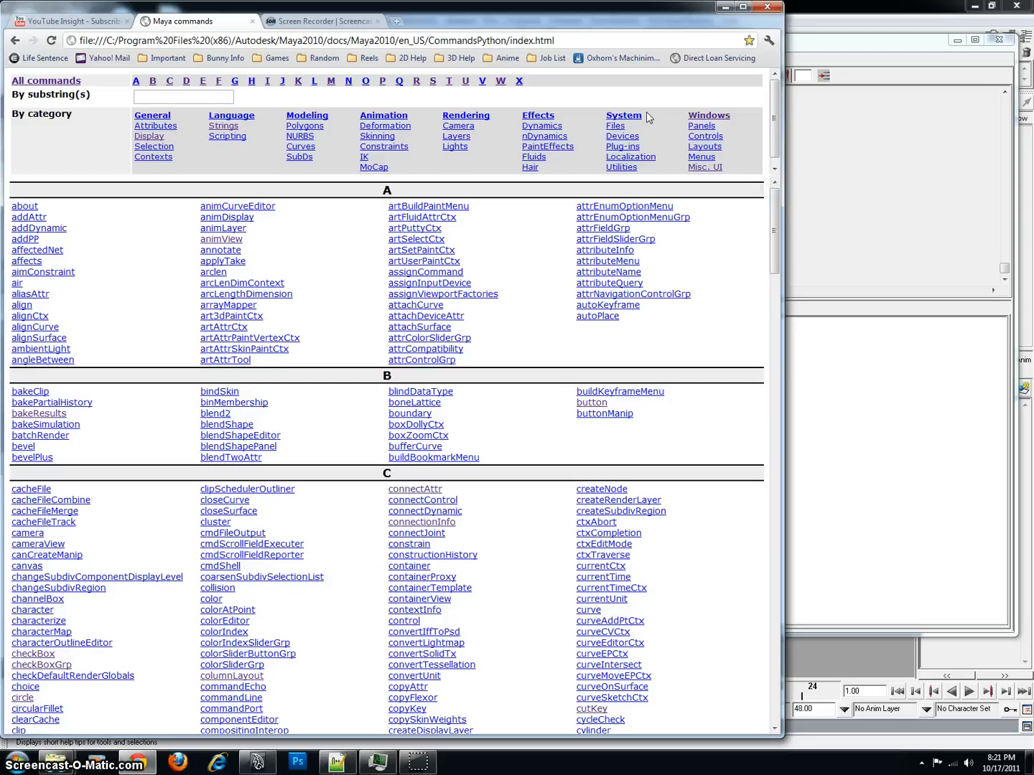
mouse_move(705, 101)
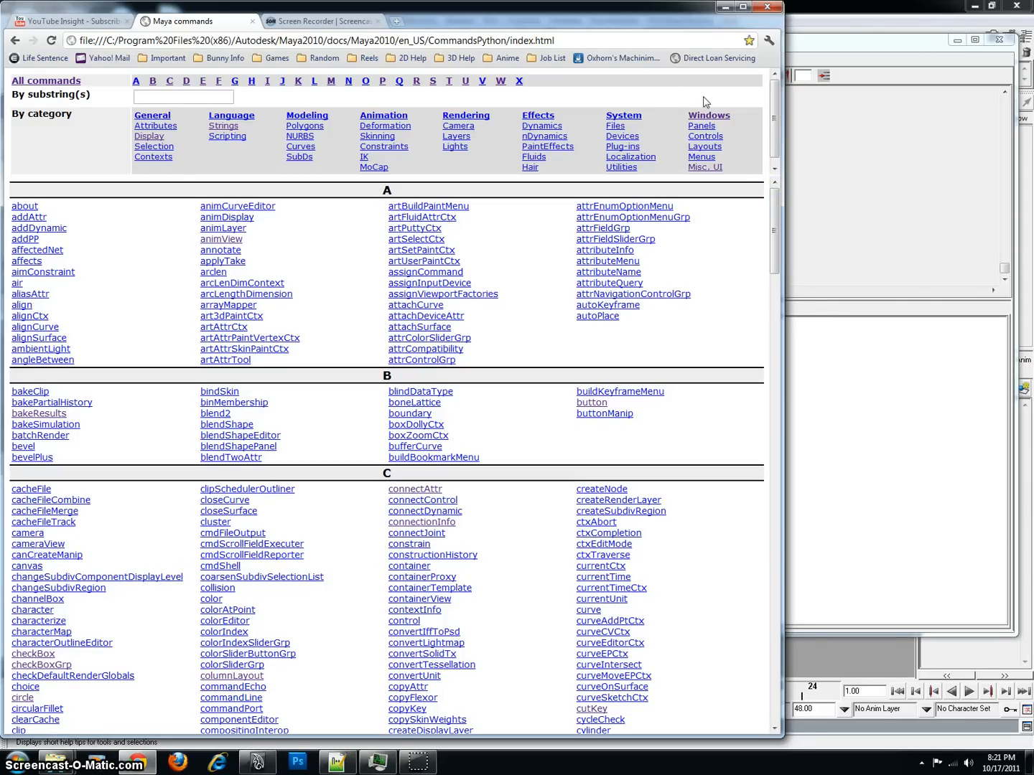
mouse_move(689, 101)
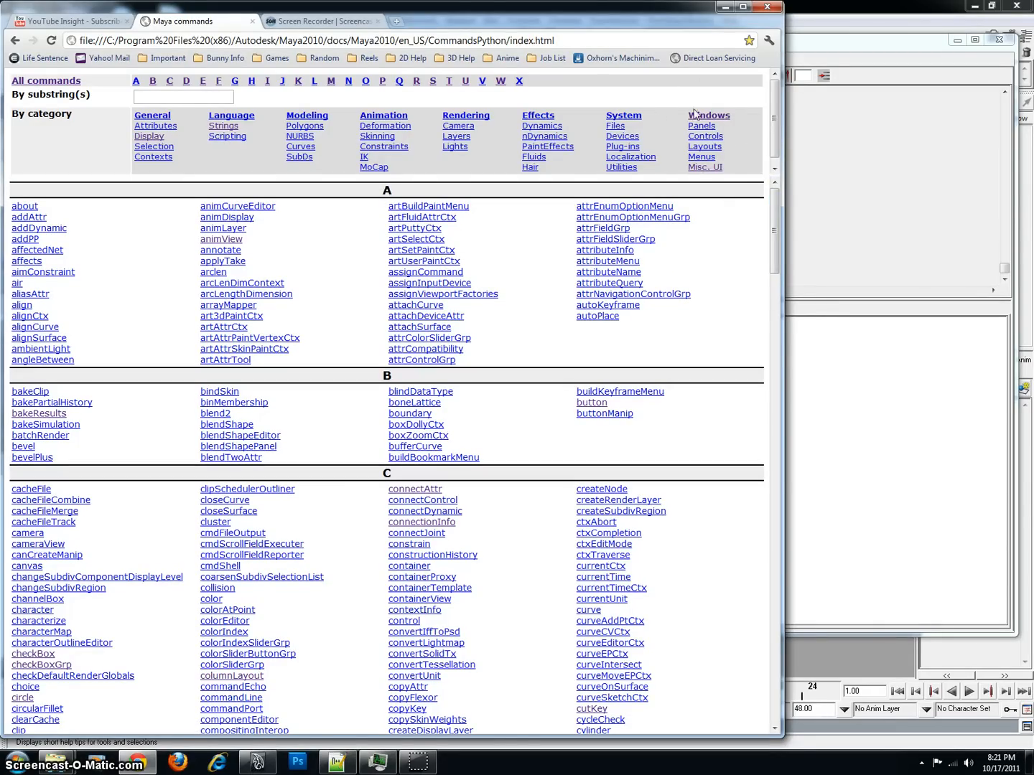
click(708, 115)
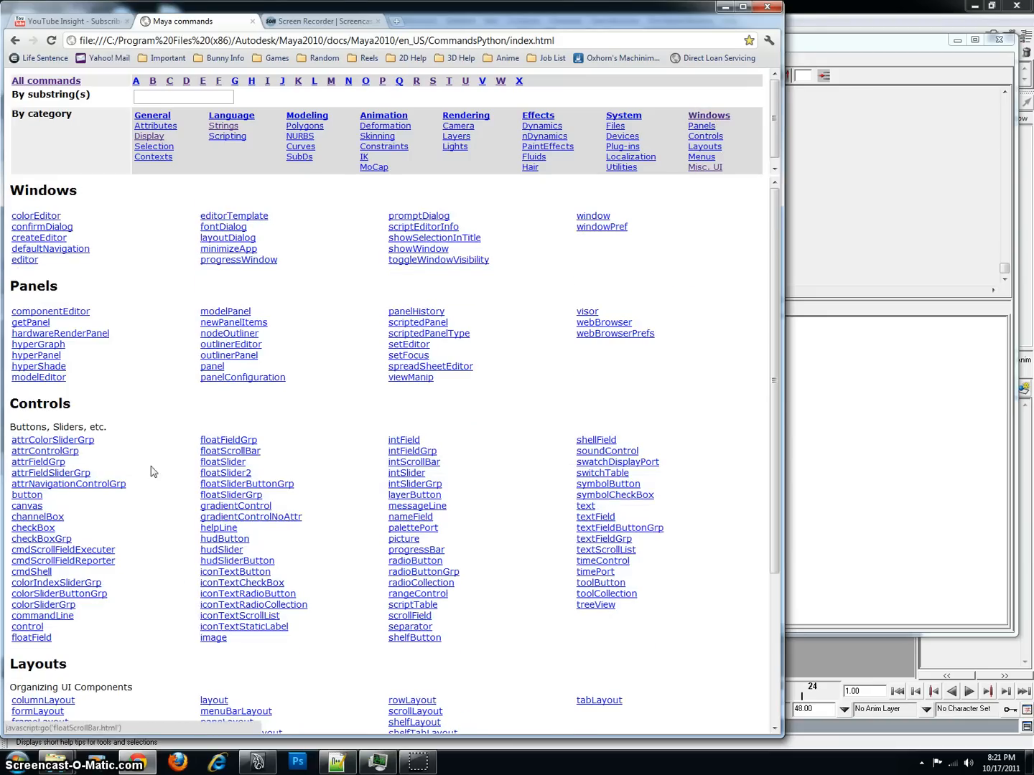
scroll(down, 3)
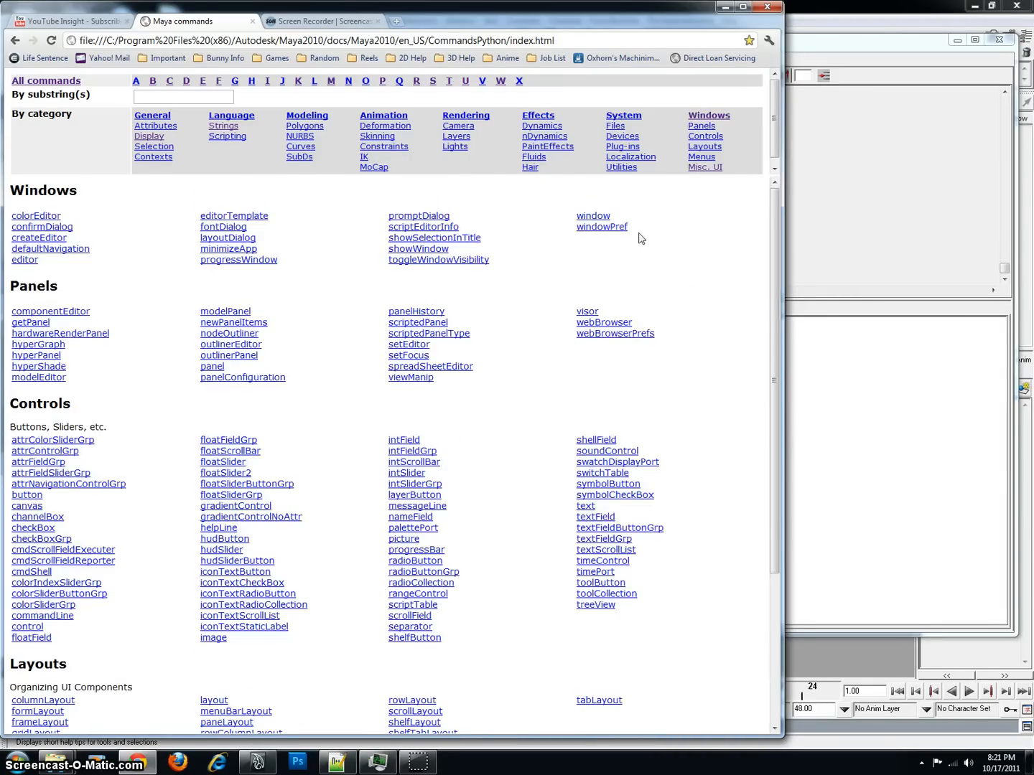
Read the window command's documentation page, then return to the full command list and browse it
click(592, 215)
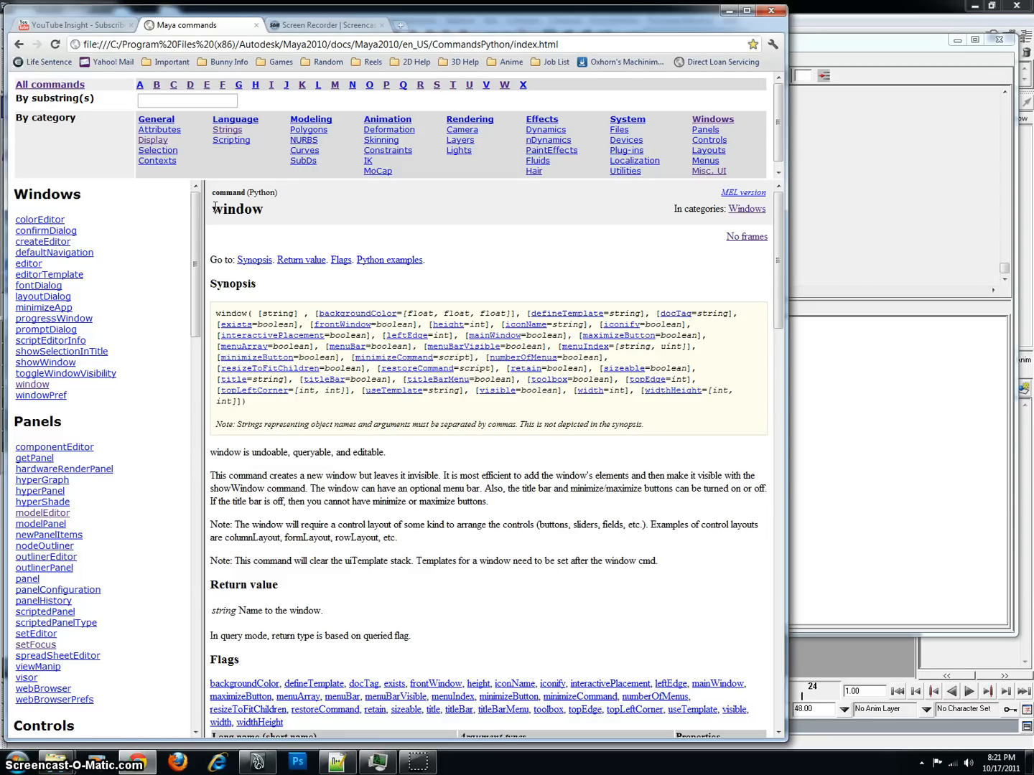
mouse_move(295, 241)
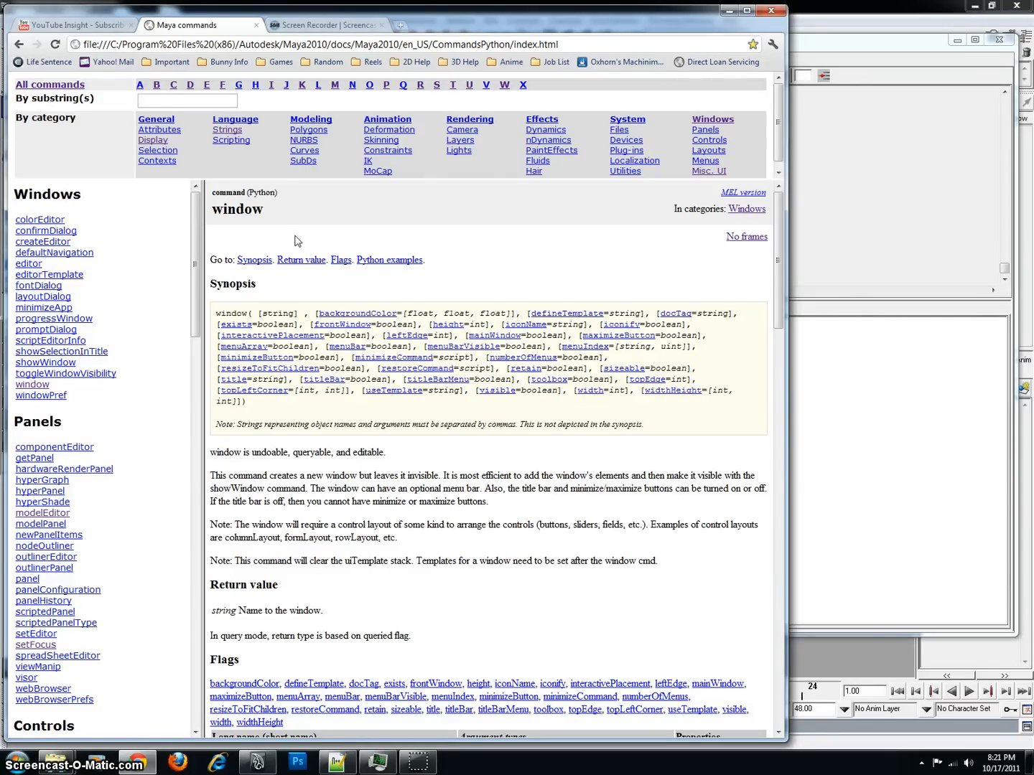
mouse_move(452, 270)
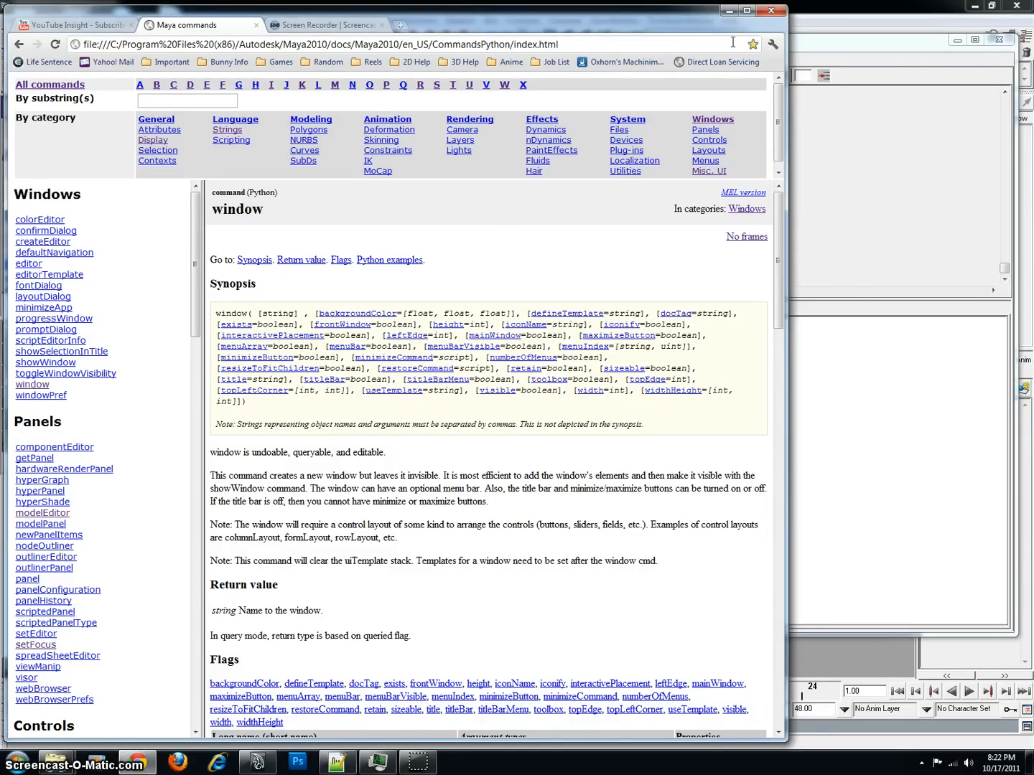
mouse_move(728, 10)
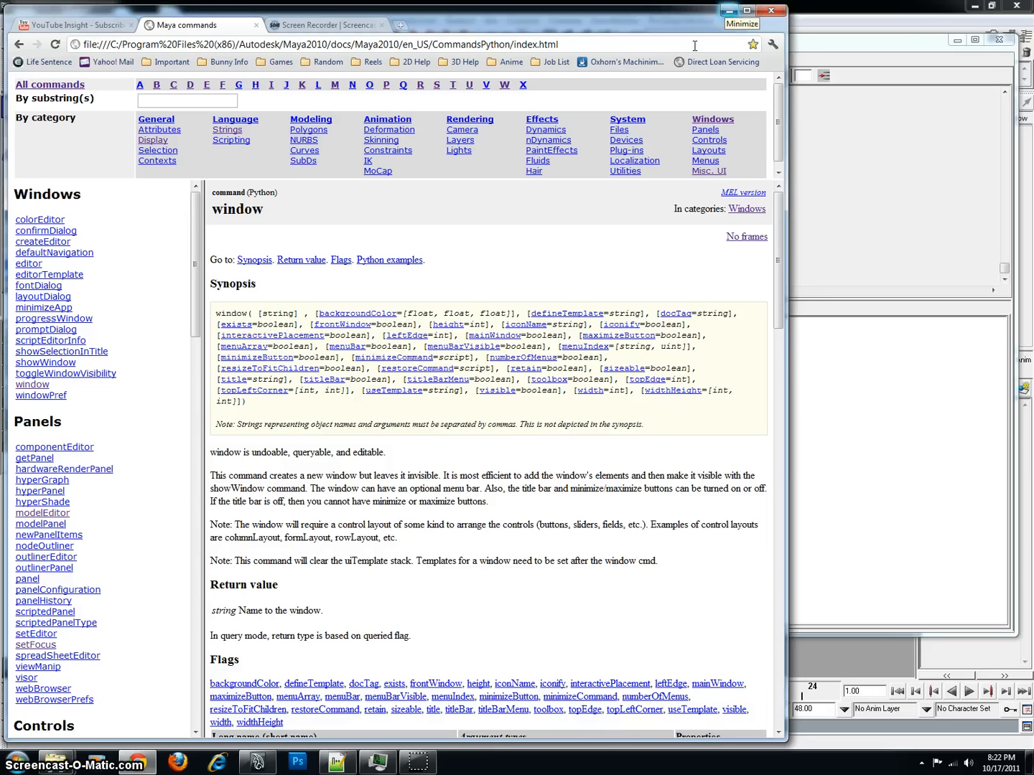
click(49, 84)
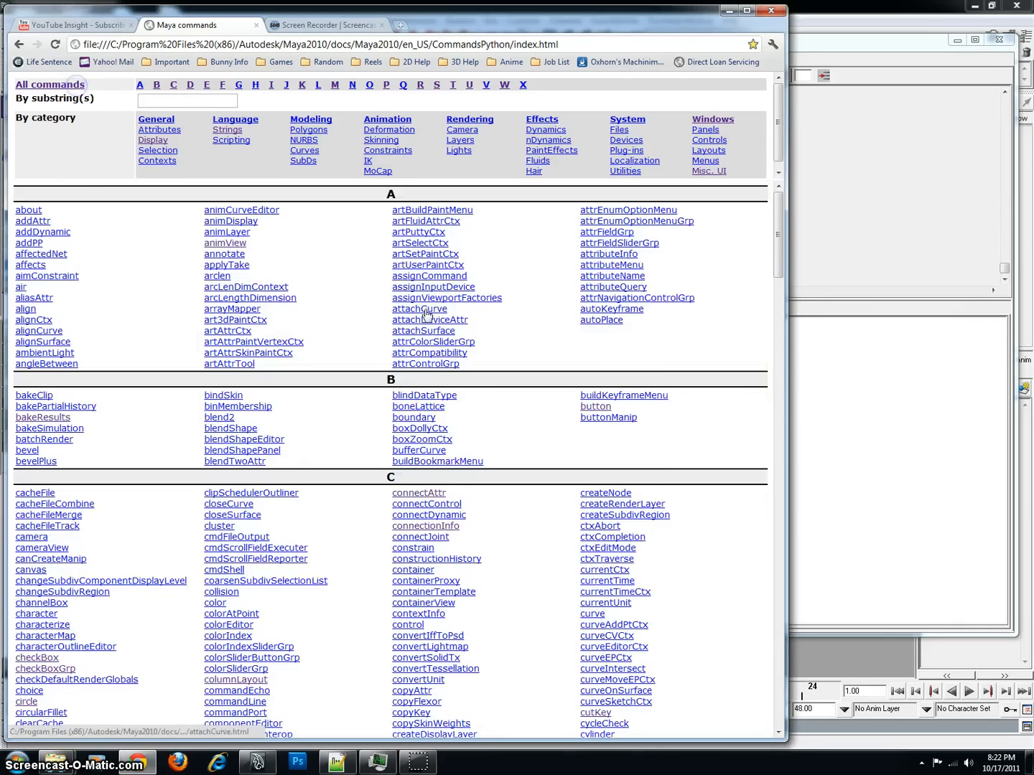
scroll(down, 3)
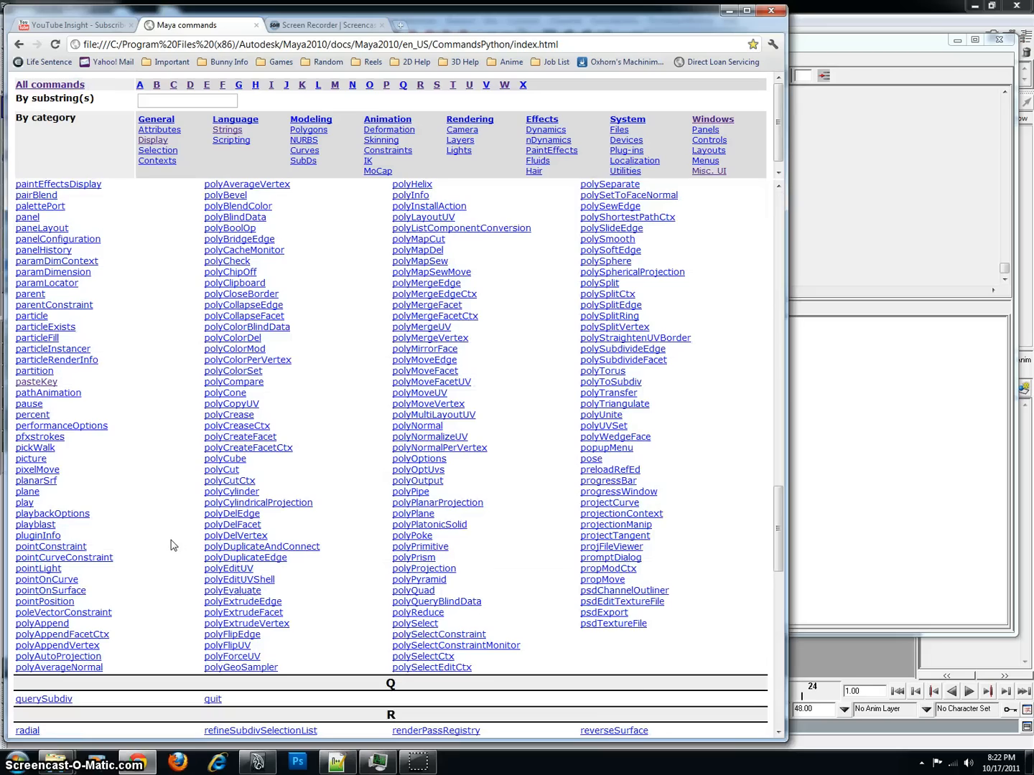
scroll(down, 3)
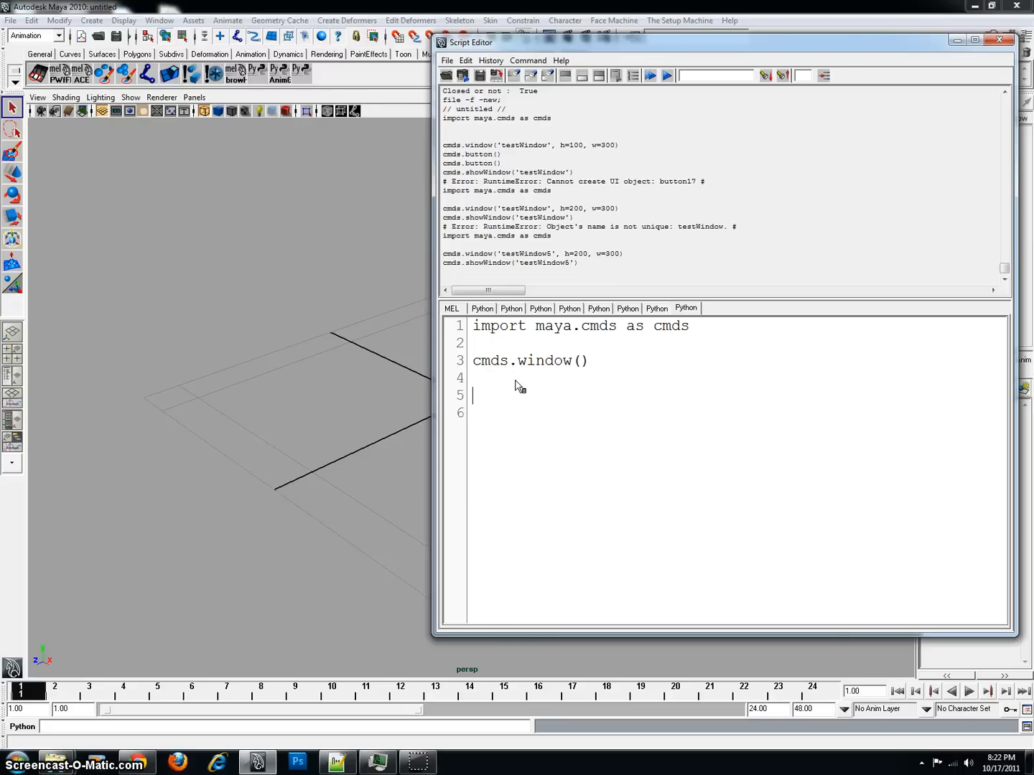
mouse_move(519, 403)
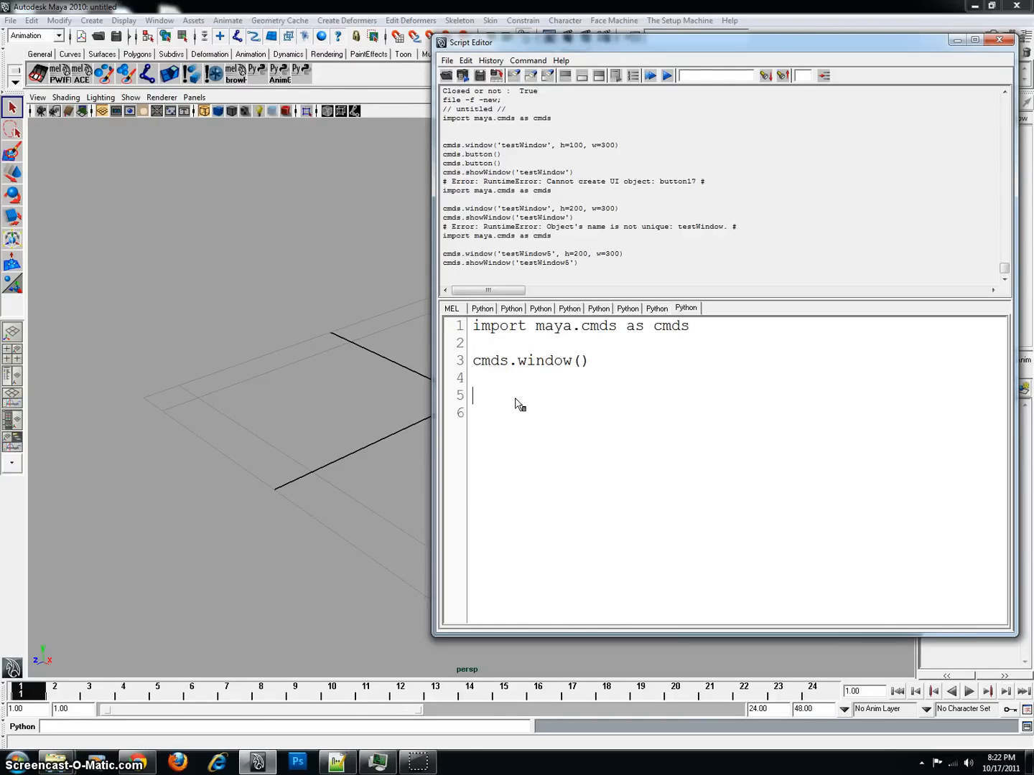
Add a cmds.showWindow('') call with empty quoted argument below the window line
text(cmds.)
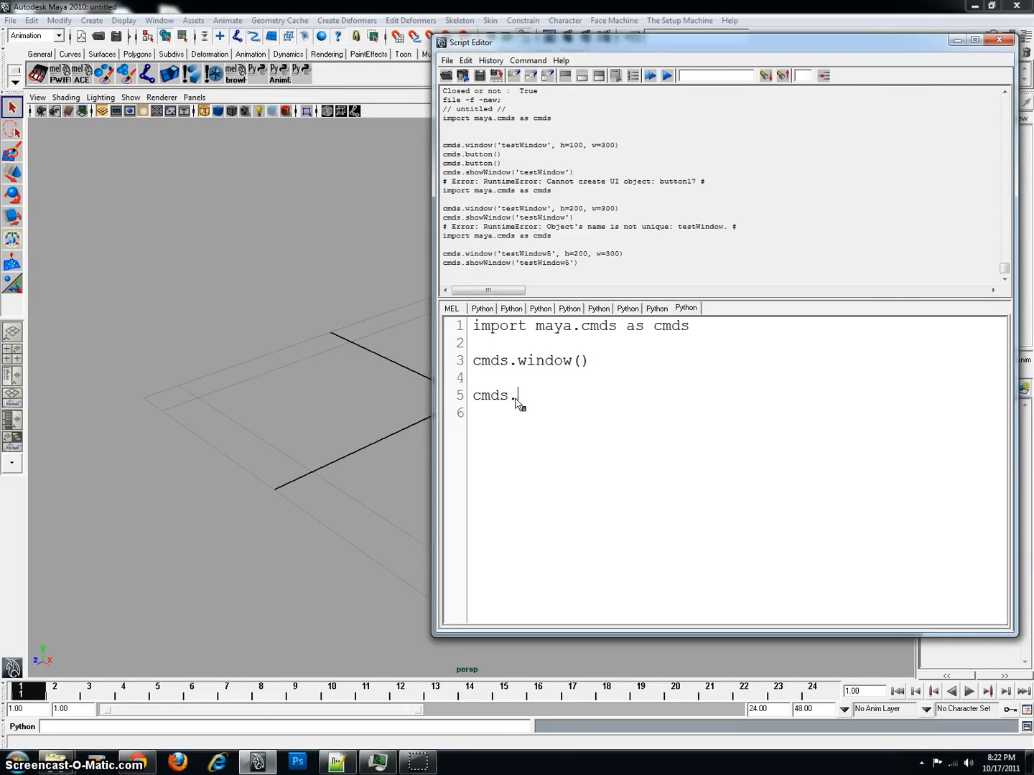
text(showWindow)
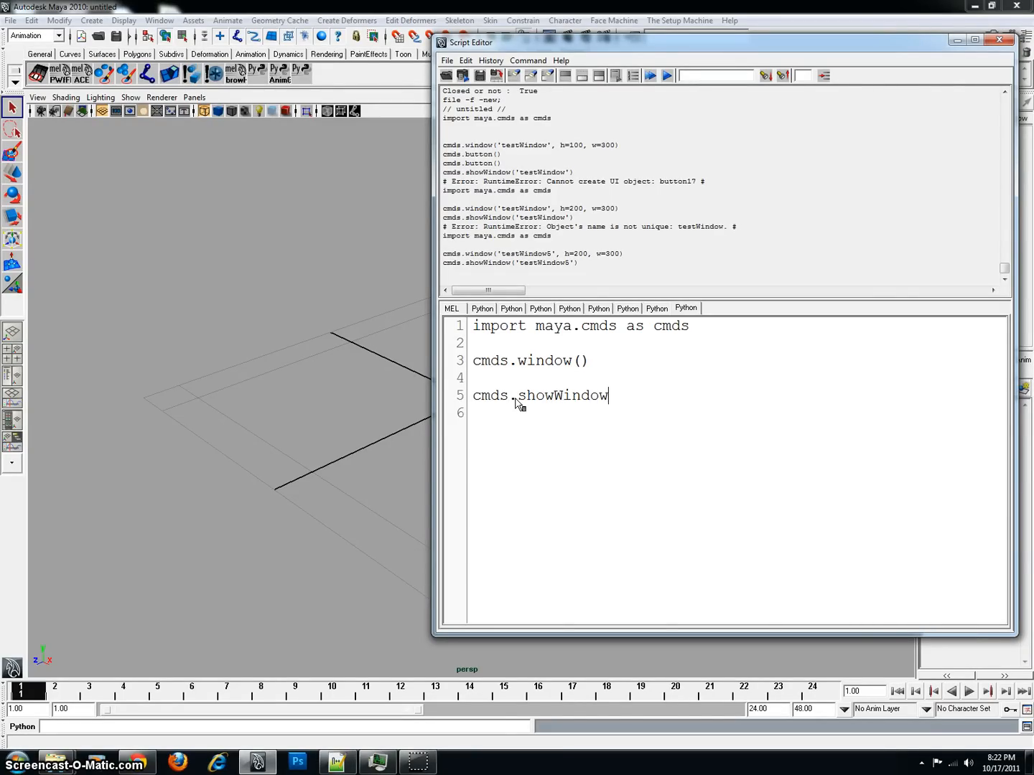
text(())
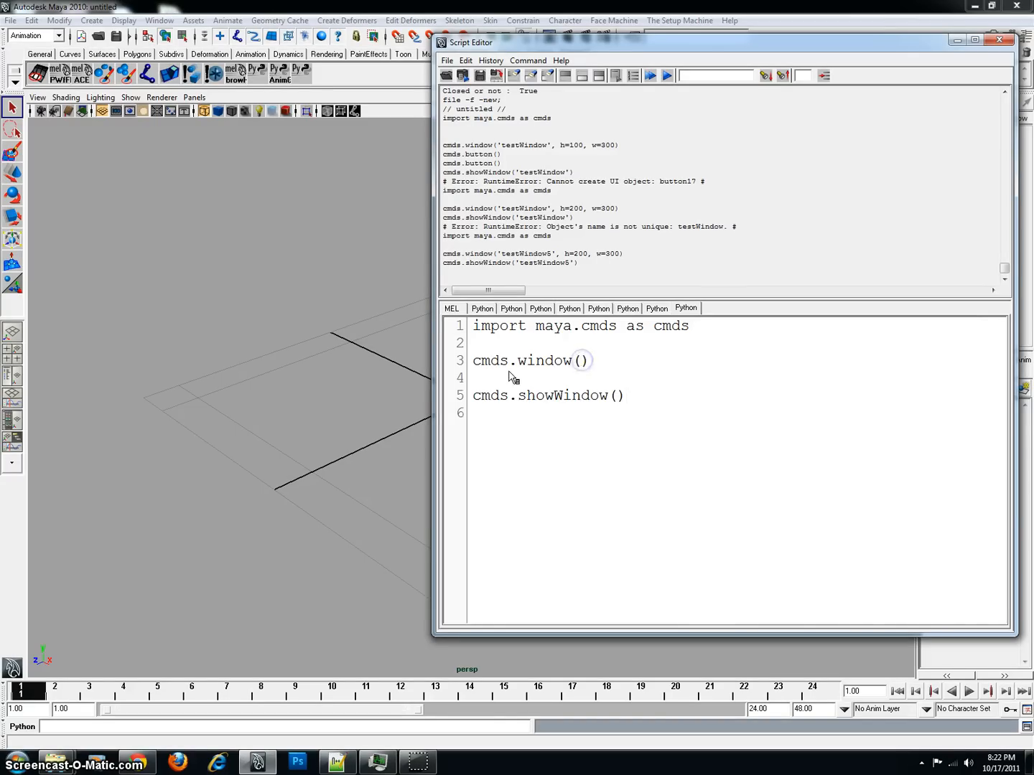
text(')
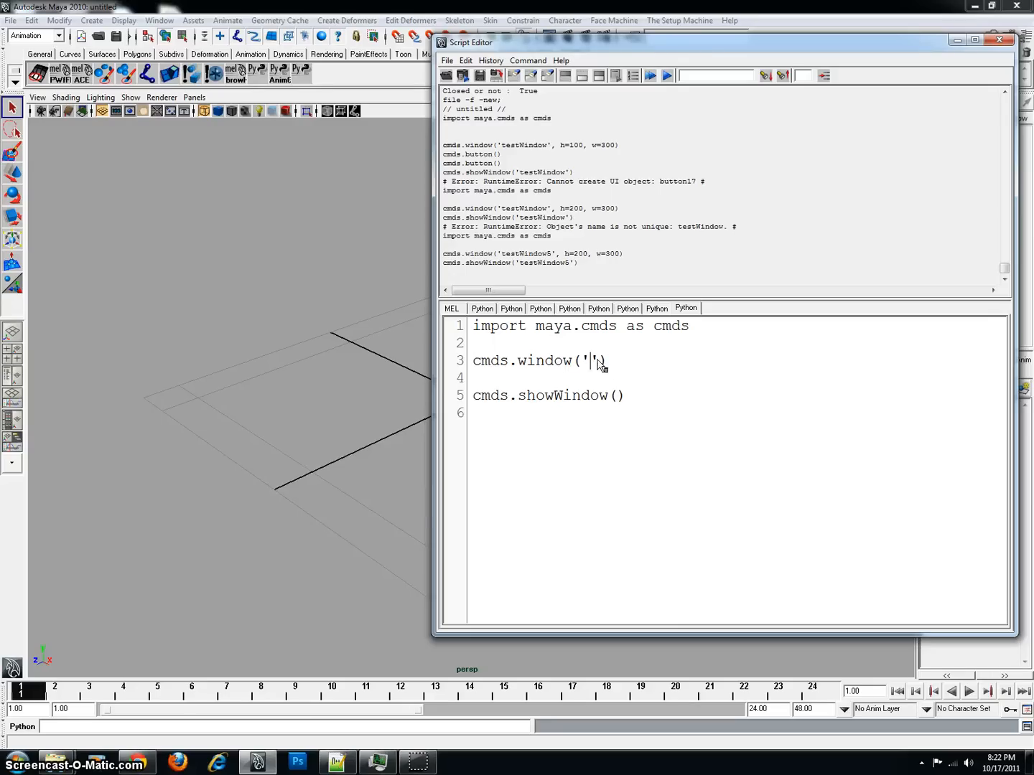
text(')
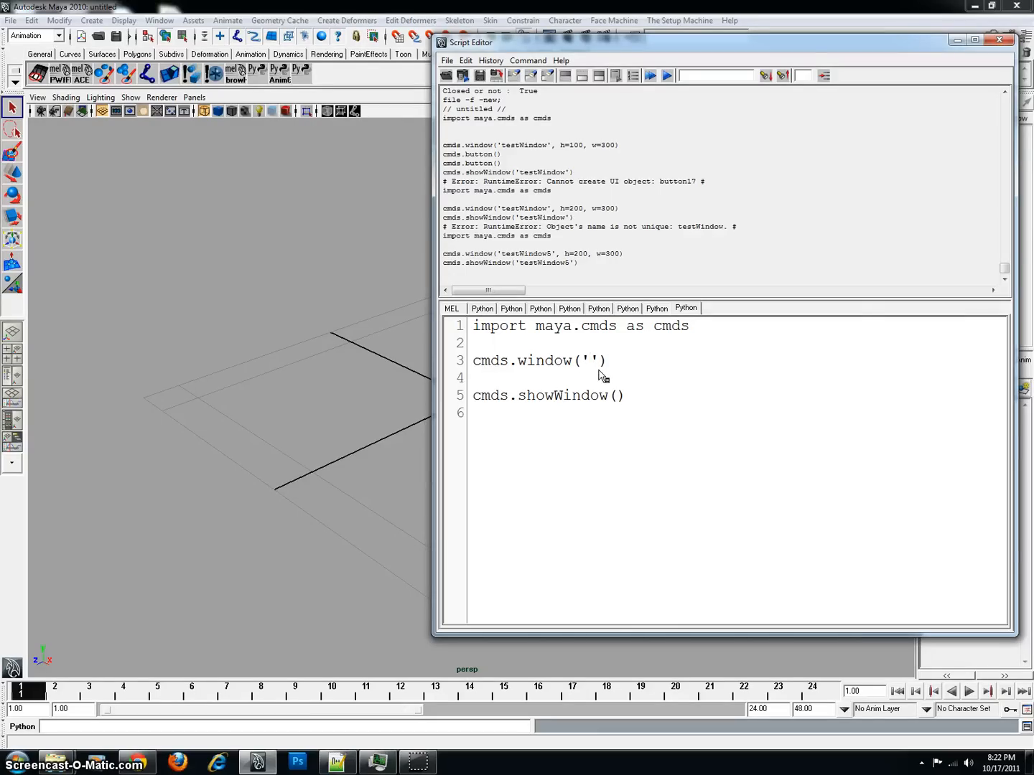
Fill both the window and showWindow arguments with the name 'testWindowGUI'
text(testing)
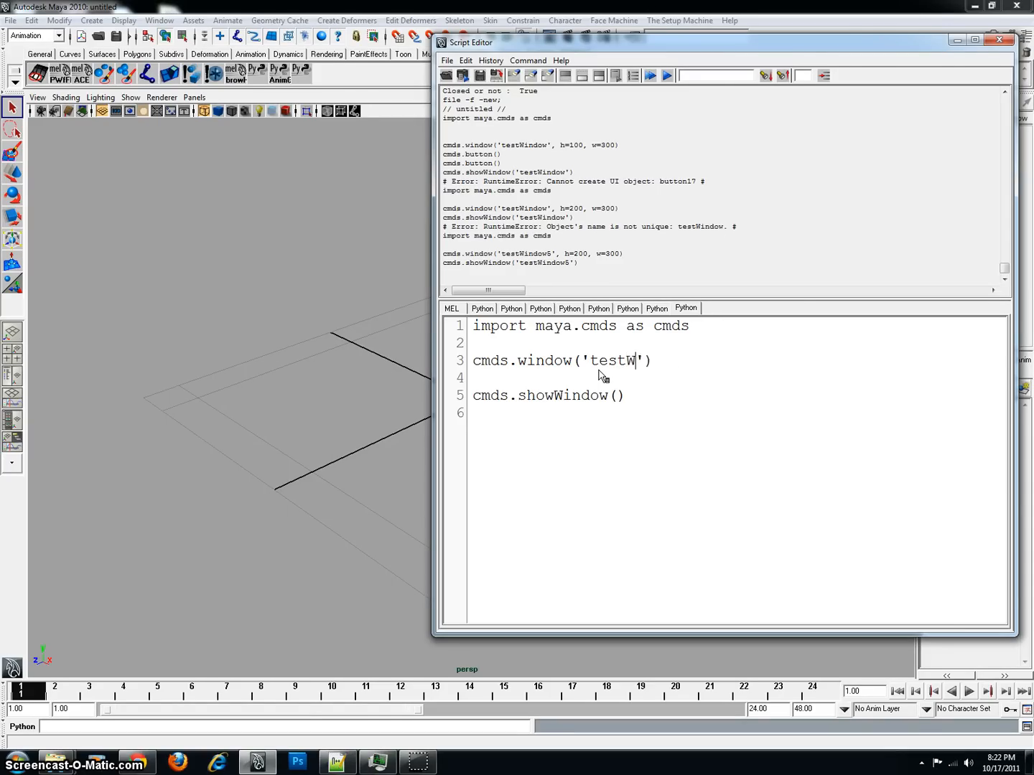
text(indowGUI)
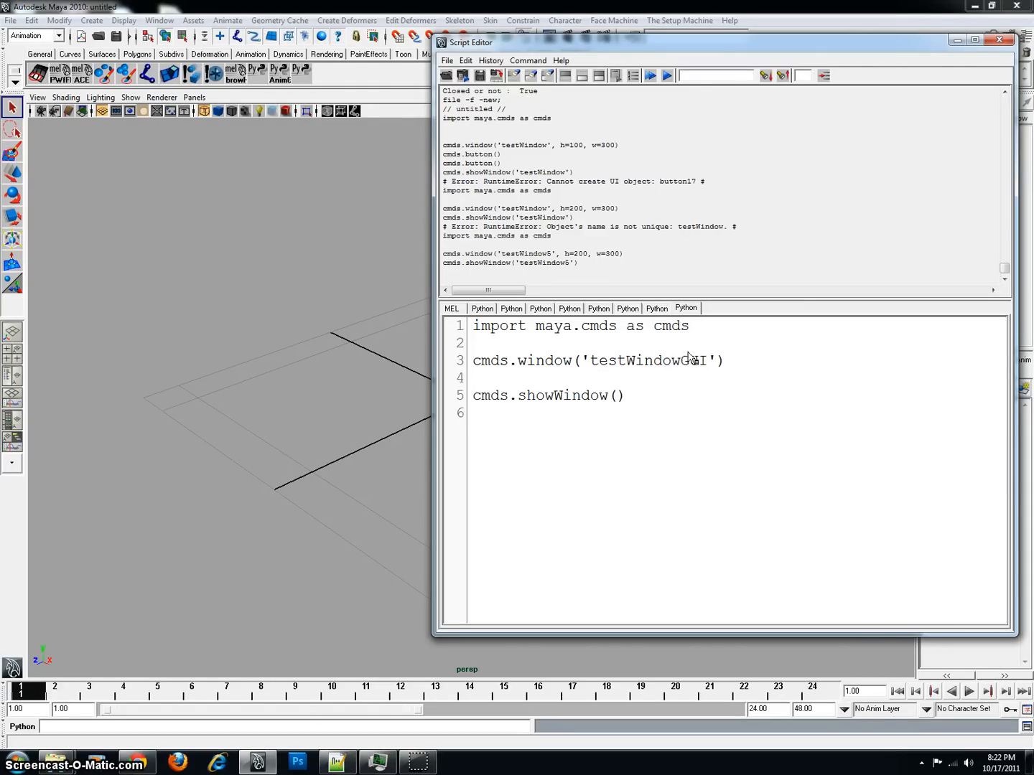
double_click(650, 360)
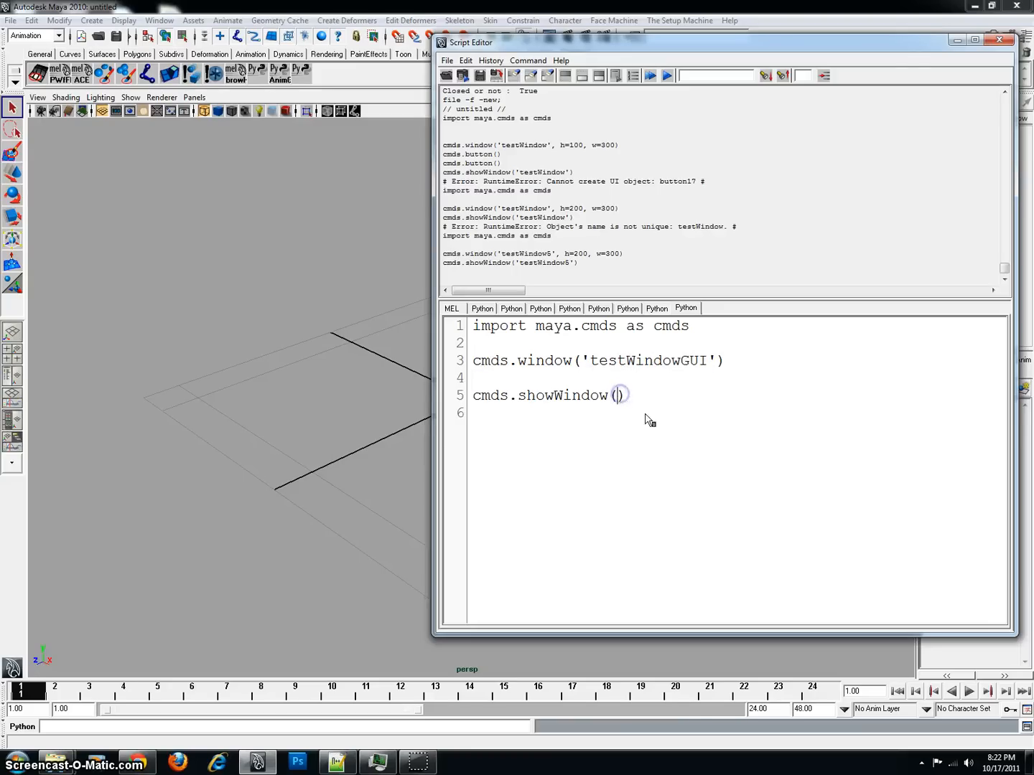
text(testWindowGUI')
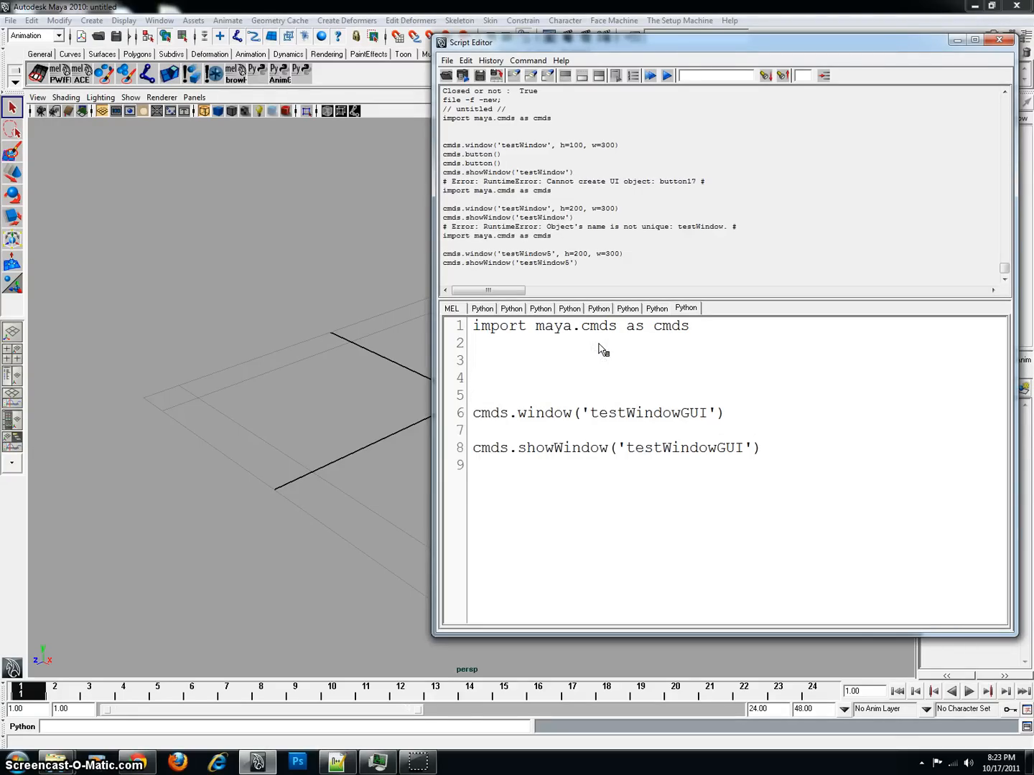
mouse_move(730, 465)
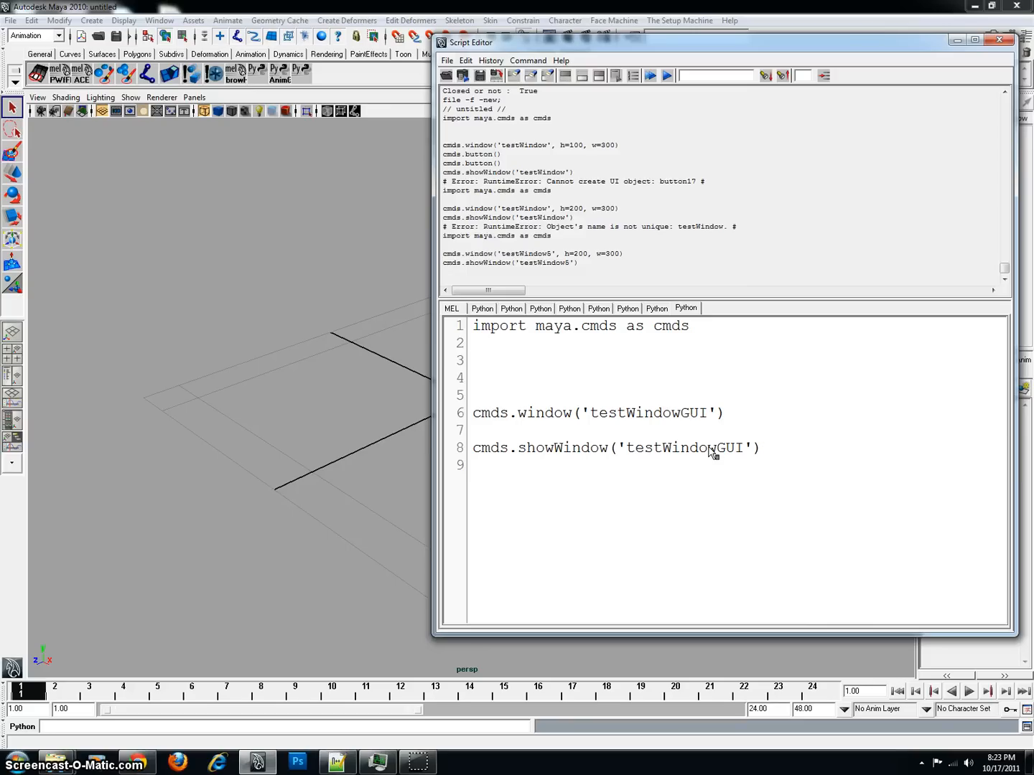
mouse_move(711, 410)
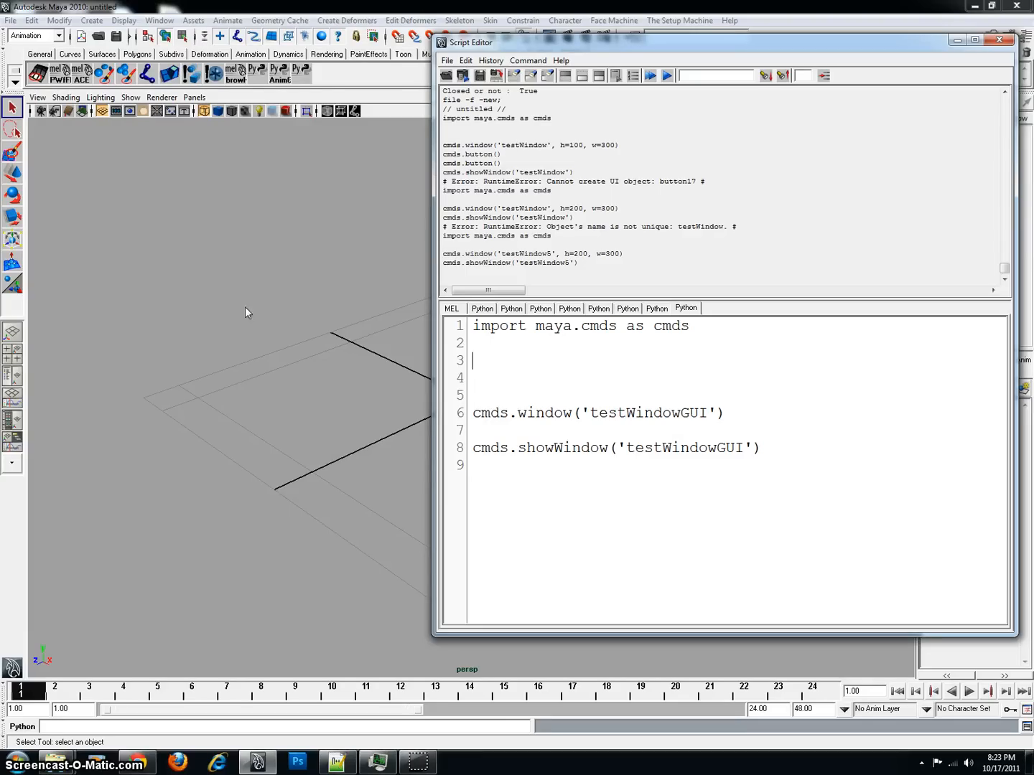
mouse_move(678, 411)
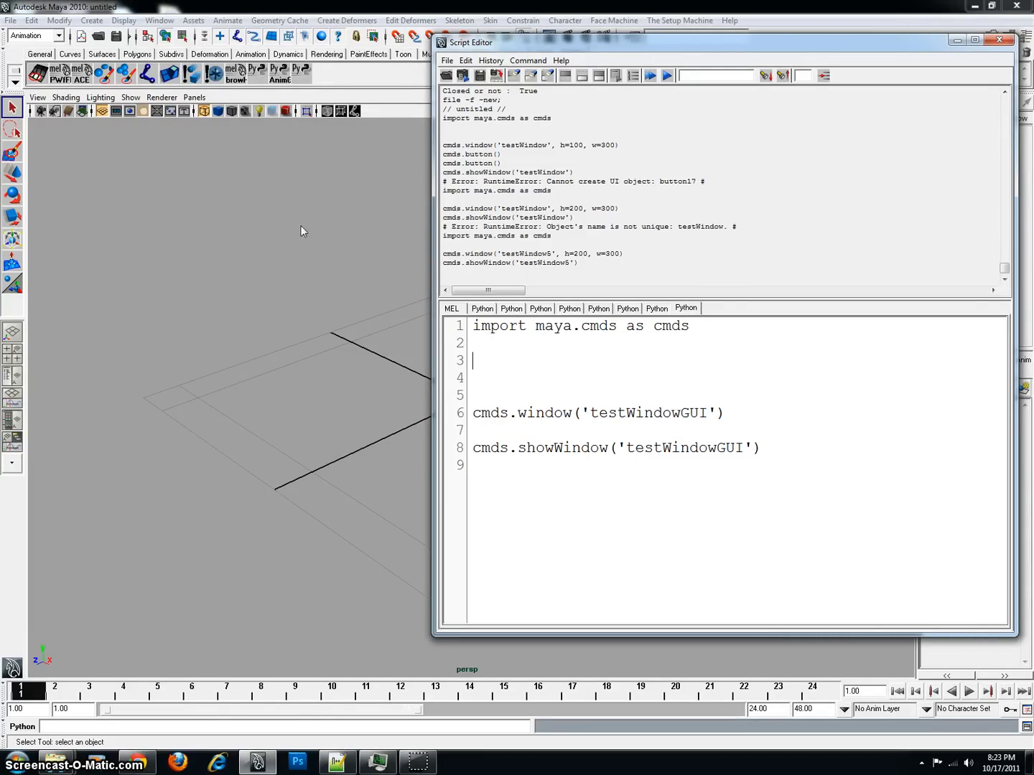
mouse_move(346, 365)
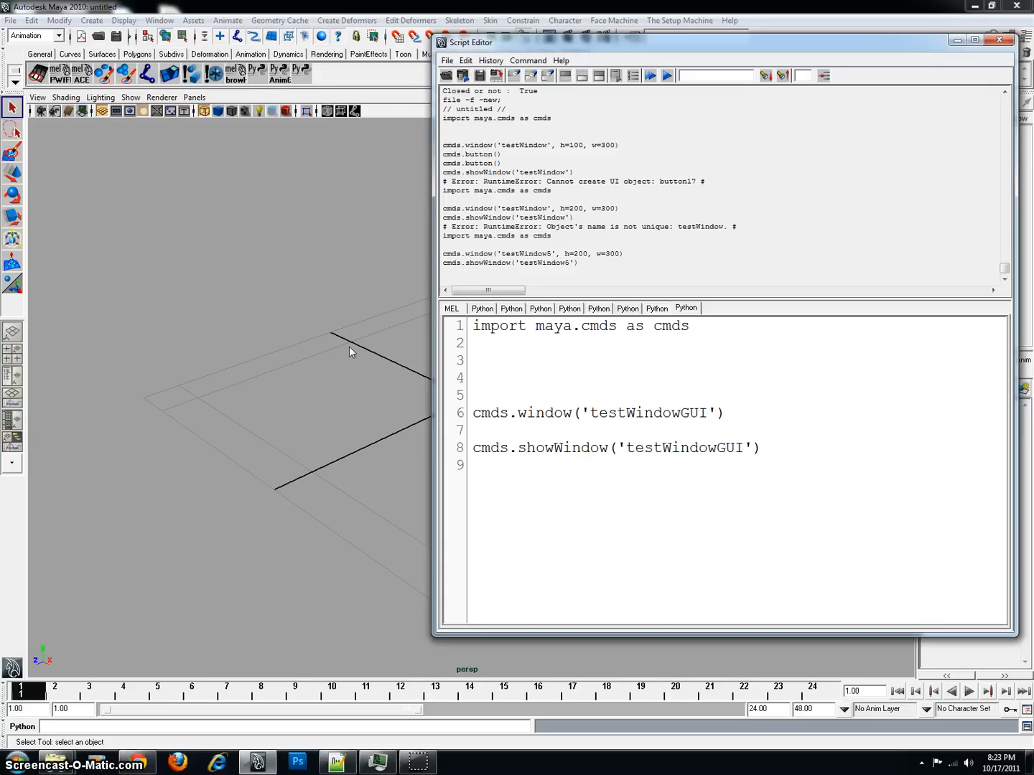
mouse_move(701, 583)
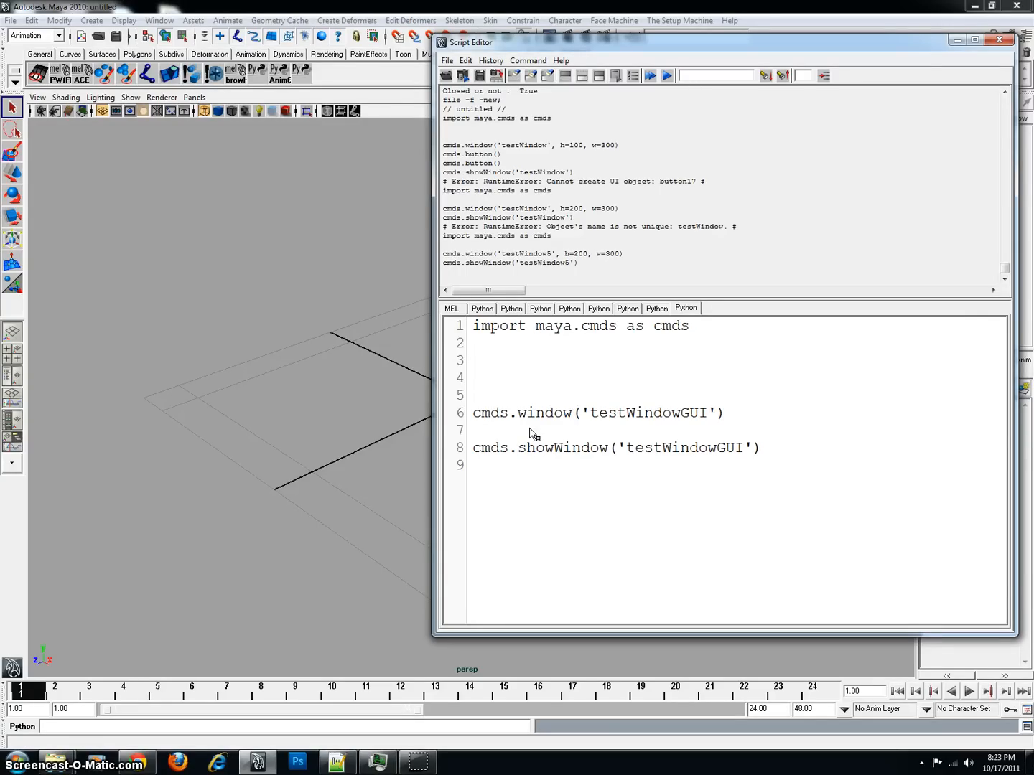
mouse_move(818, 479)
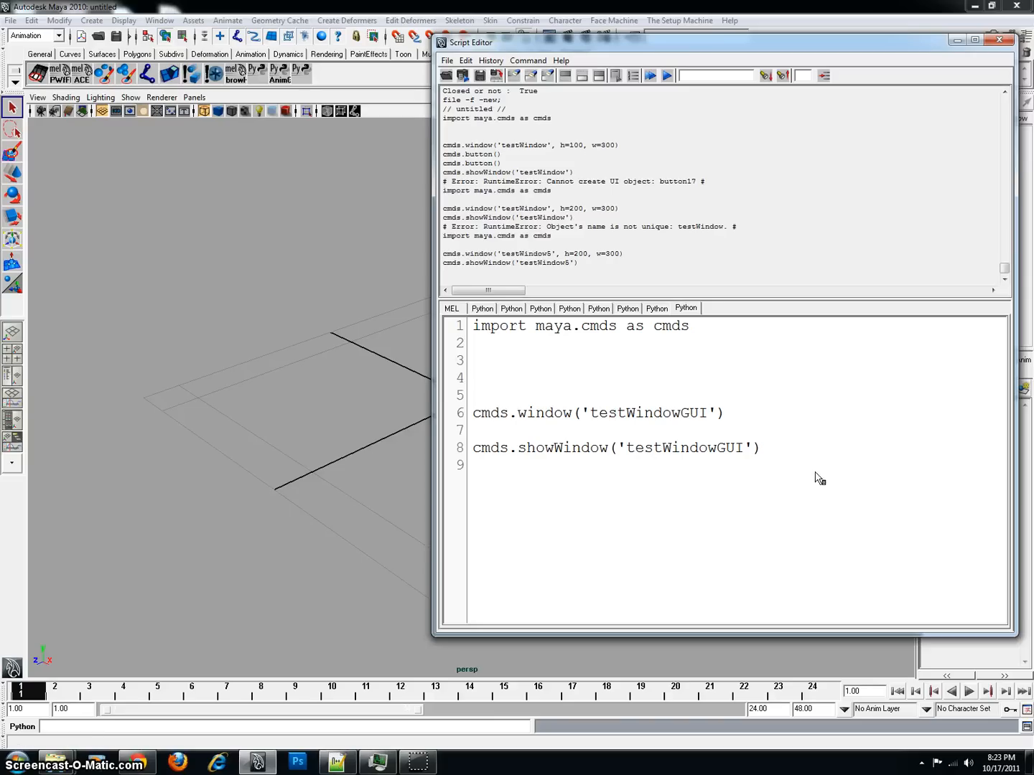
mouse_move(715, 428)
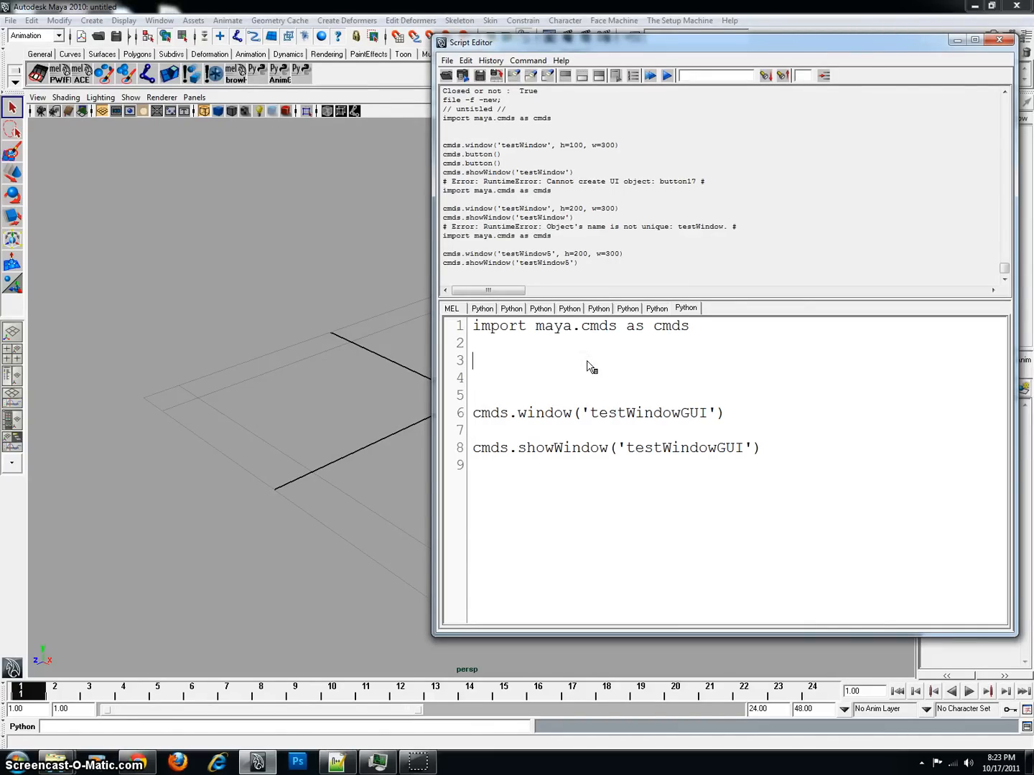
Write if cmds.window('testWindowGUI', exists=True): on line 3 above the window creation
text(if cmds.win)
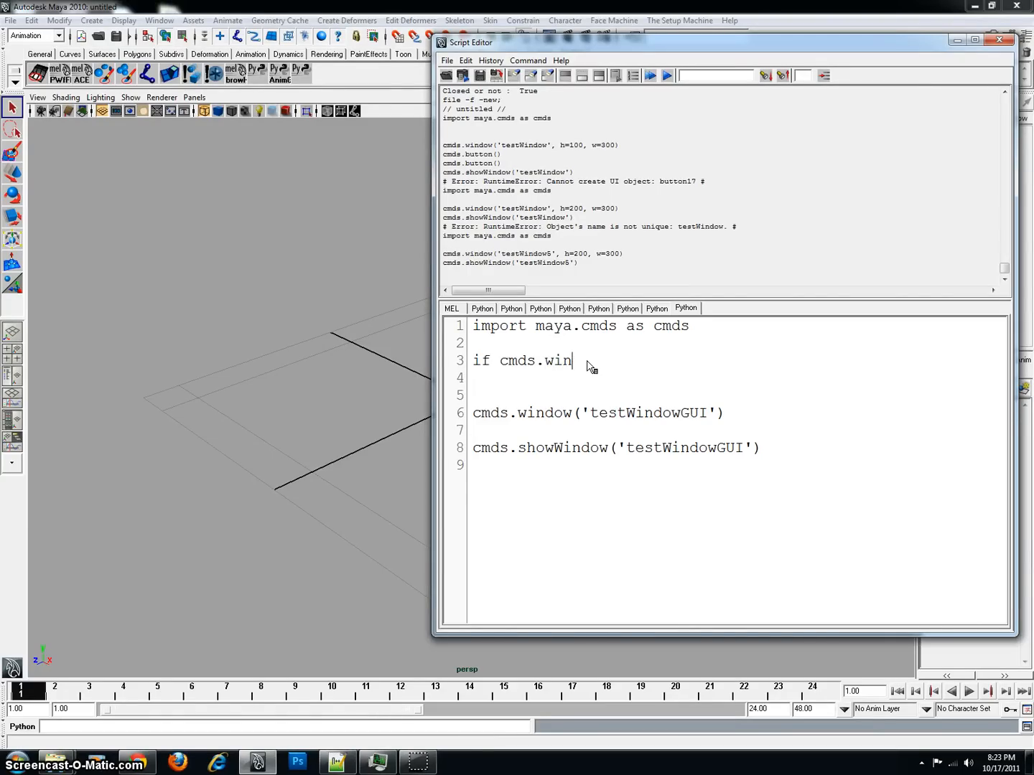
text(dow())
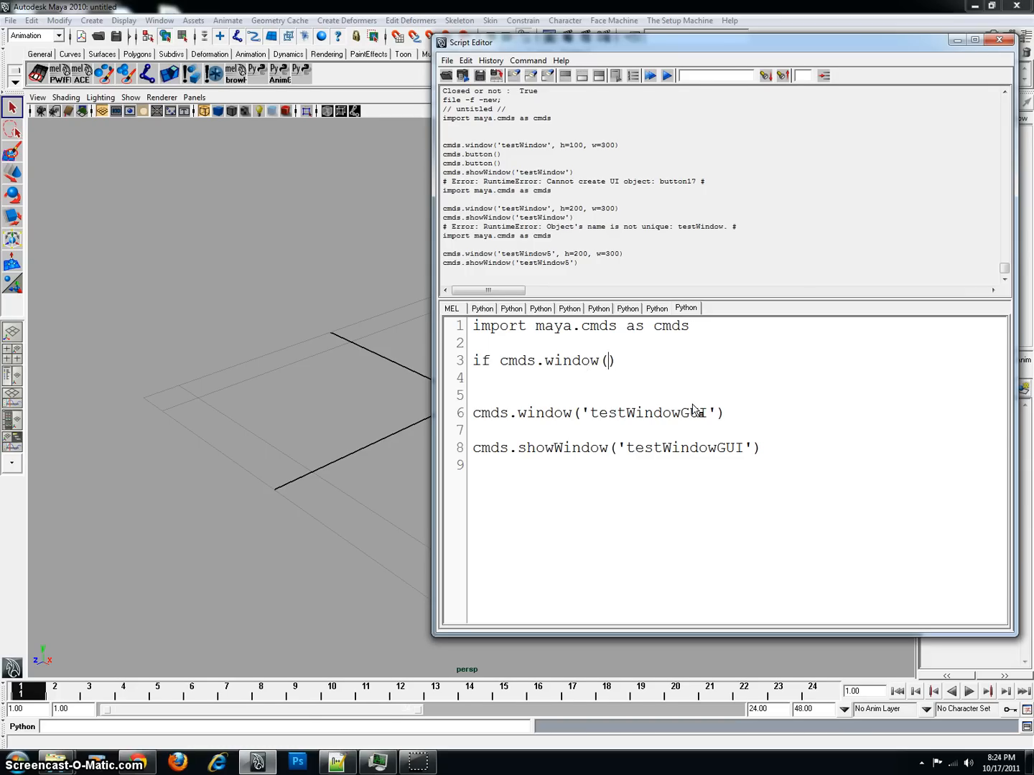
text('')
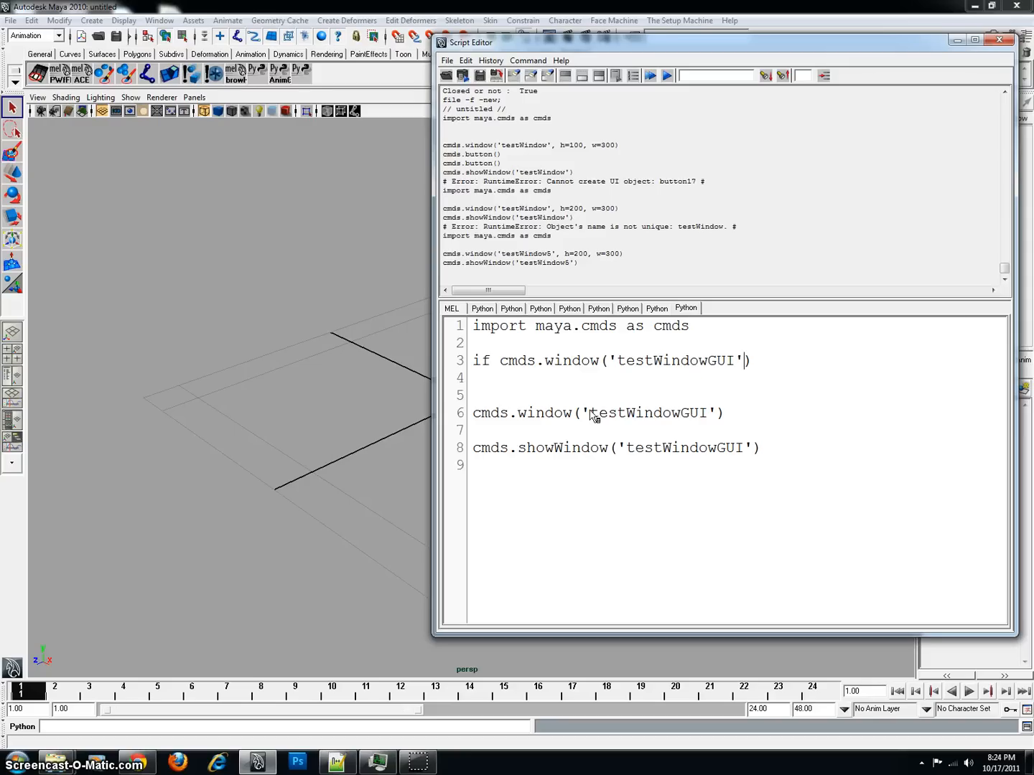
mouse_move(658, 350)
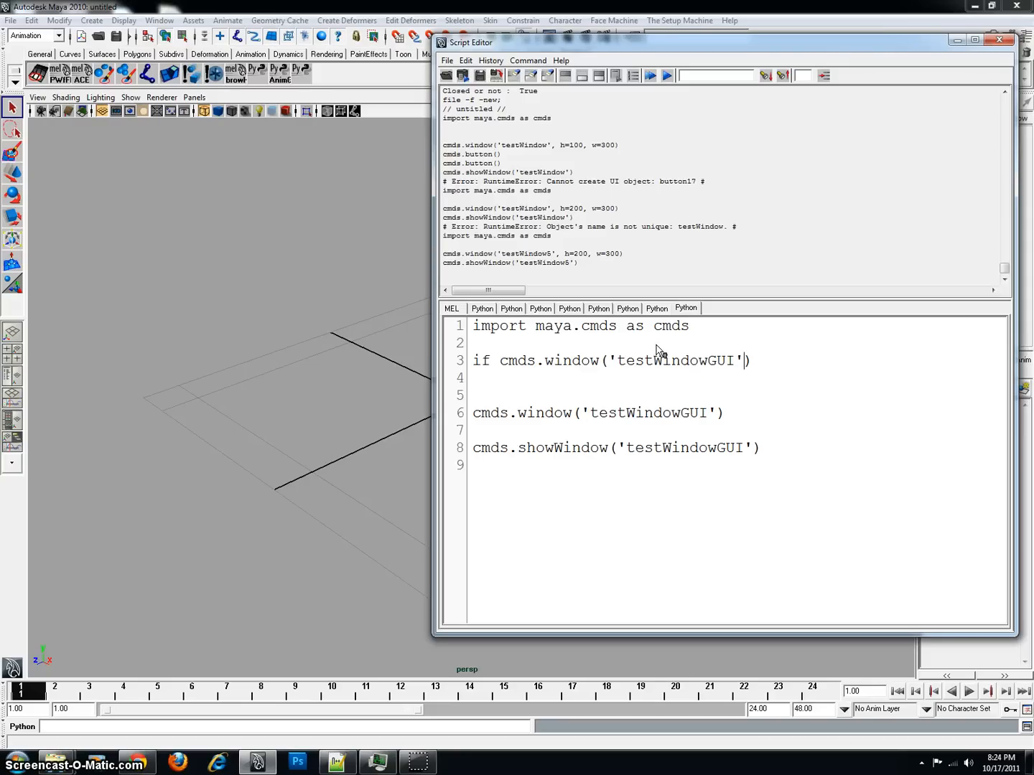
text(.)
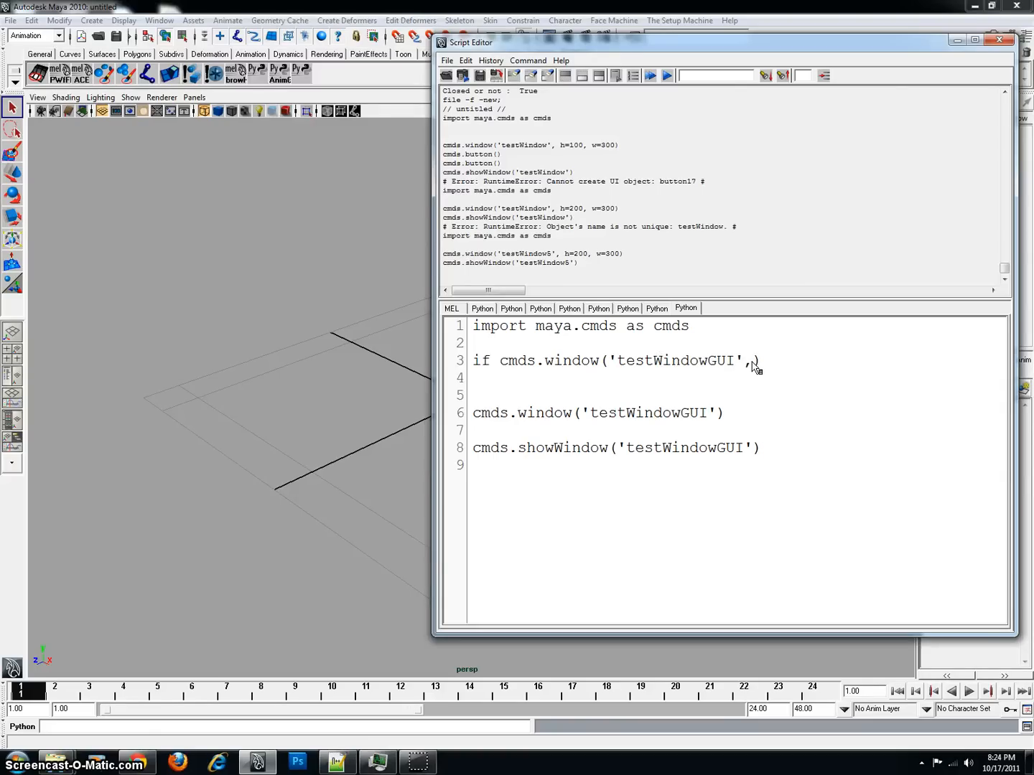
text(exists)
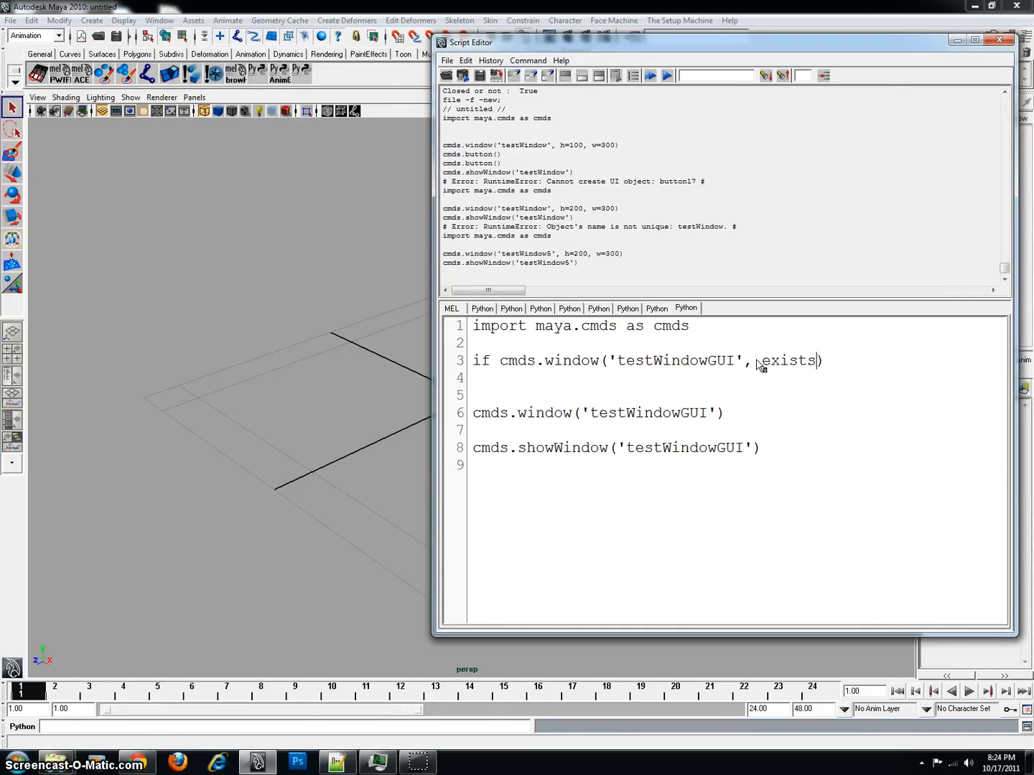
text(=True)
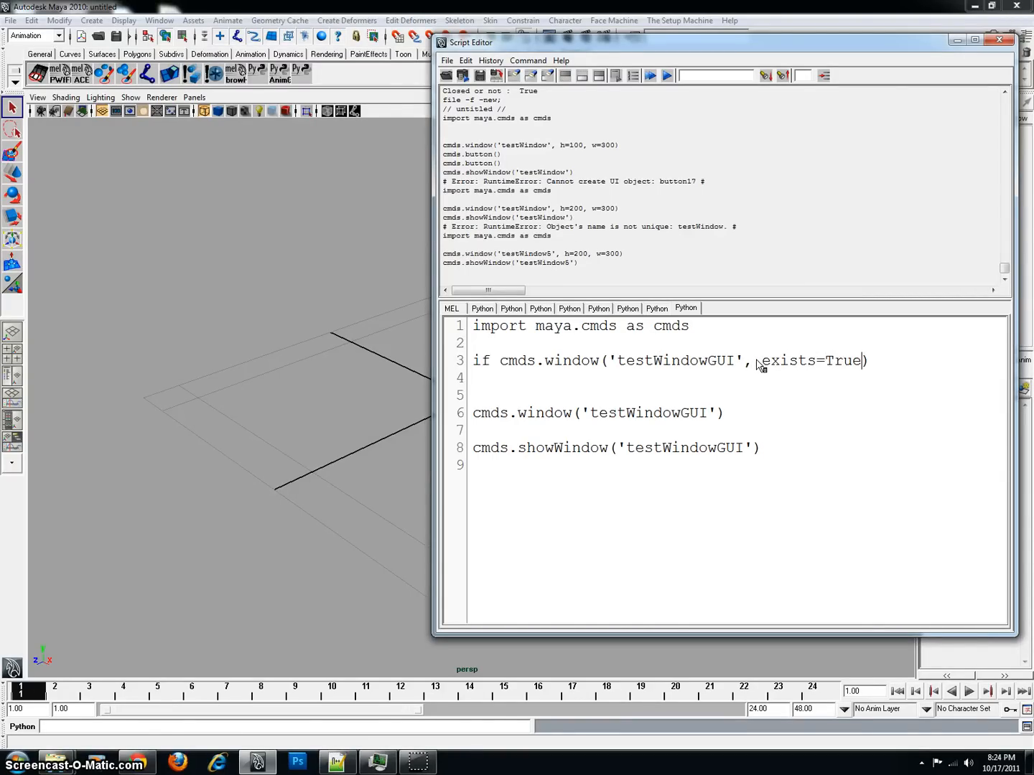
text())
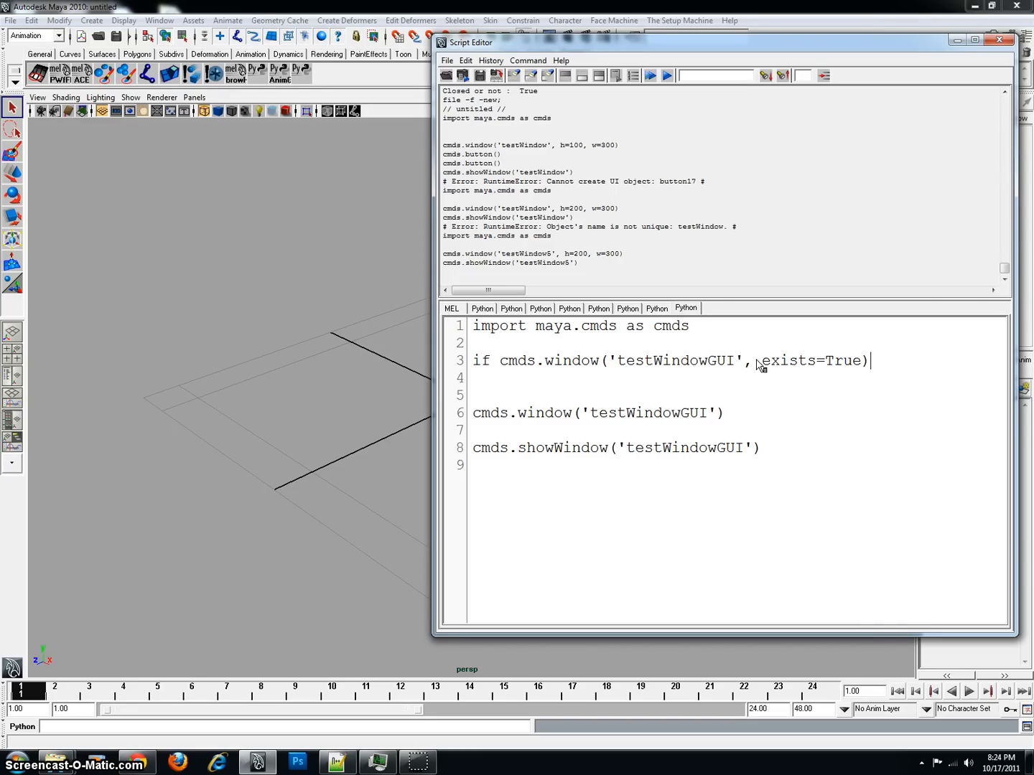
text(:)
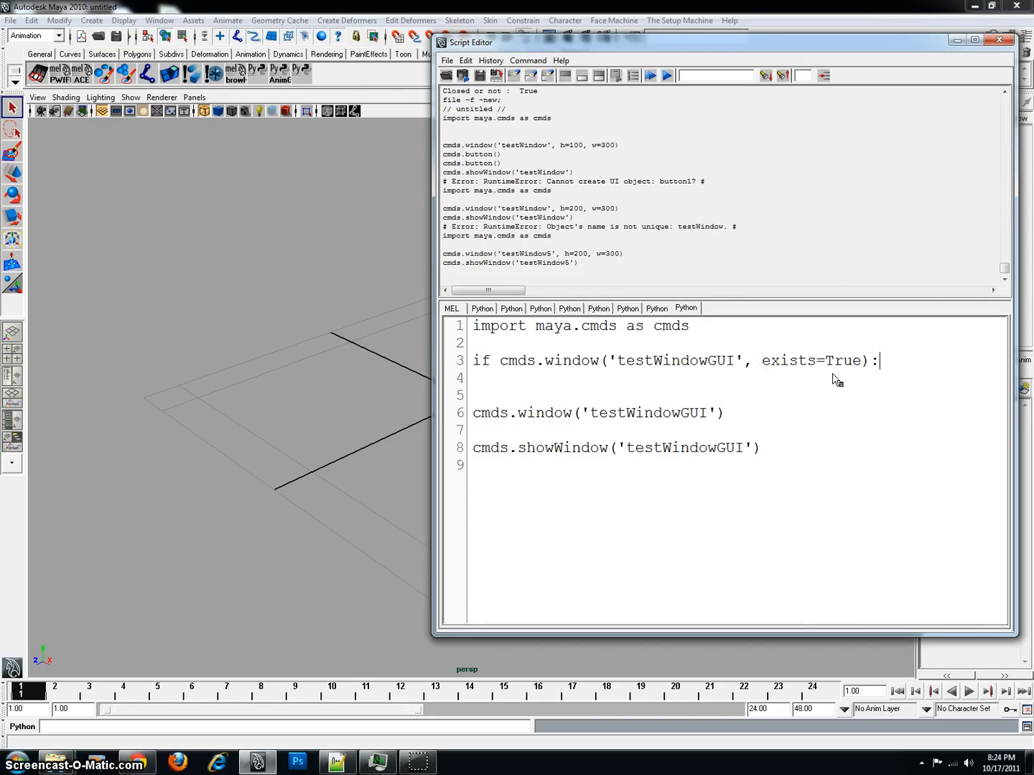
mouse_move(893, 362)
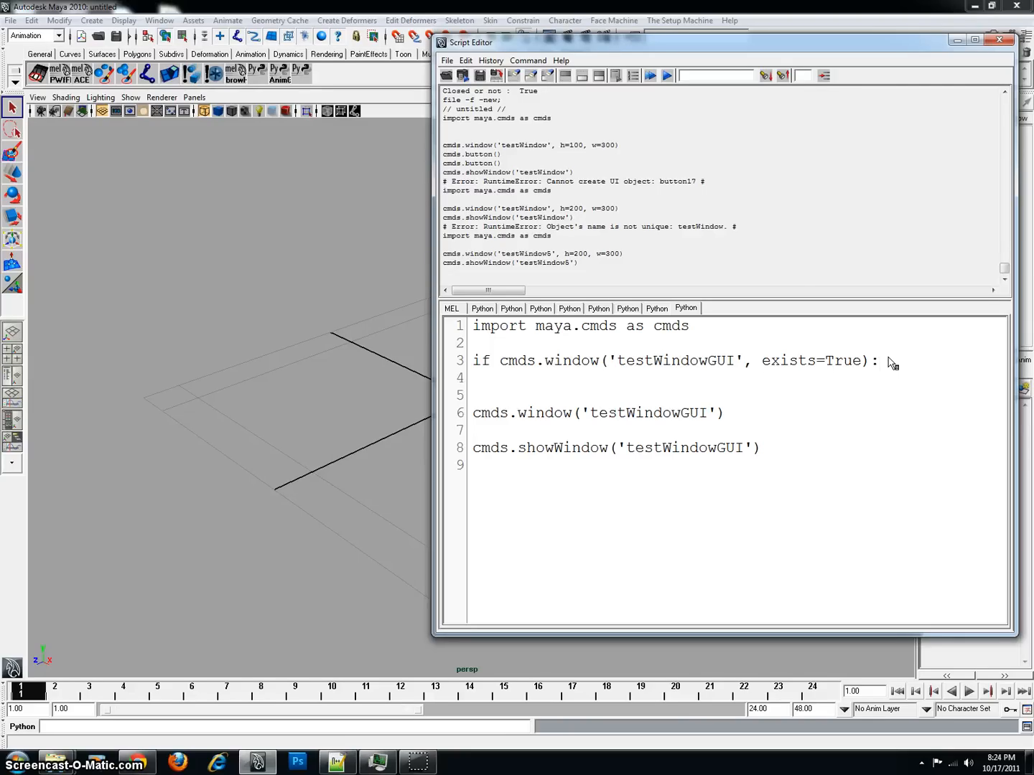
Inside the if block write cmds.deleteUI('testWindowGUI', window=True) on an indented line
key(enter)
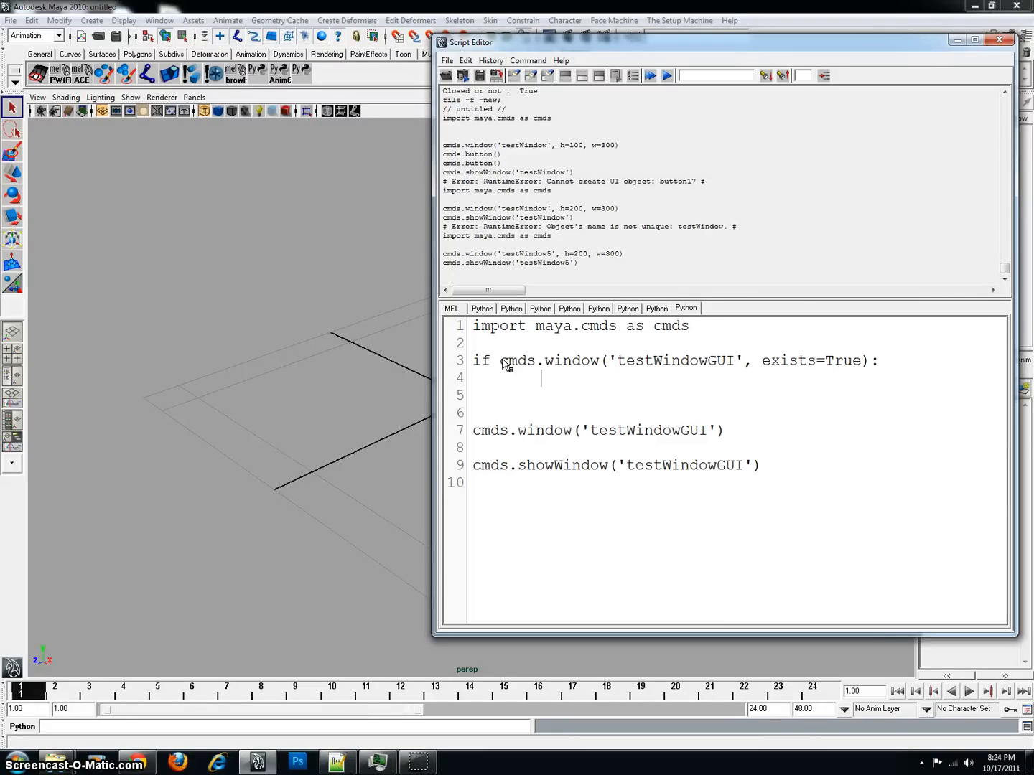
mouse_move(557, 370)
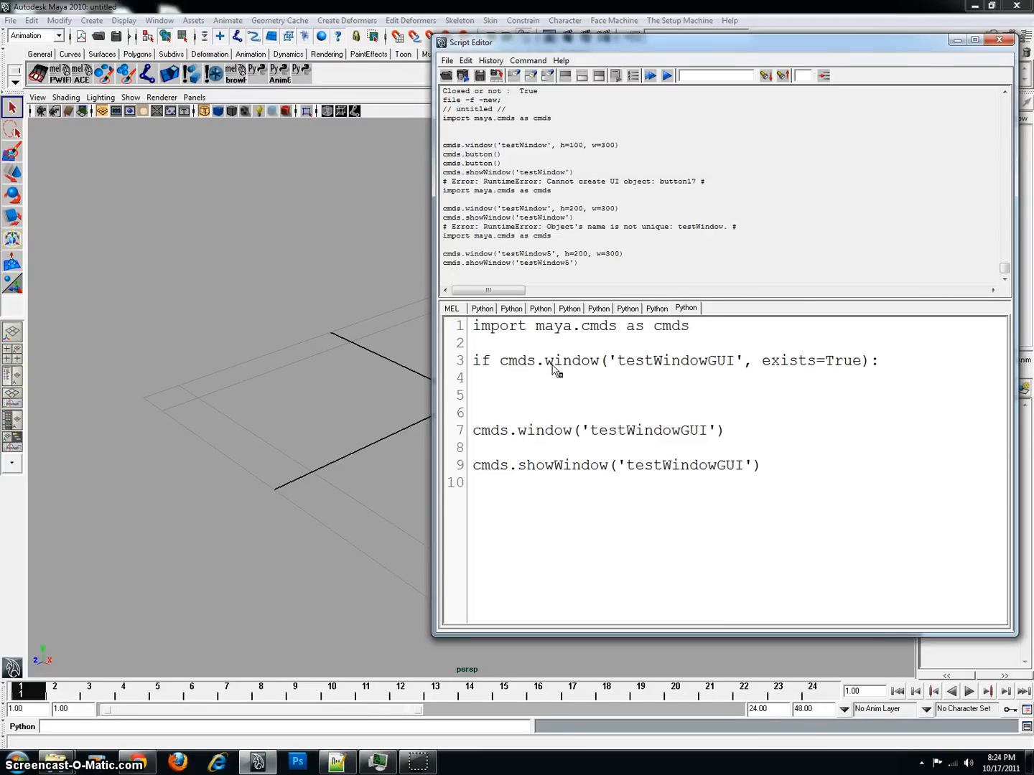
mouse_move(631, 433)
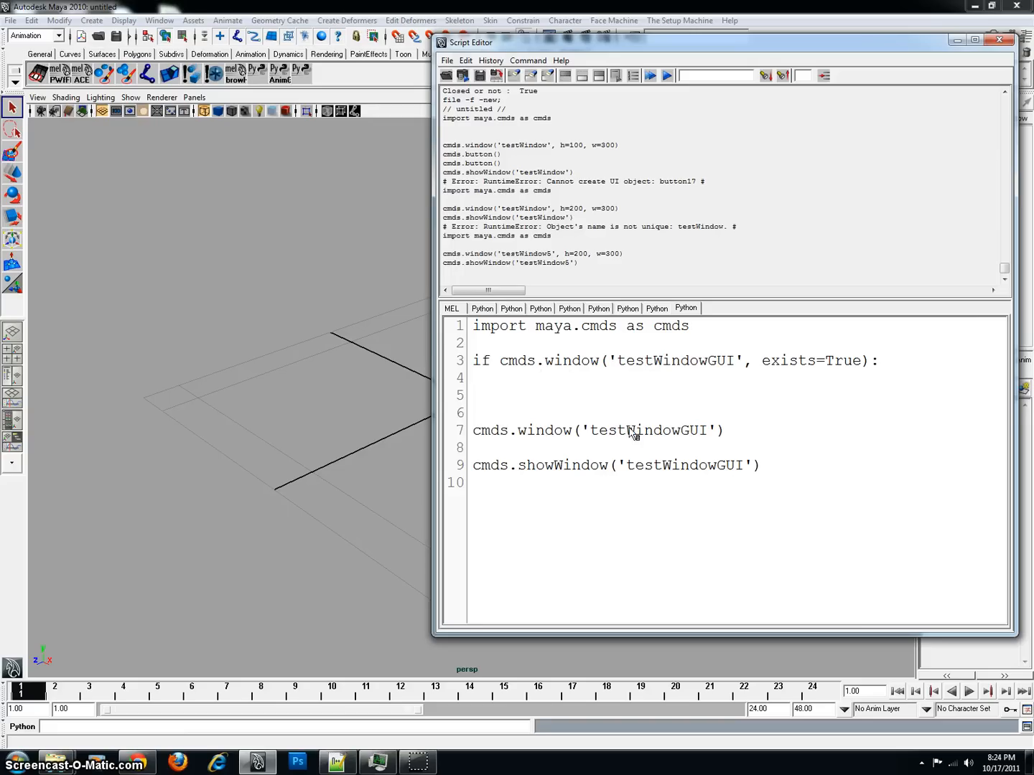
mouse_move(741, 367)
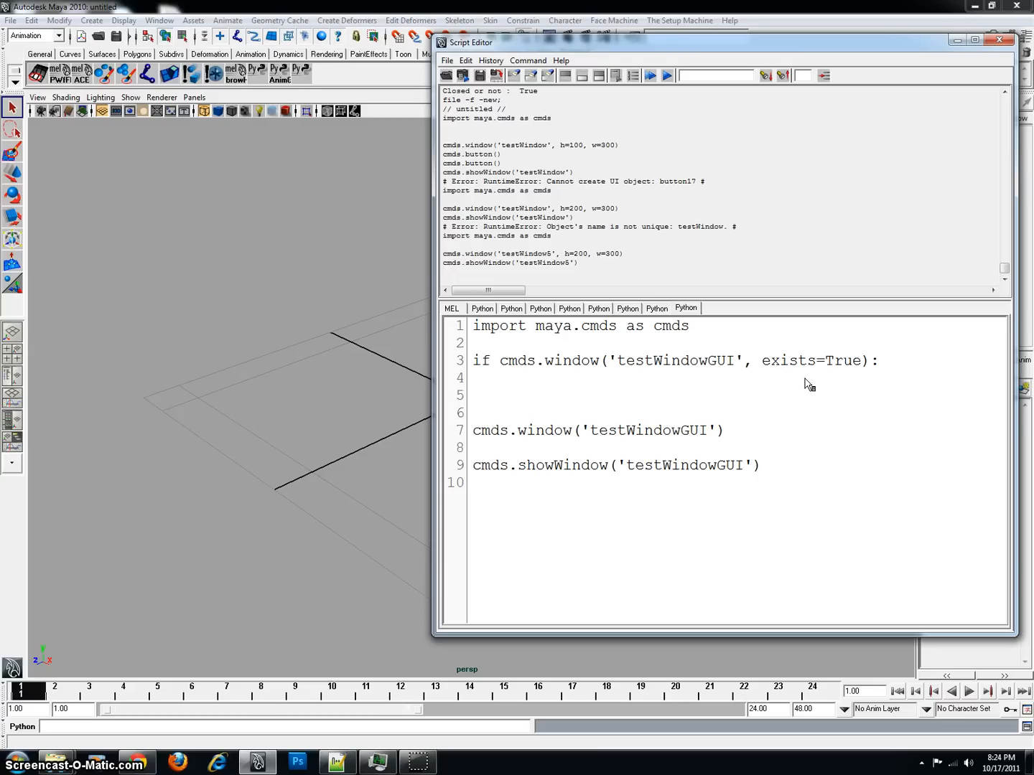
text(cmds.)
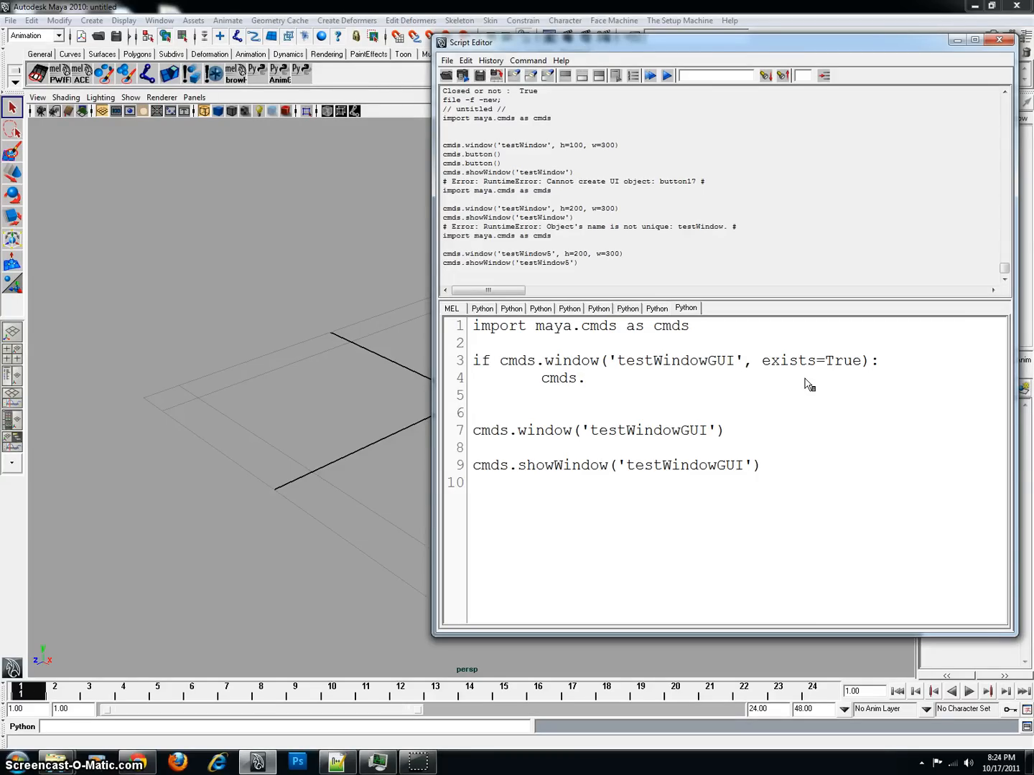
text(deleteUI)
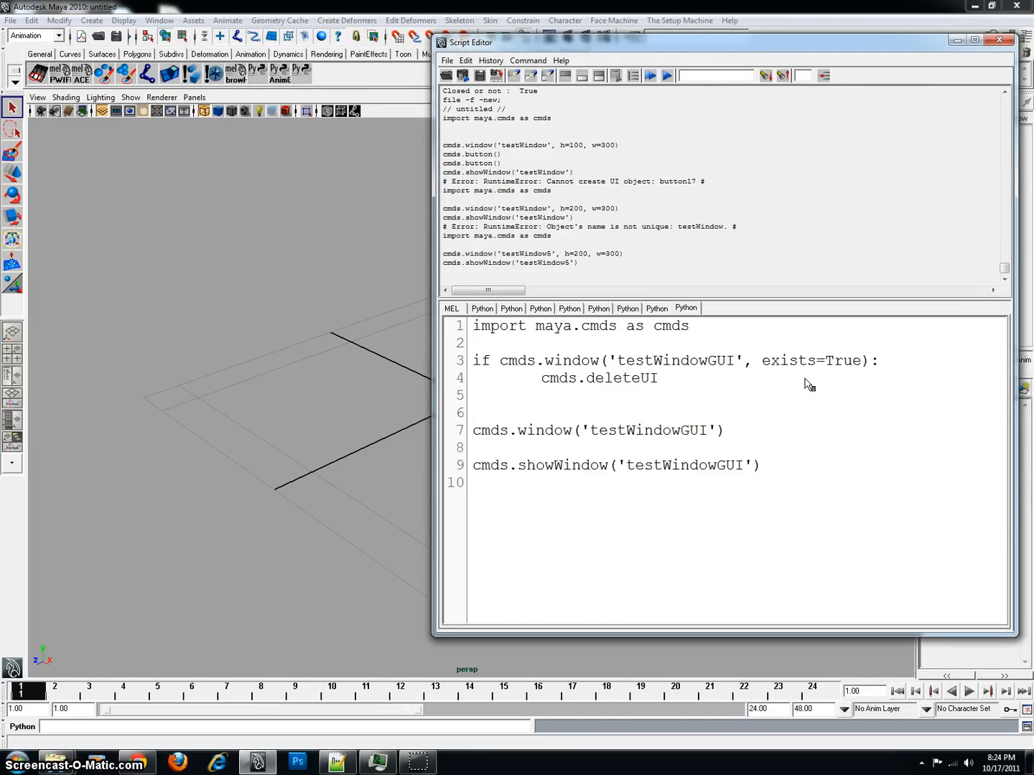
text(())
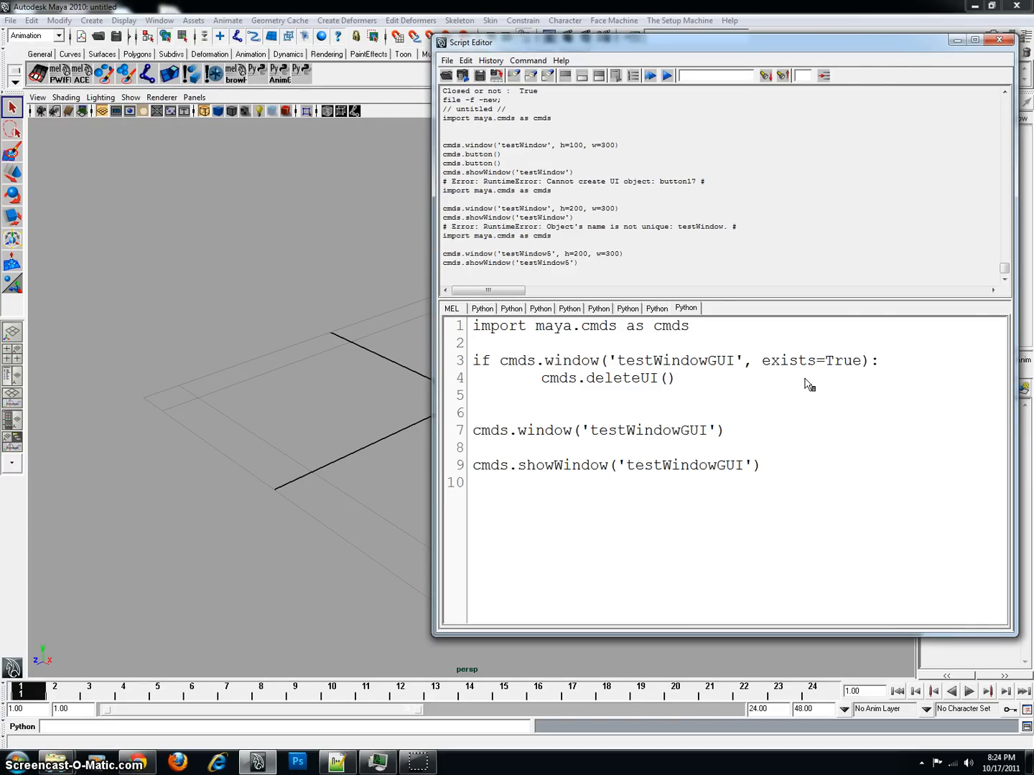
text('testWindowGUI')
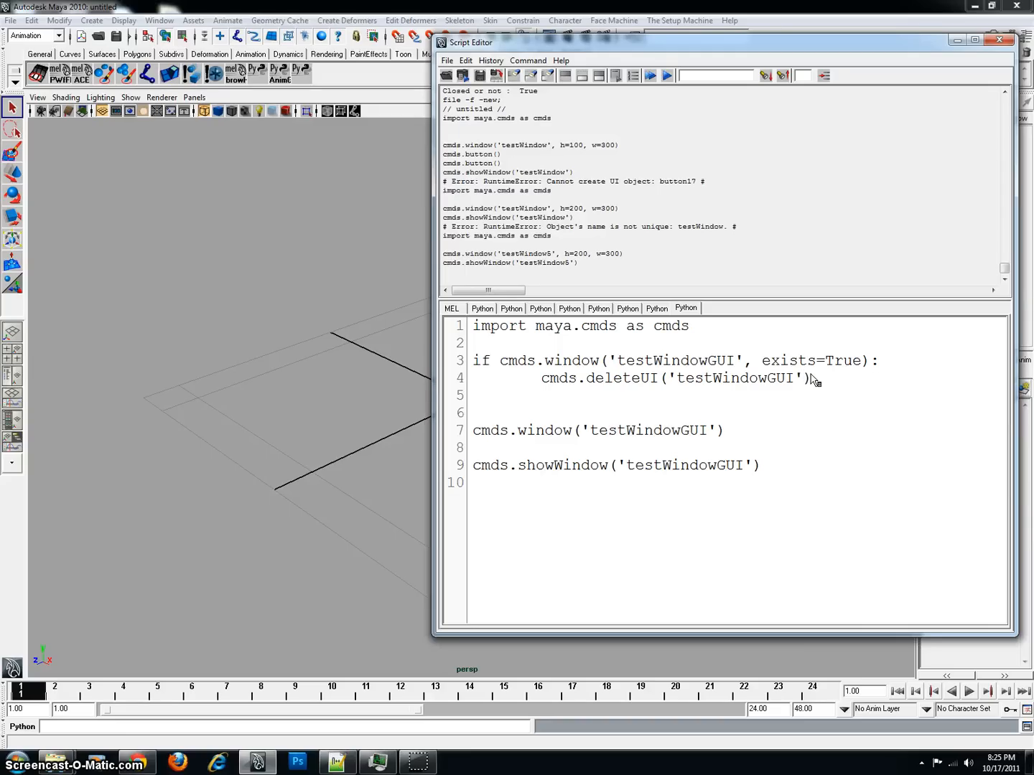
text(, window=True)
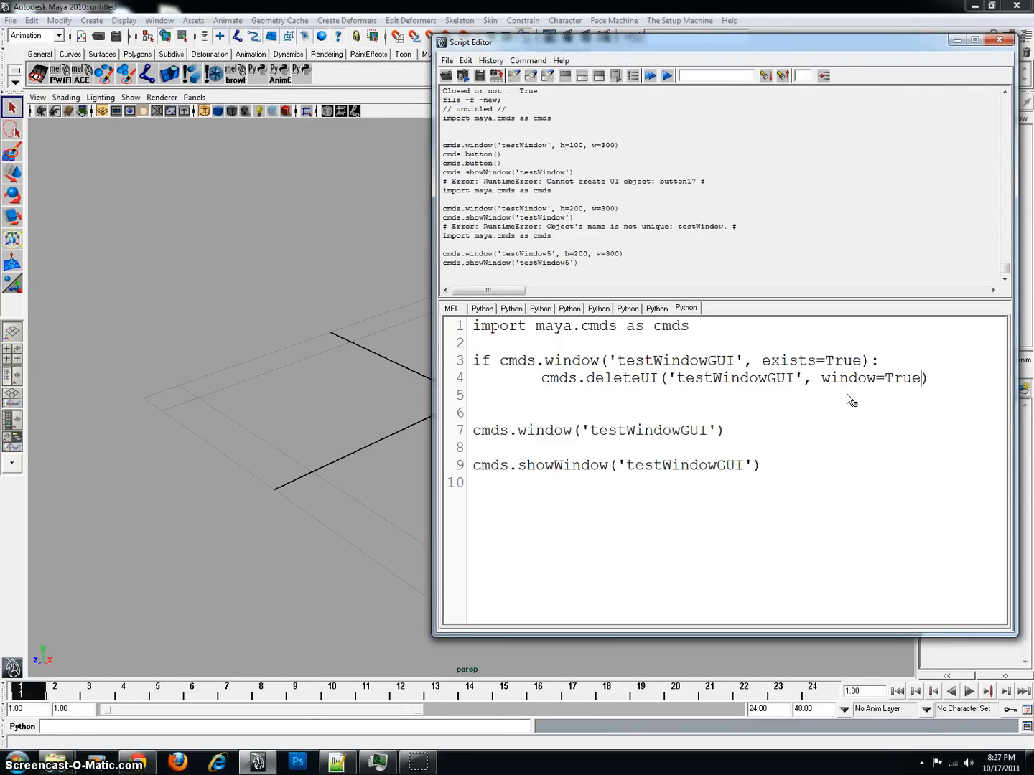
double_click(854, 380)
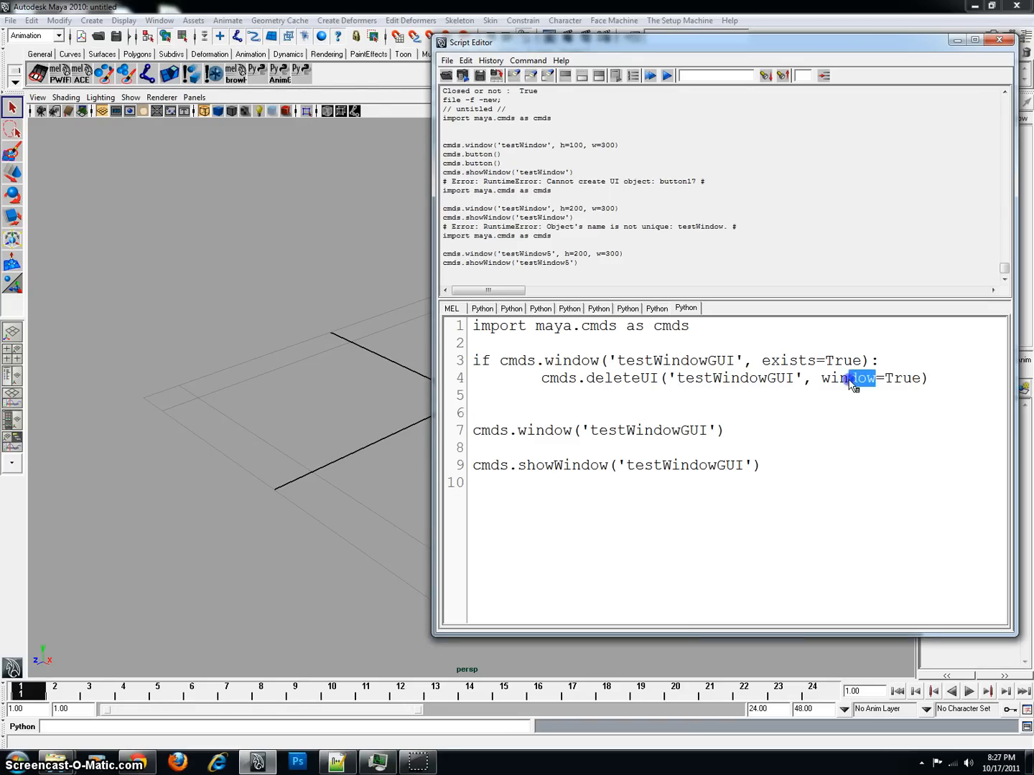
click(850, 379)
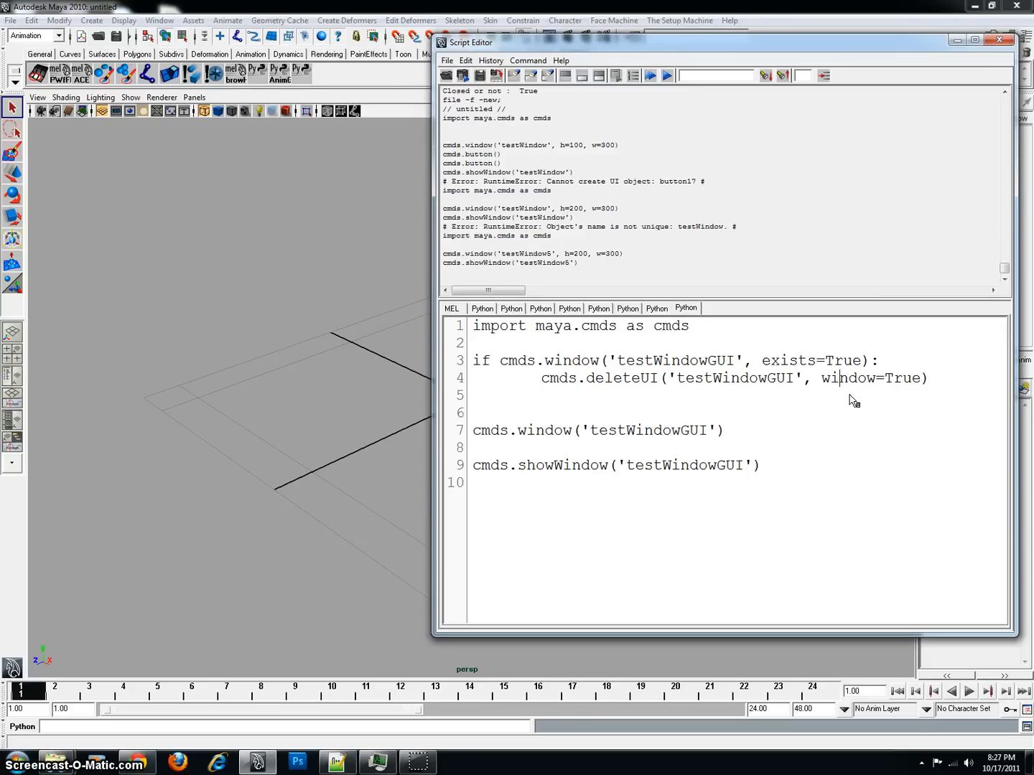
mouse_move(890, 388)
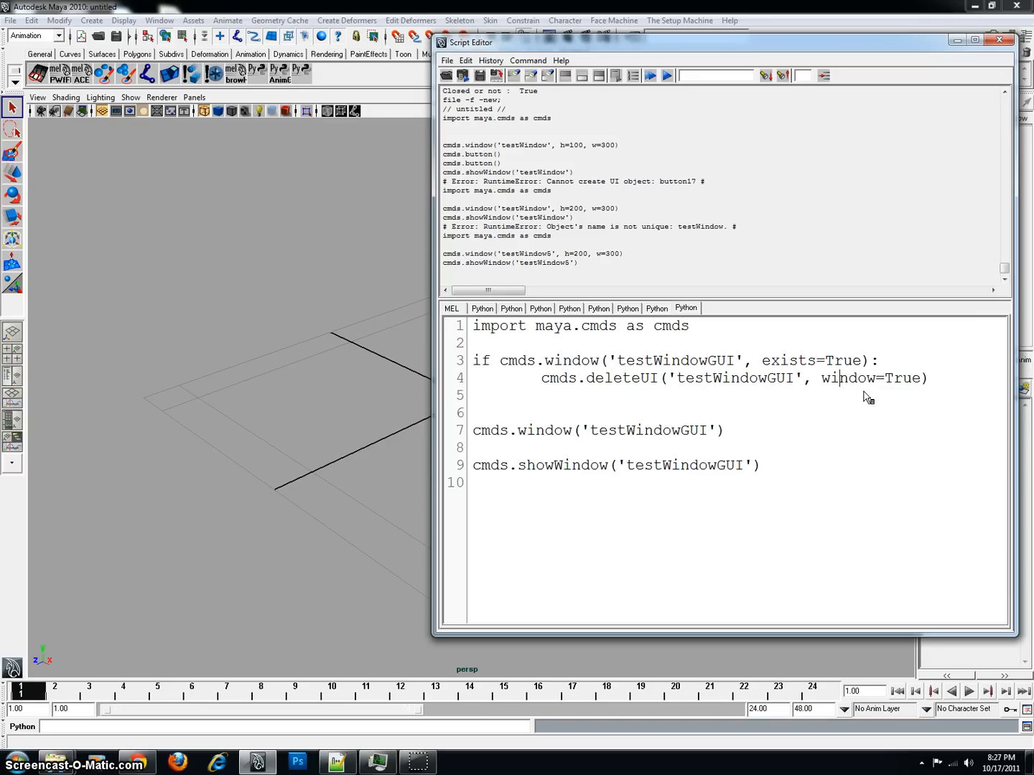
mouse_move(864, 399)
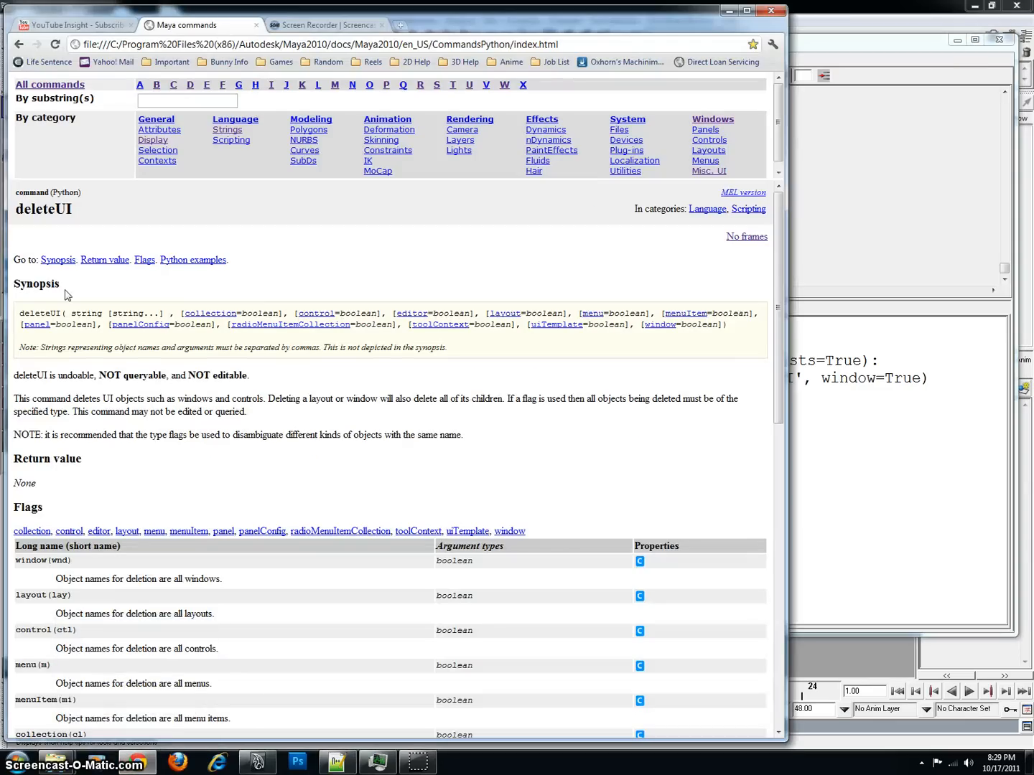
mouse_move(86, 247)
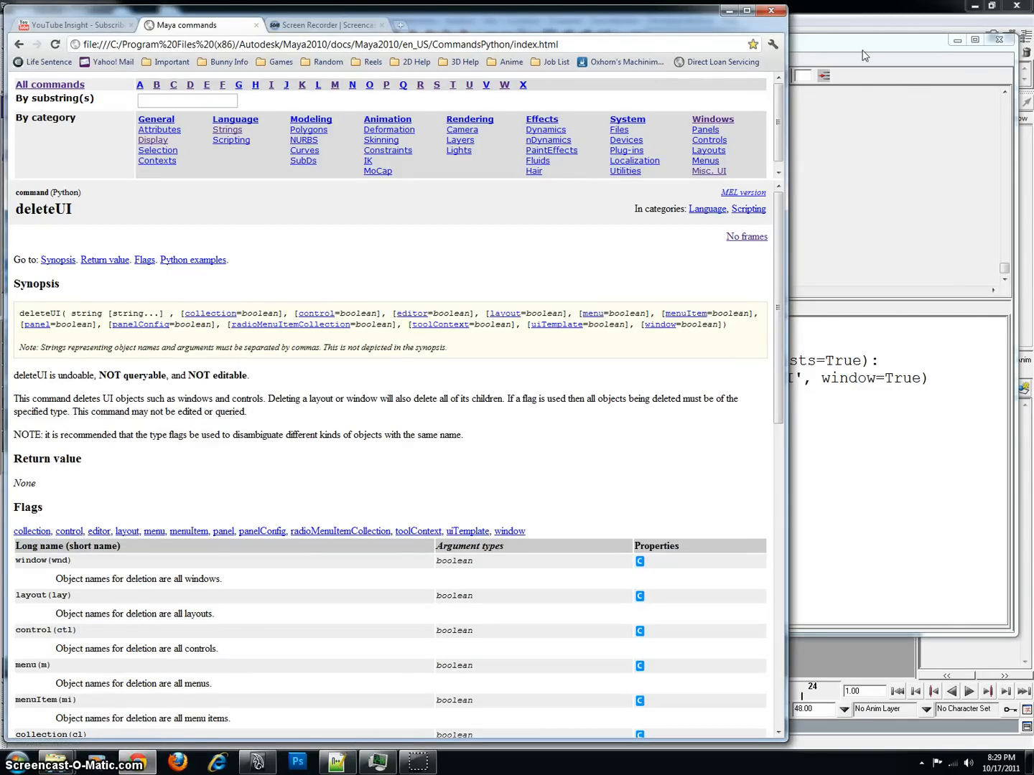
click(560, 60)
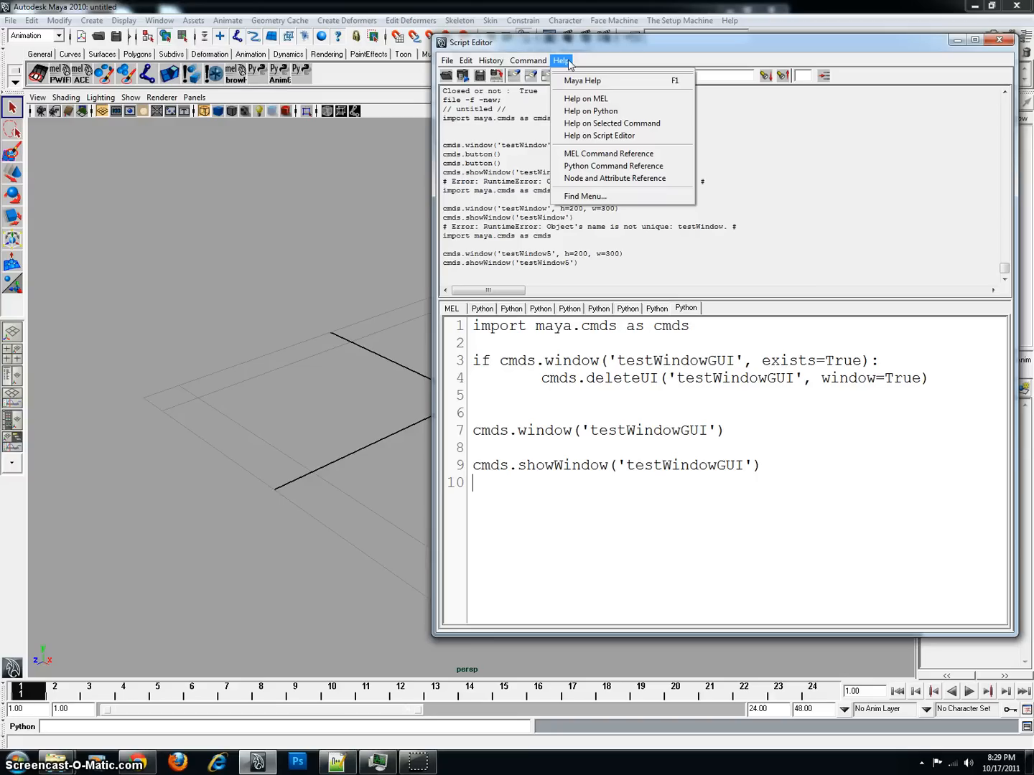
mouse_move(613, 167)
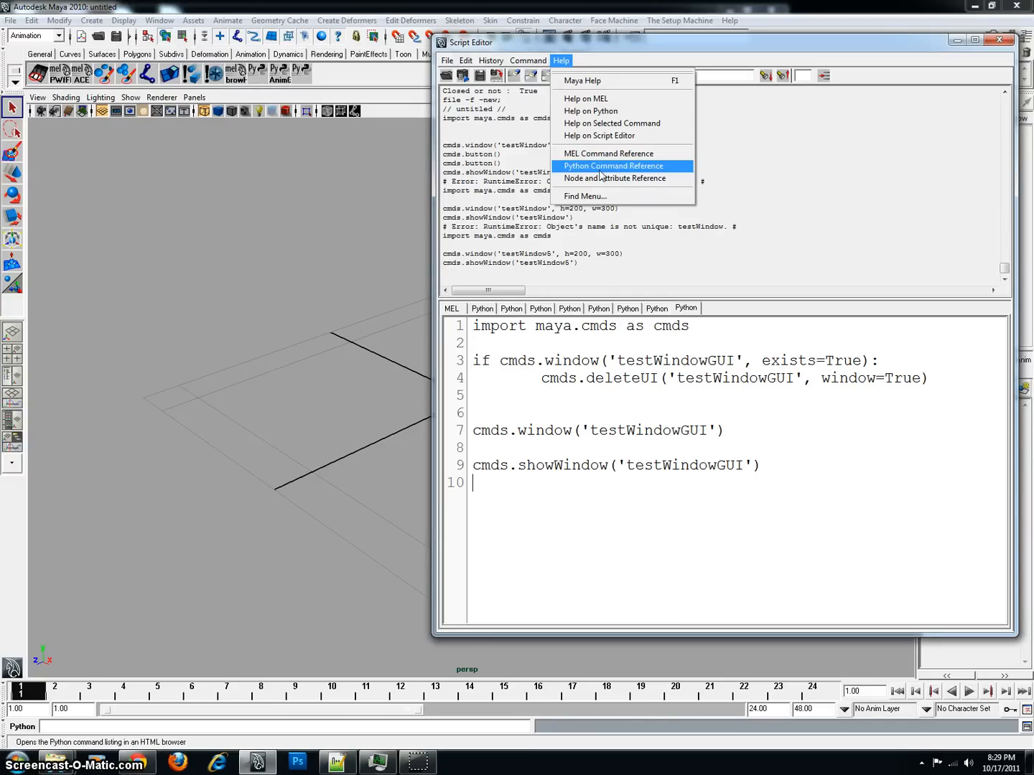
click(613, 166)
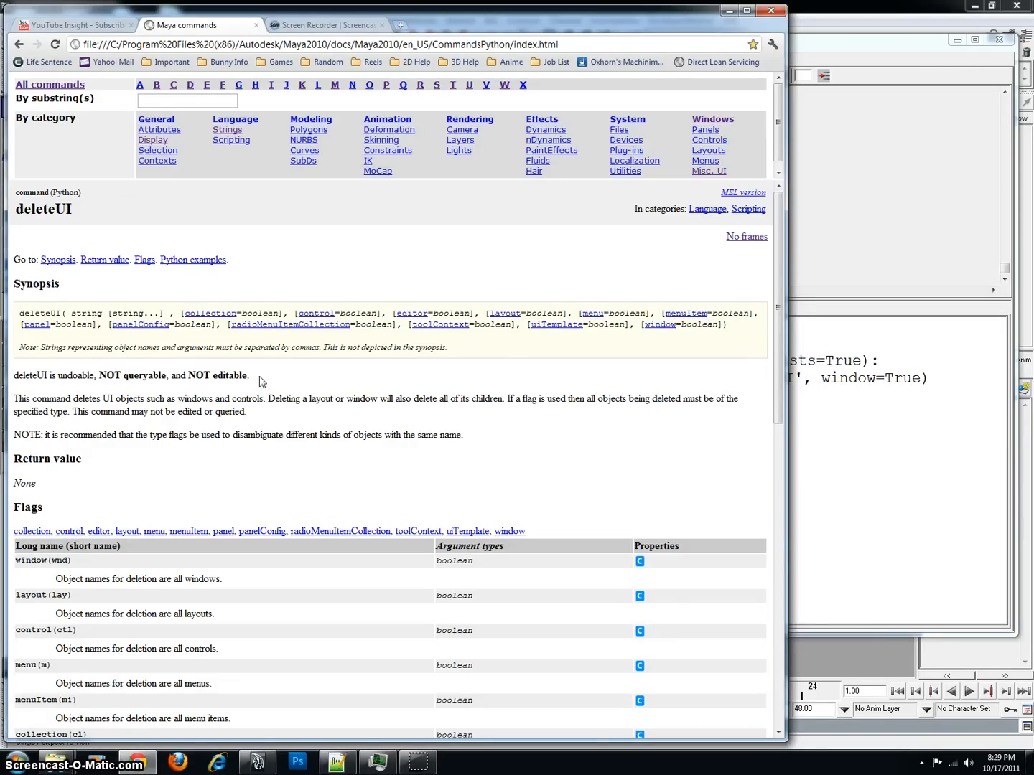
scroll(down, 3)
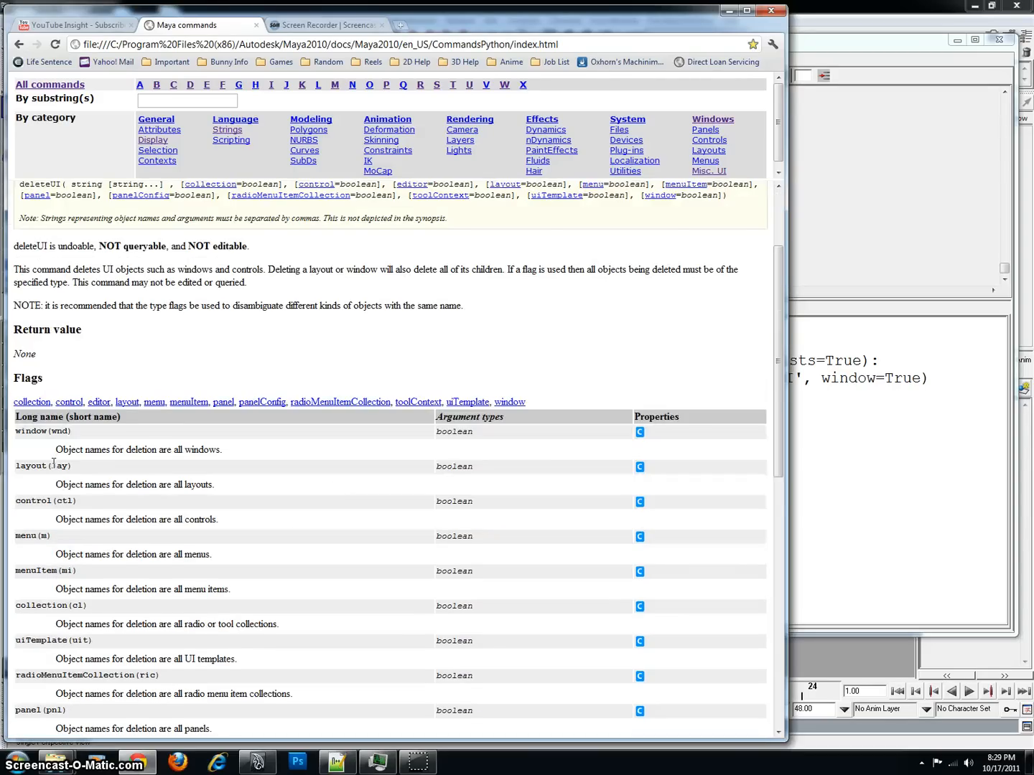
scroll(down, 3)
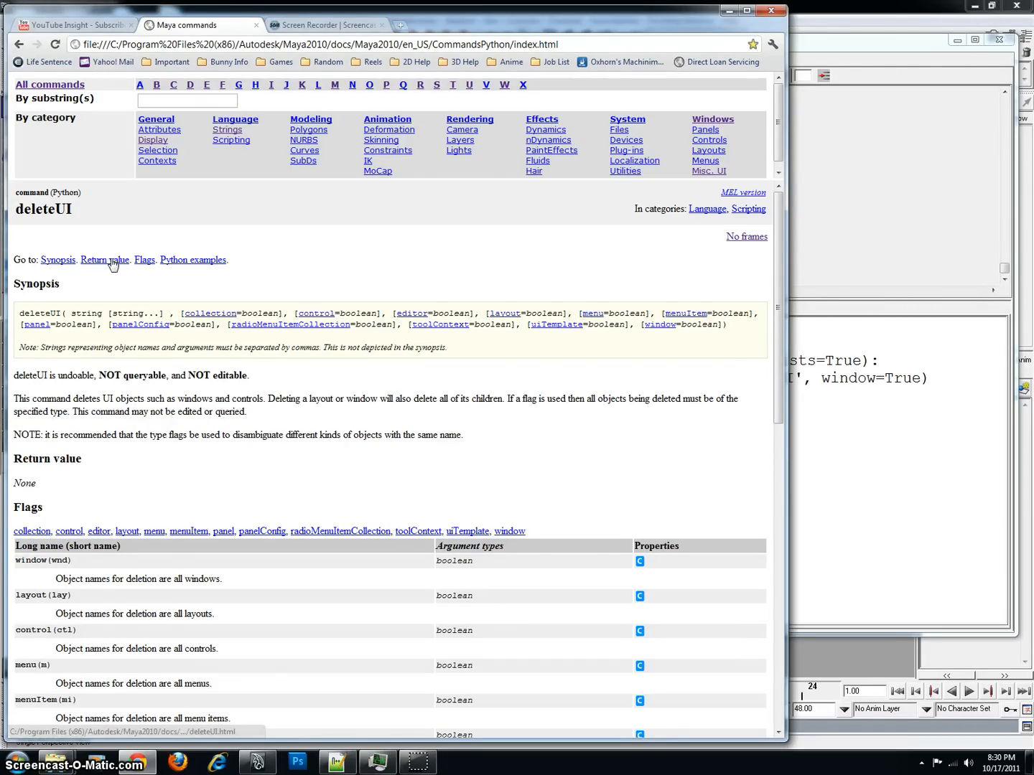
scroll(down, 3)
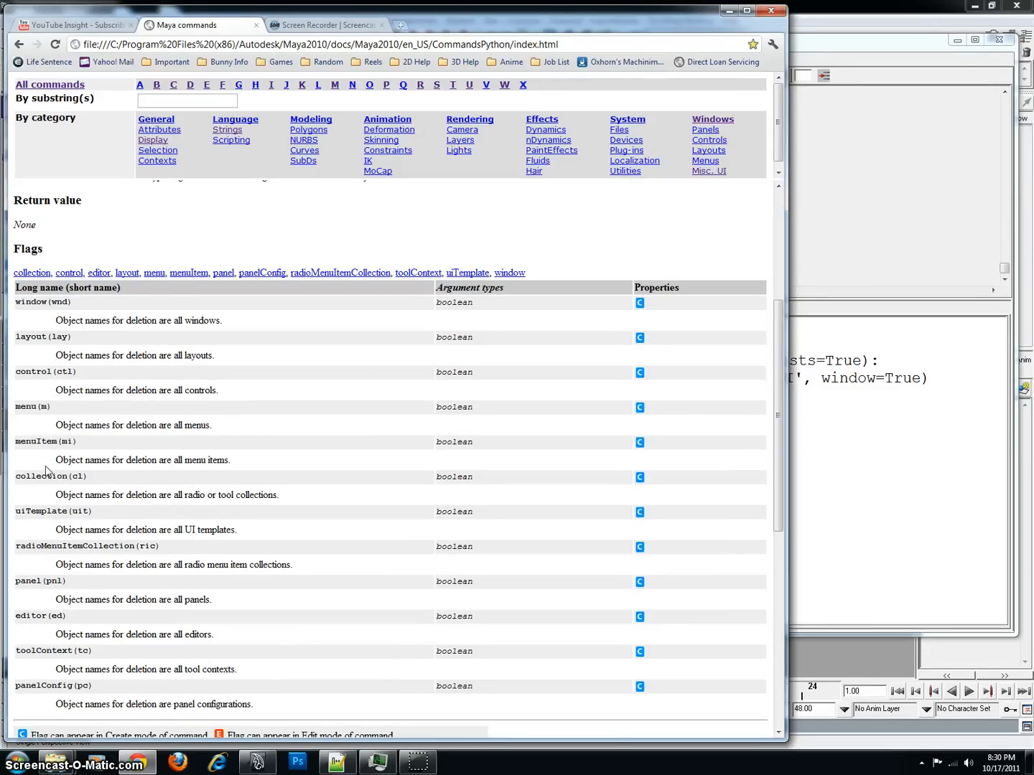
scroll(down, 3)
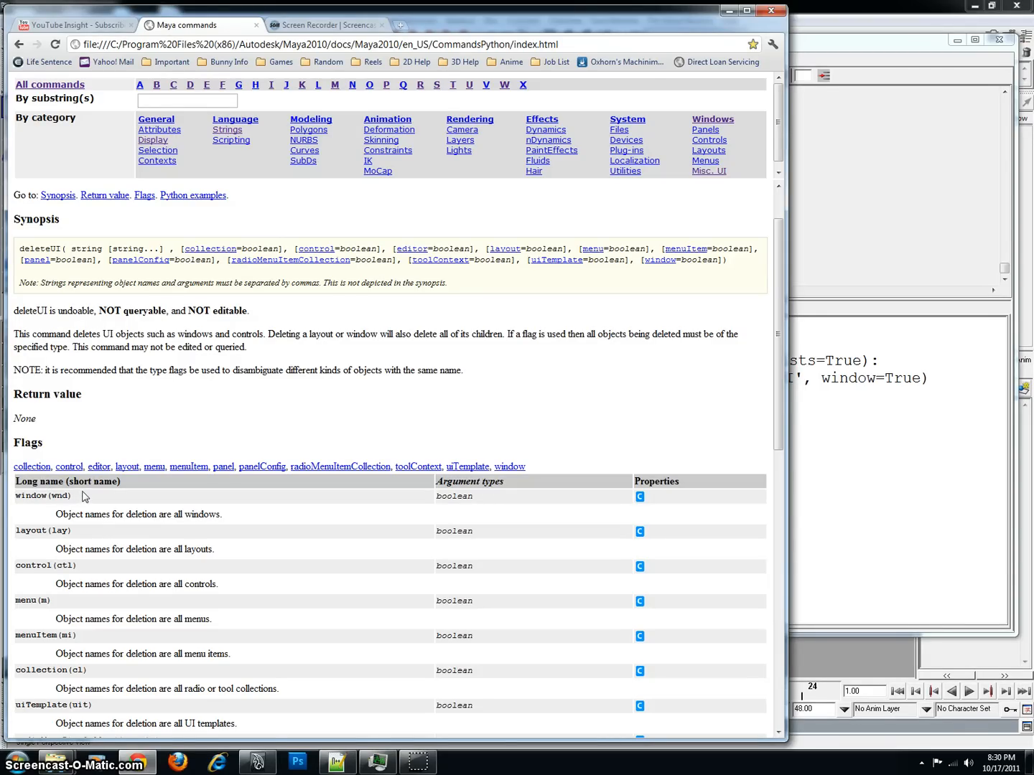
double_click(63, 496)
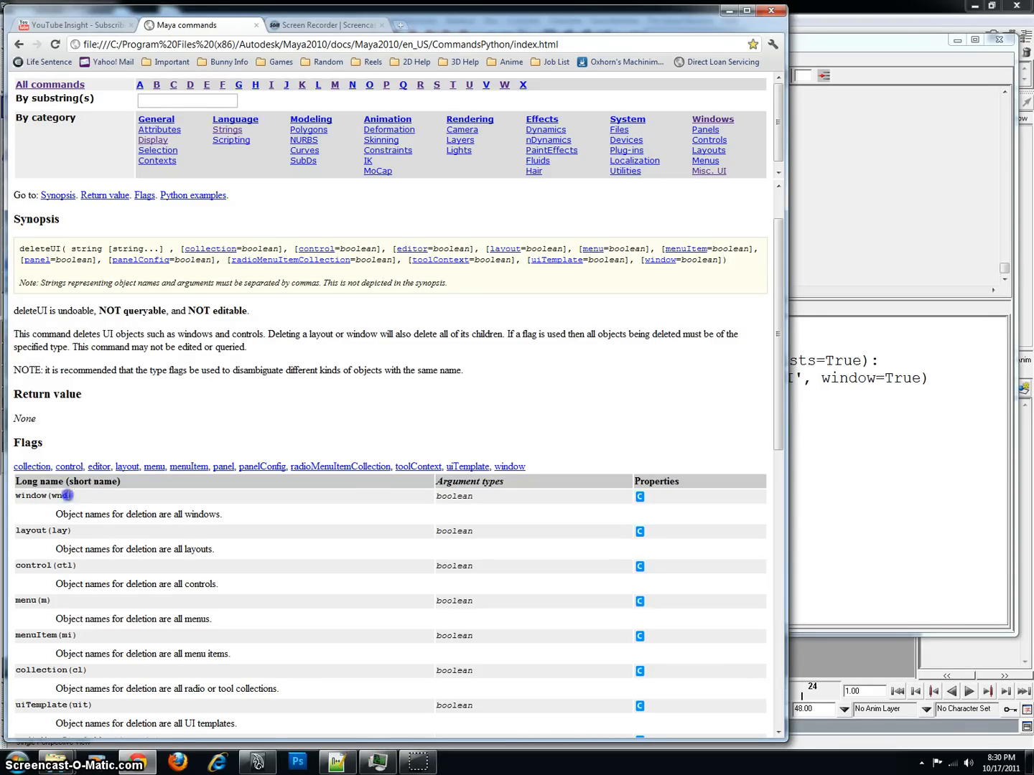
double_click(60, 495)
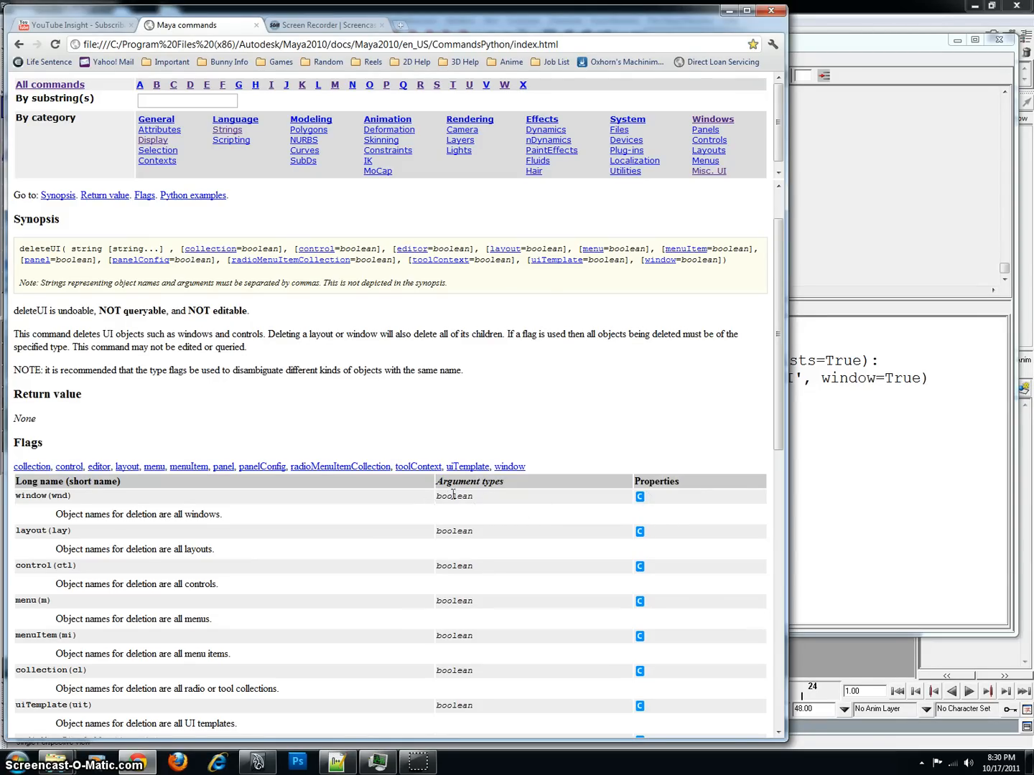
mouse_move(465, 502)
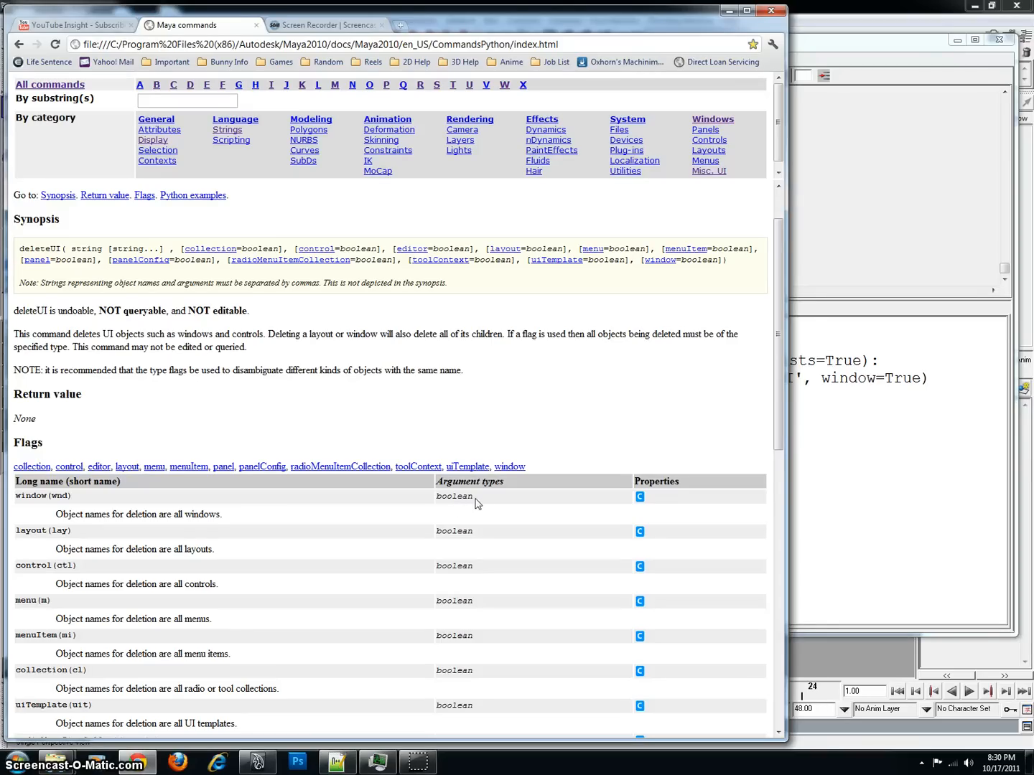
scroll(down, 3)
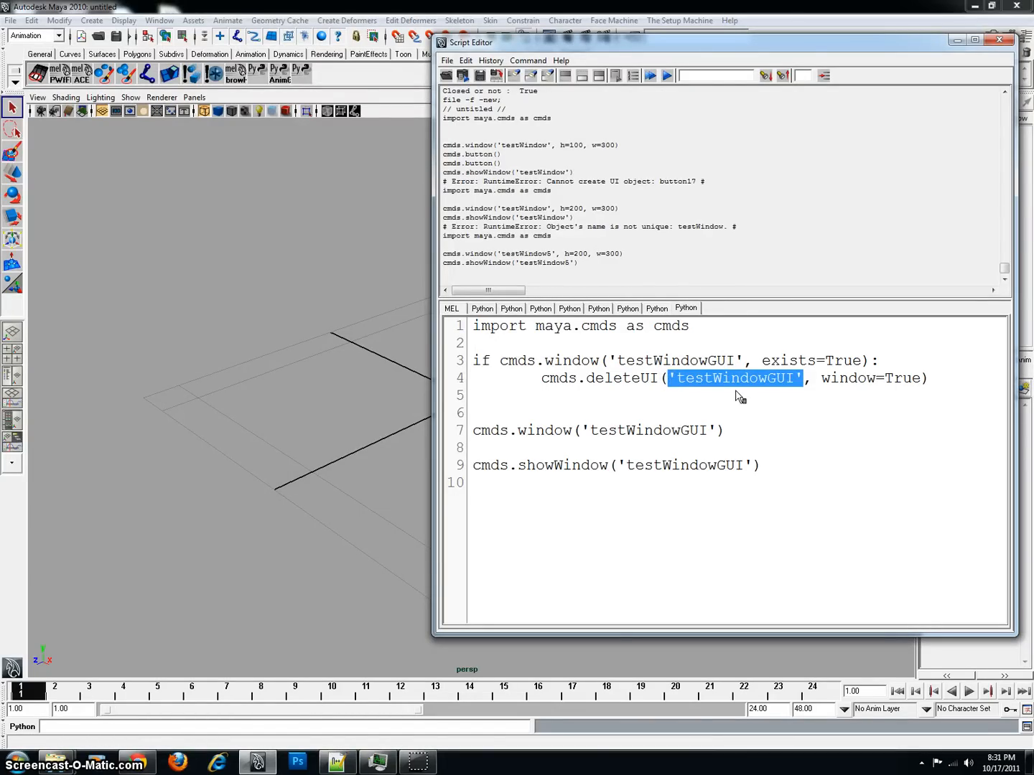
Execute the whole script twice so an empty testWindowGUI window opens and is replaced on rerun
click(890, 360)
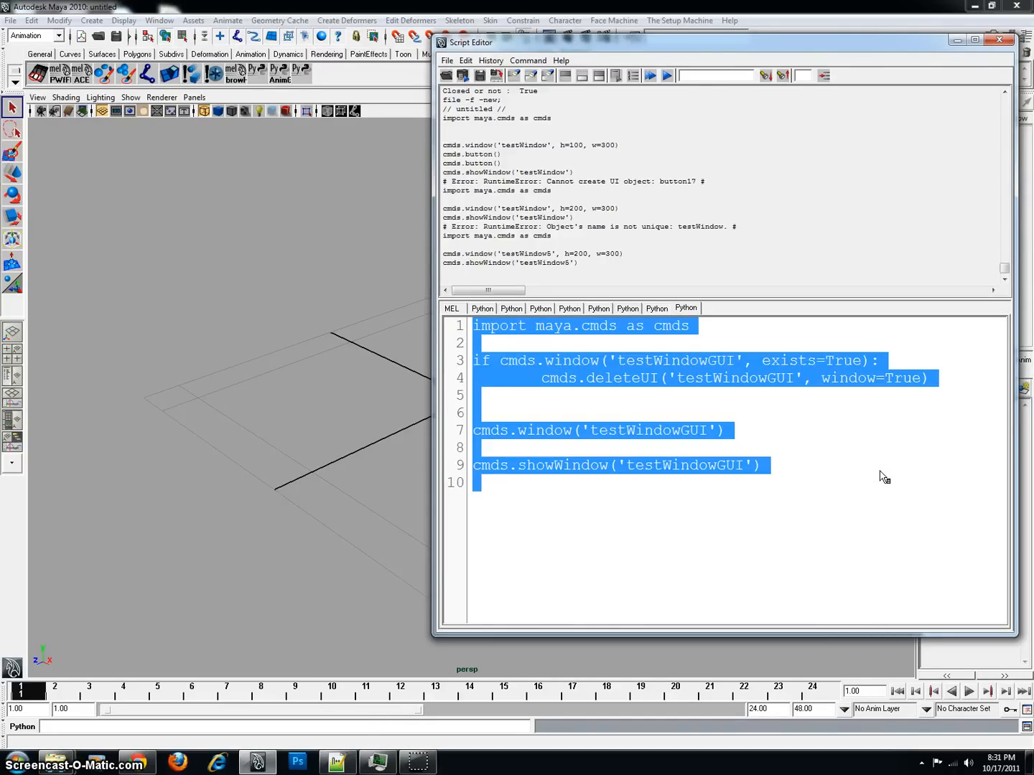
click(649, 75)
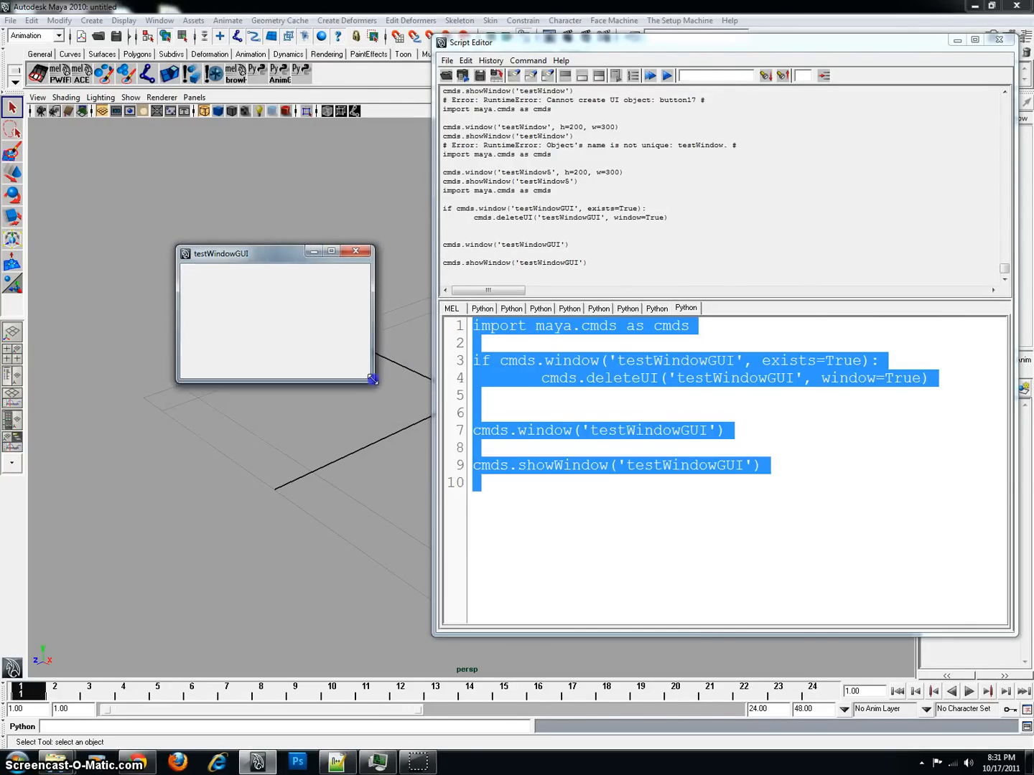
click(731, 482)
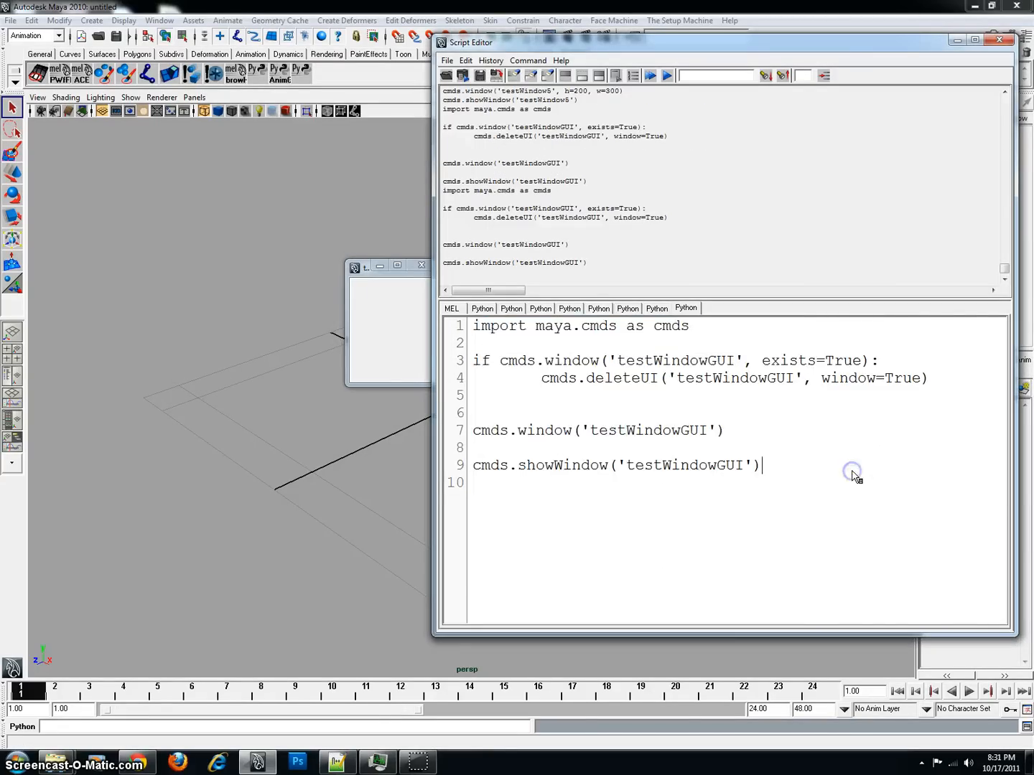
key(ctrl+a)
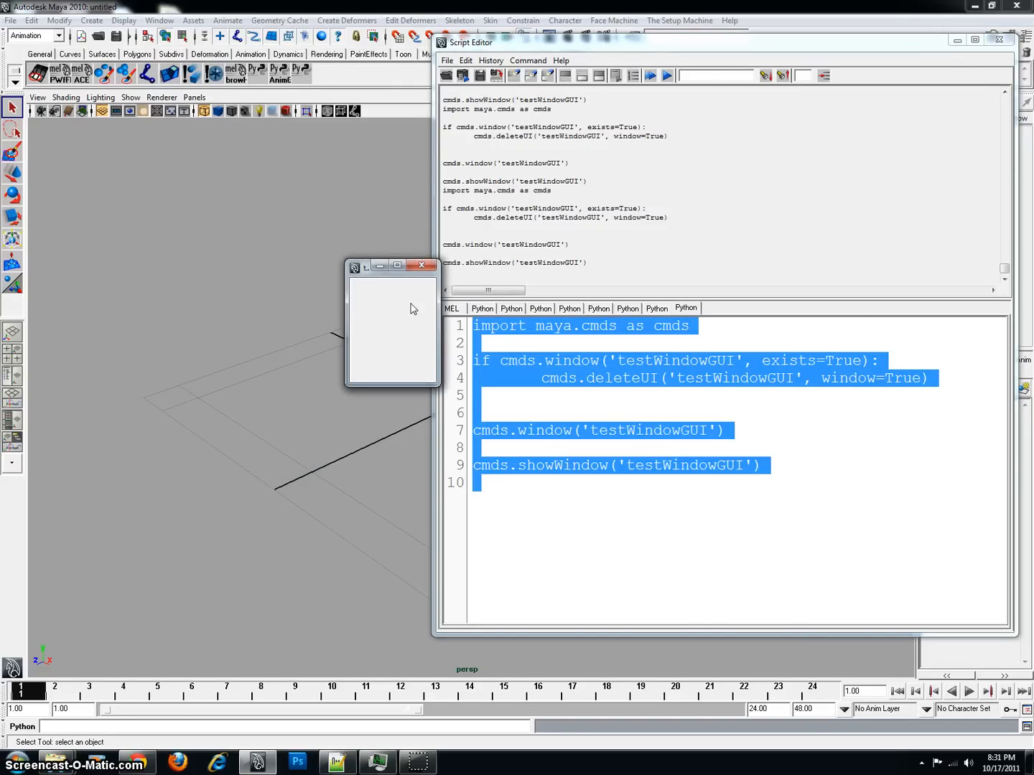
click(853, 503)
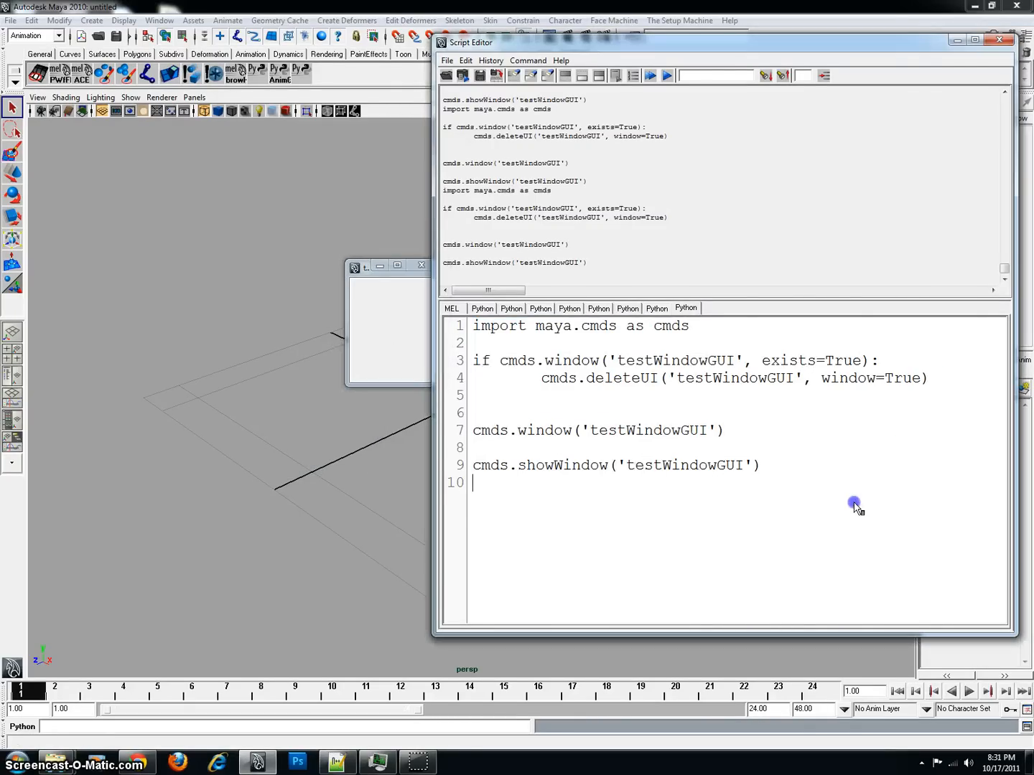
Give the window call h=200, w=400 arguments, fixing the stray space after h=
drag(474, 360, 928, 379)
text(, )
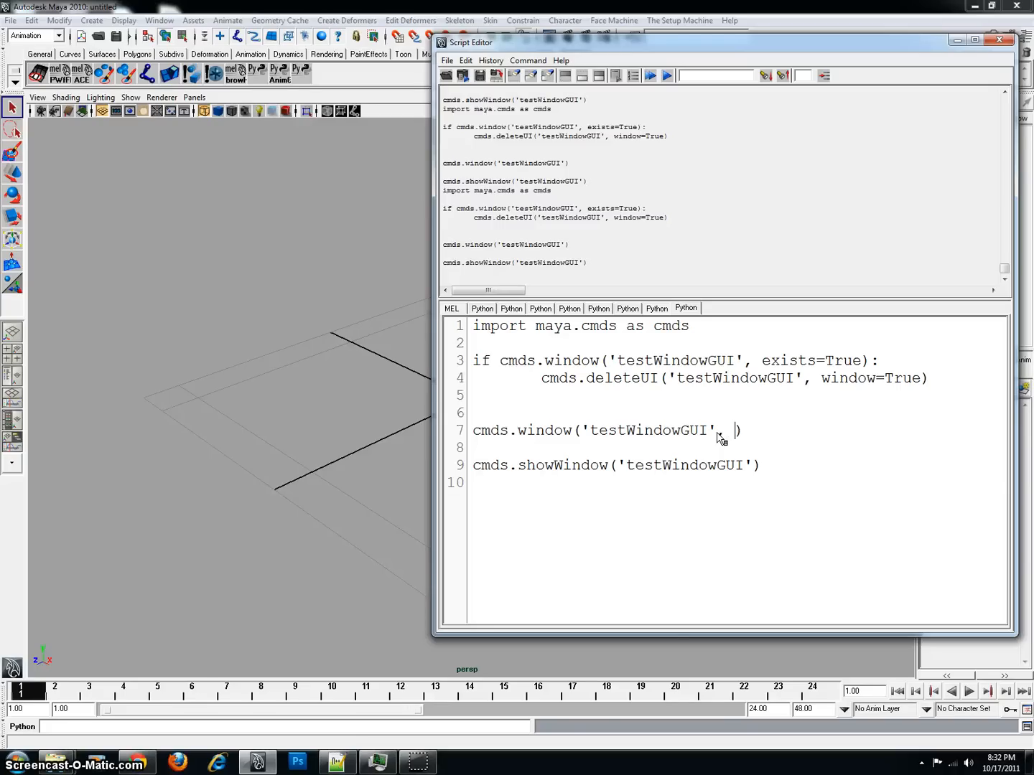
text(h=)
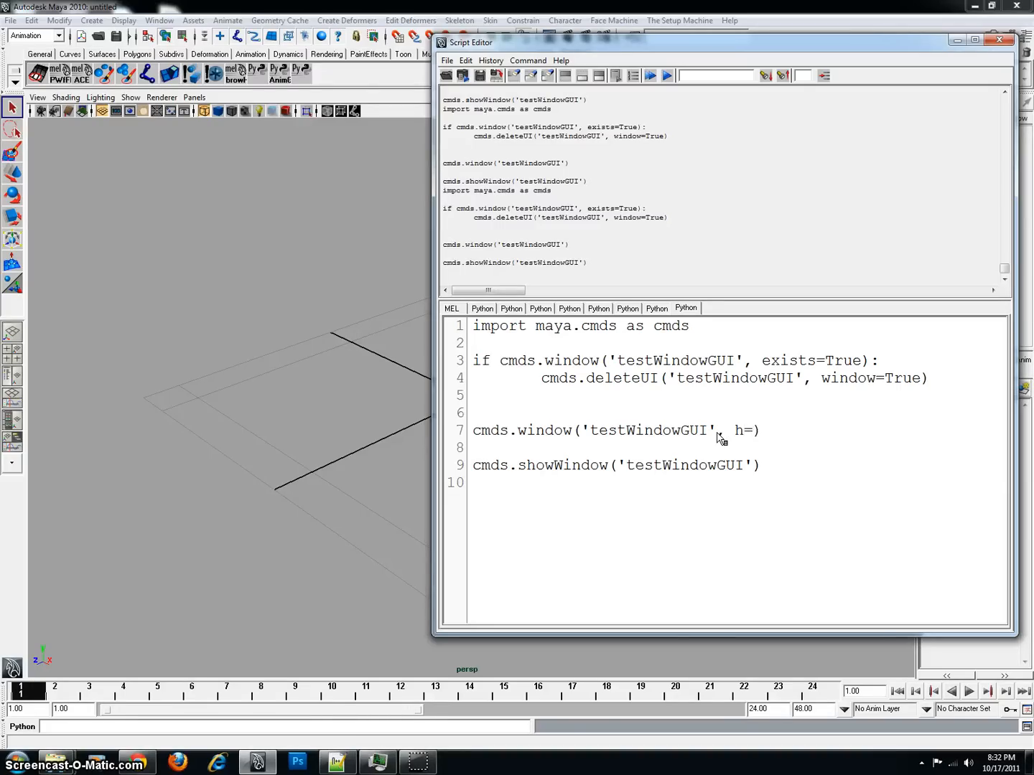
text(200,)
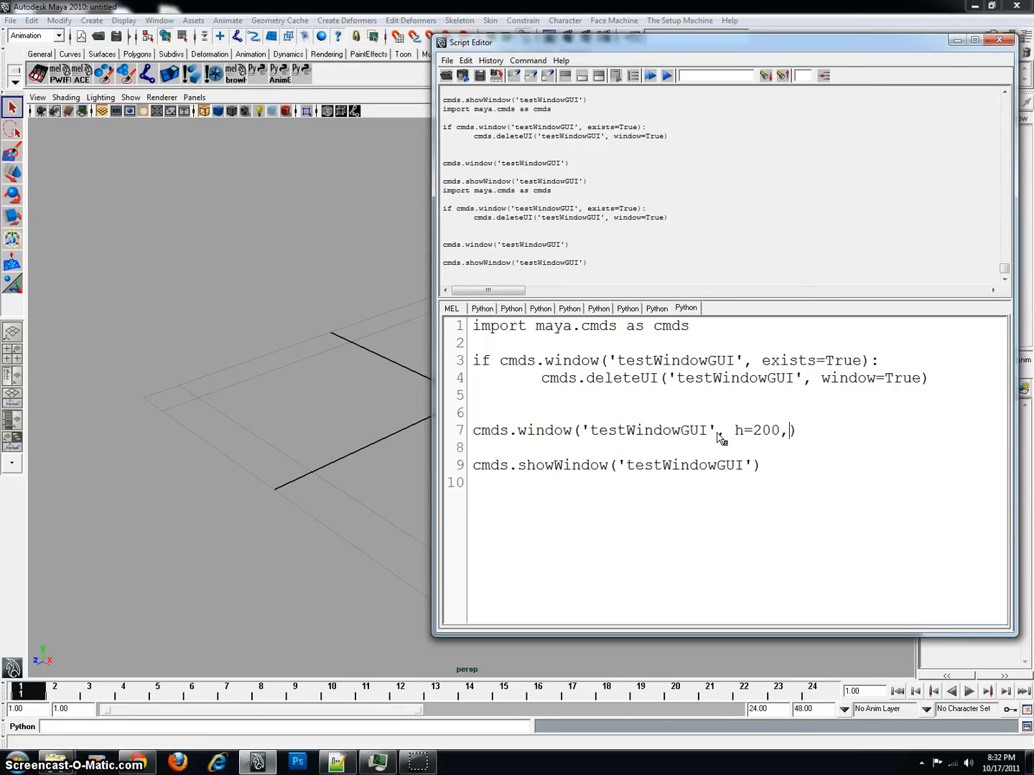
text(w=)
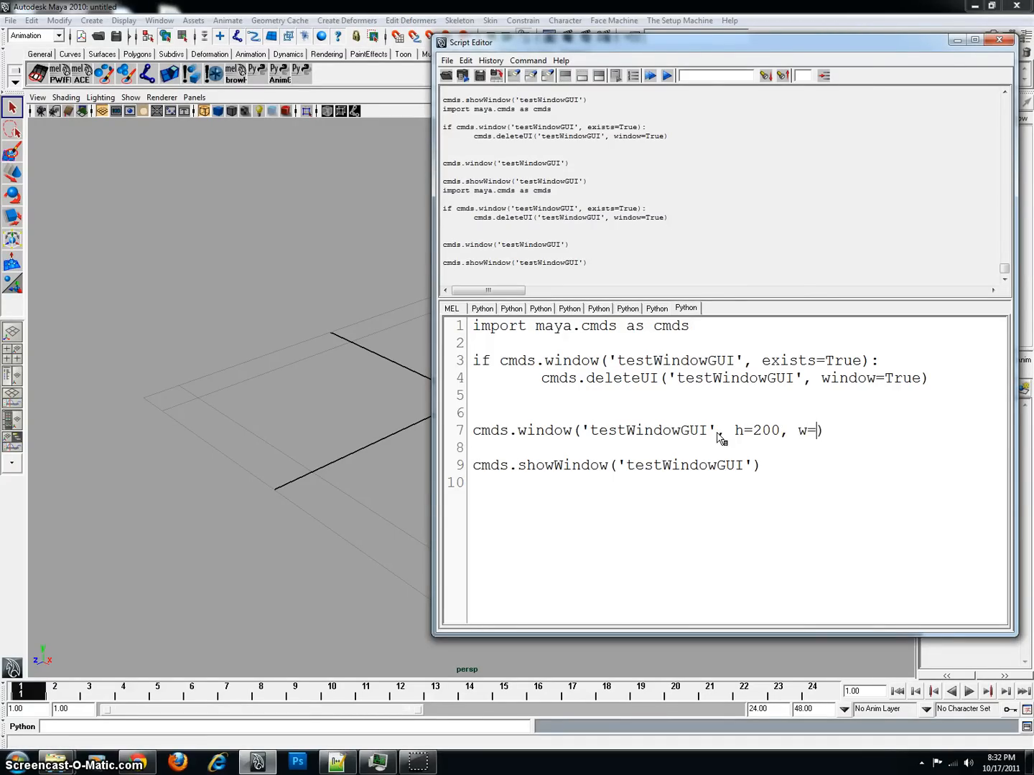
text(400)
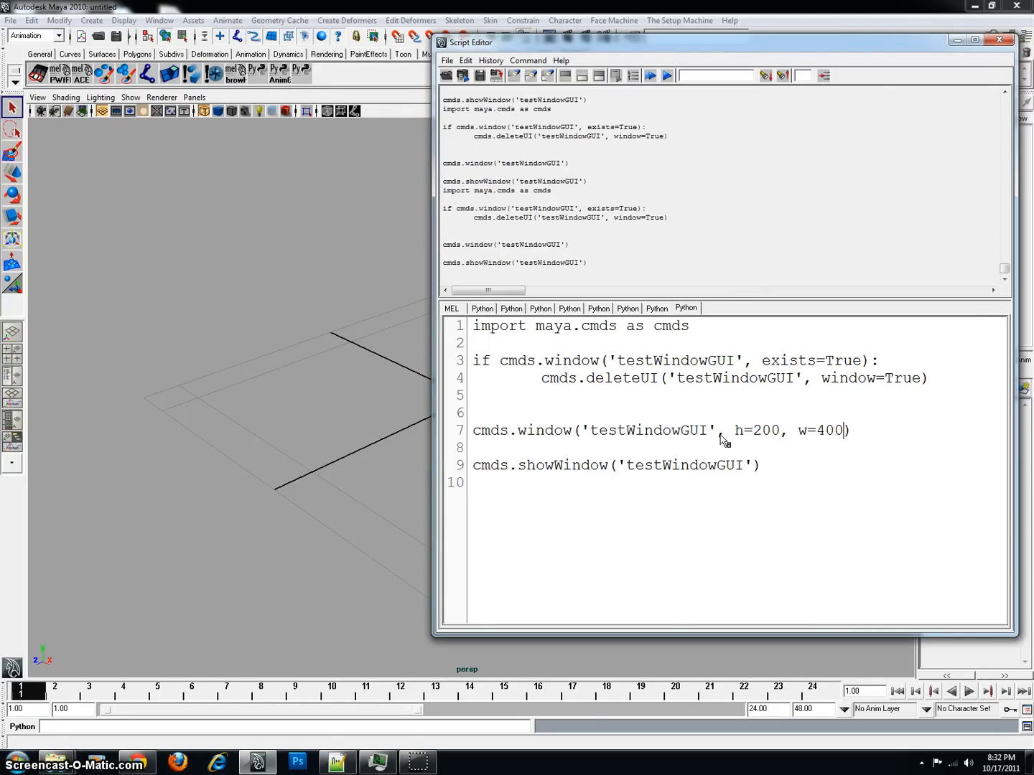
mouse_move(784, 445)
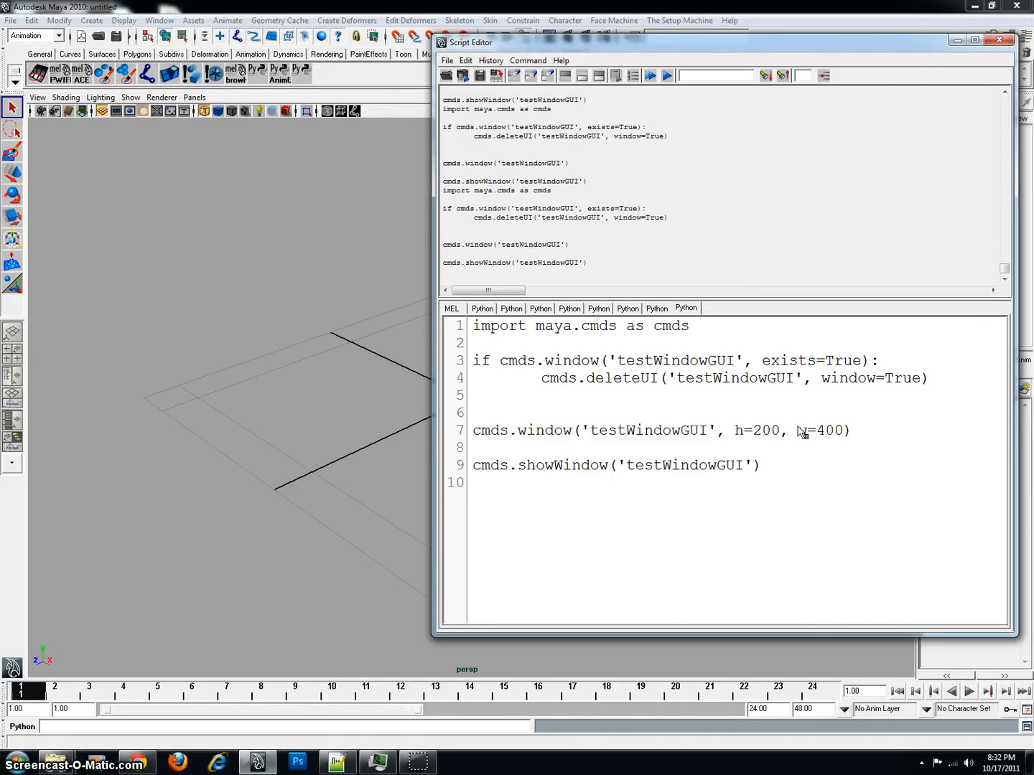
mouse_move(739, 439)
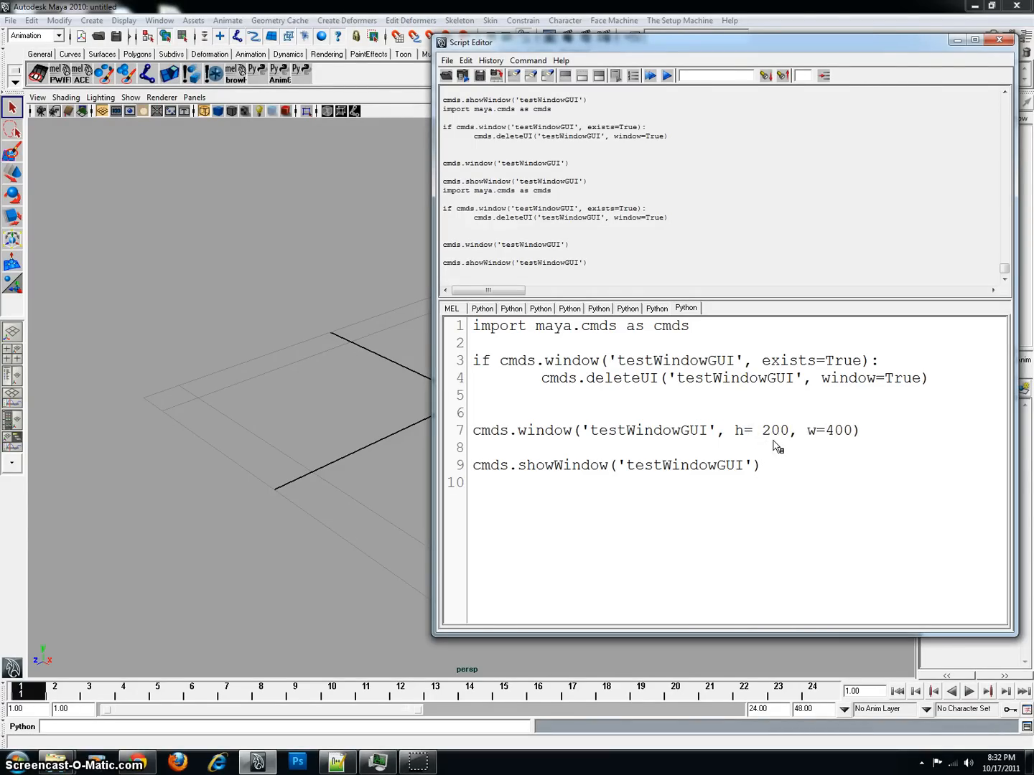
click(743, 431)
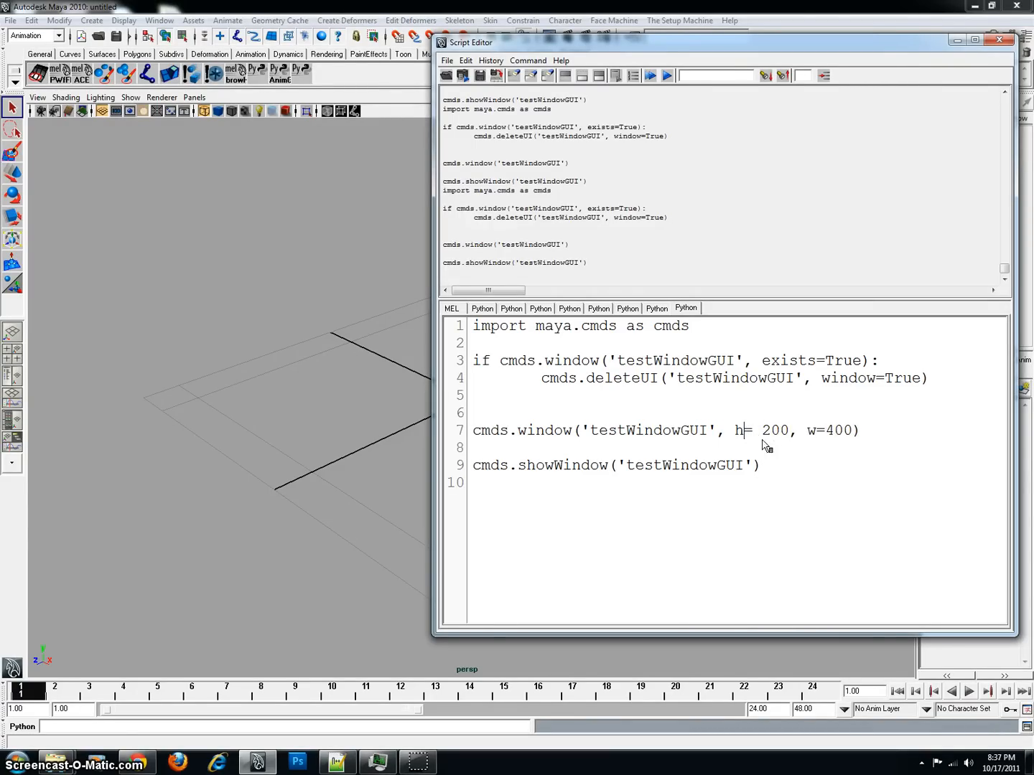
text(=)
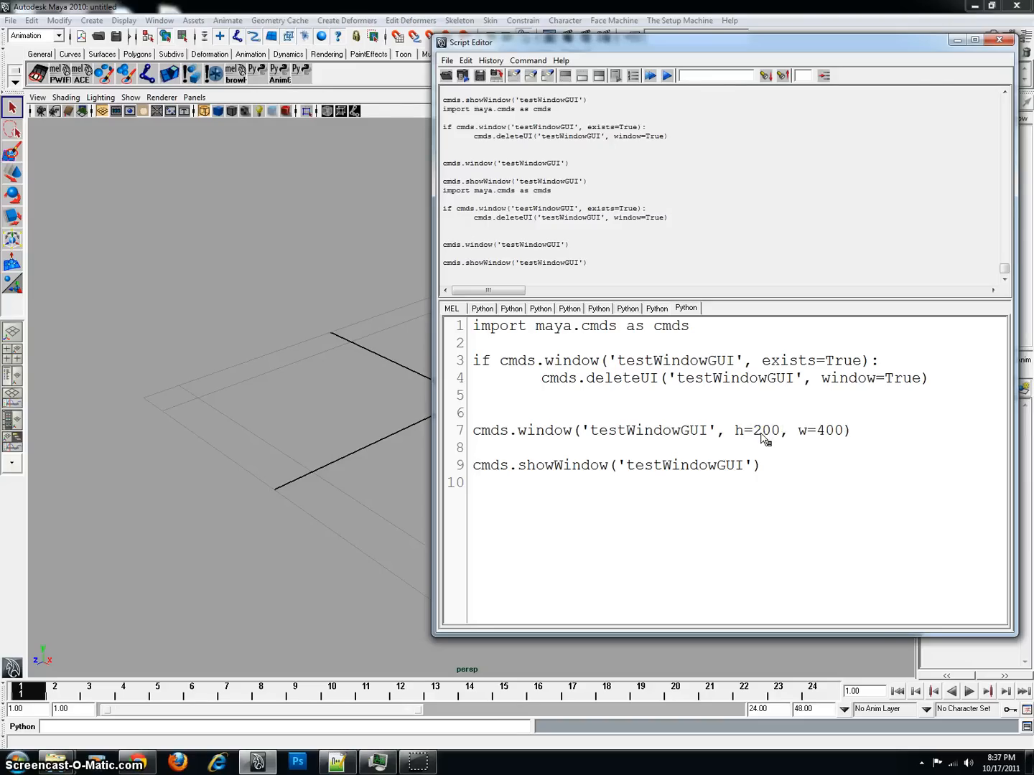
mouse_move(818, 430)
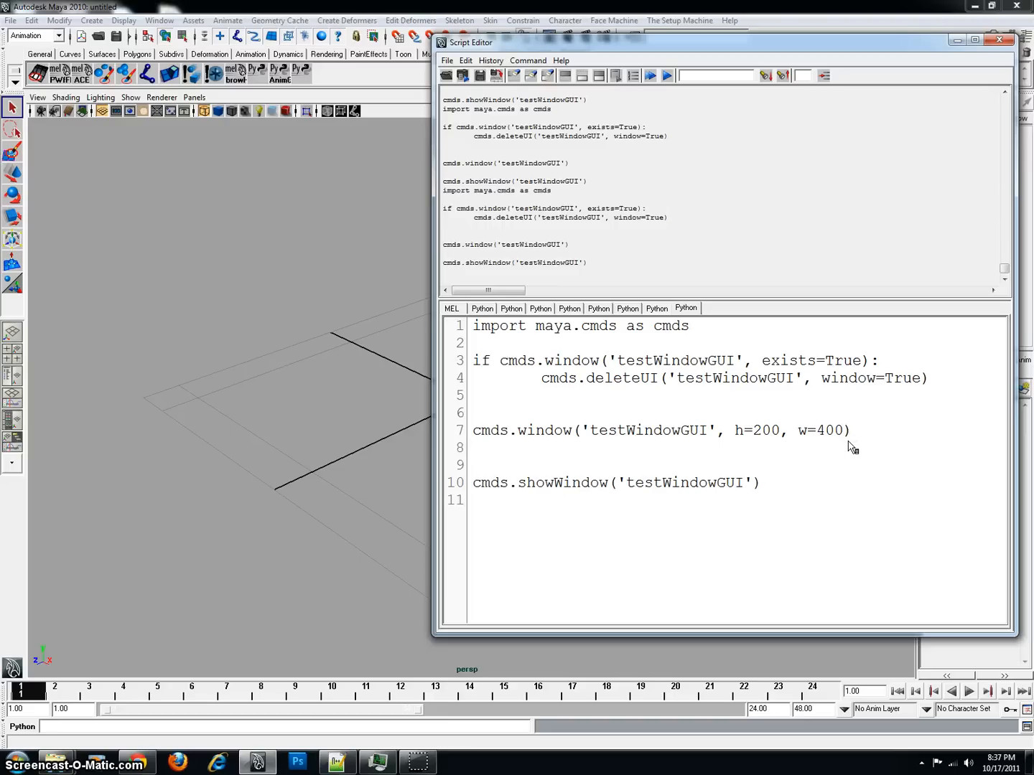
Add cmds.button(), cmds.checkBox() and cmds.textFieldGrp() lines and run, getting a cannot-create-UI-object error
text(cmds.button)
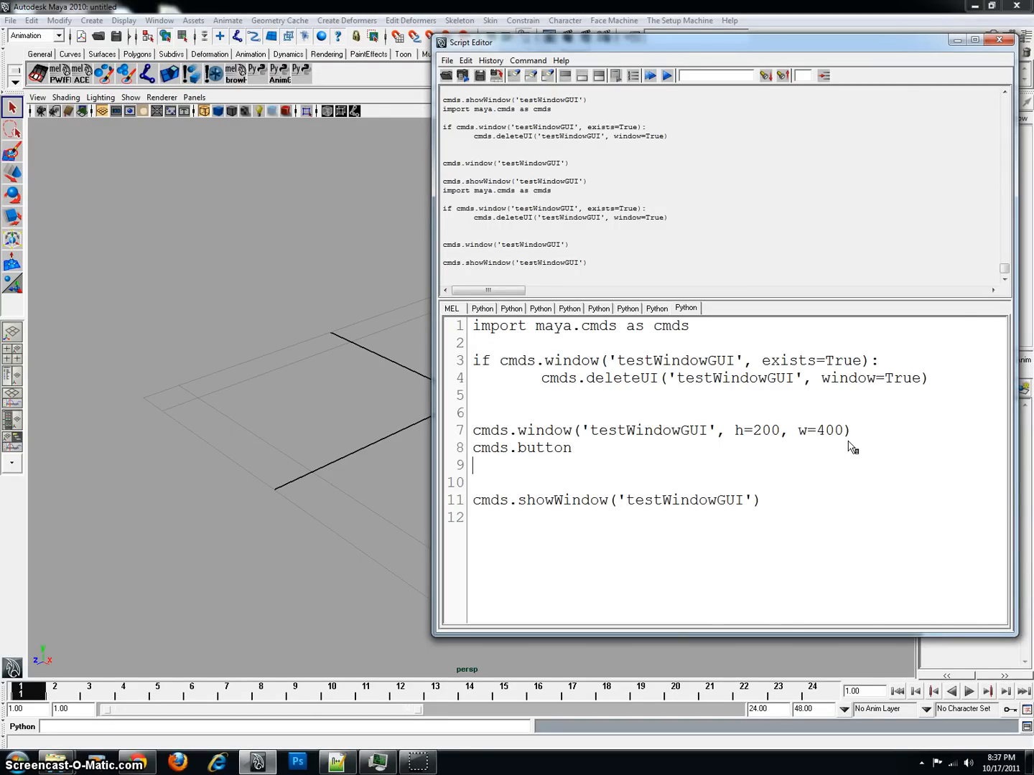
text(cmds.checkBox)
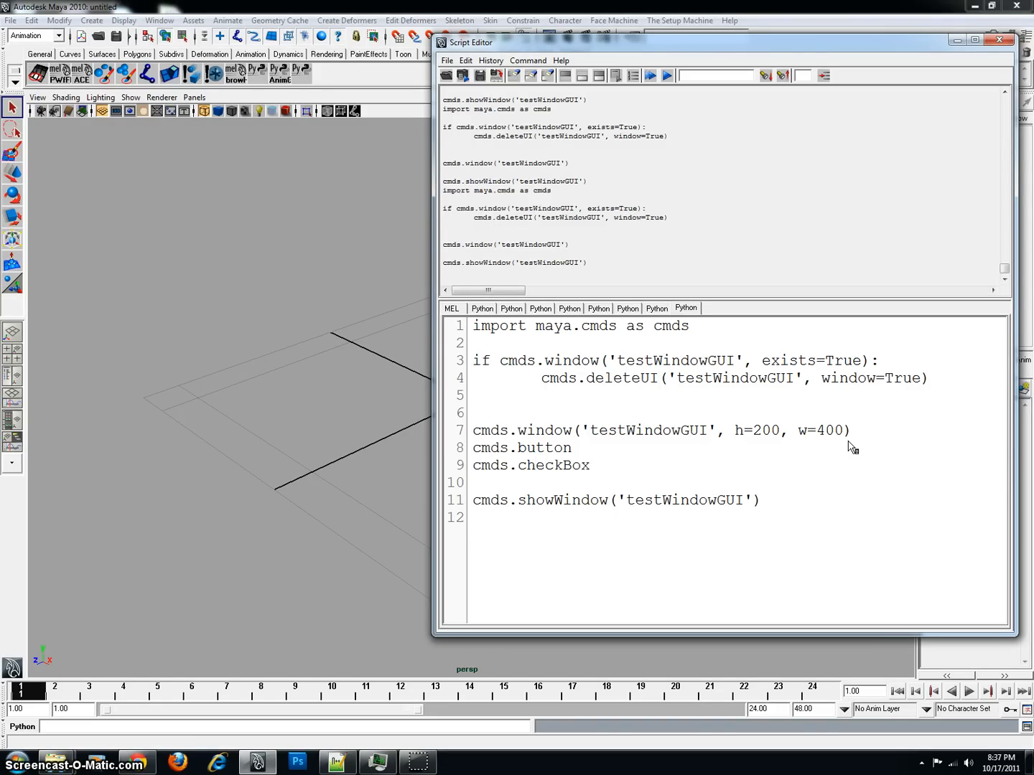
text(cmds)
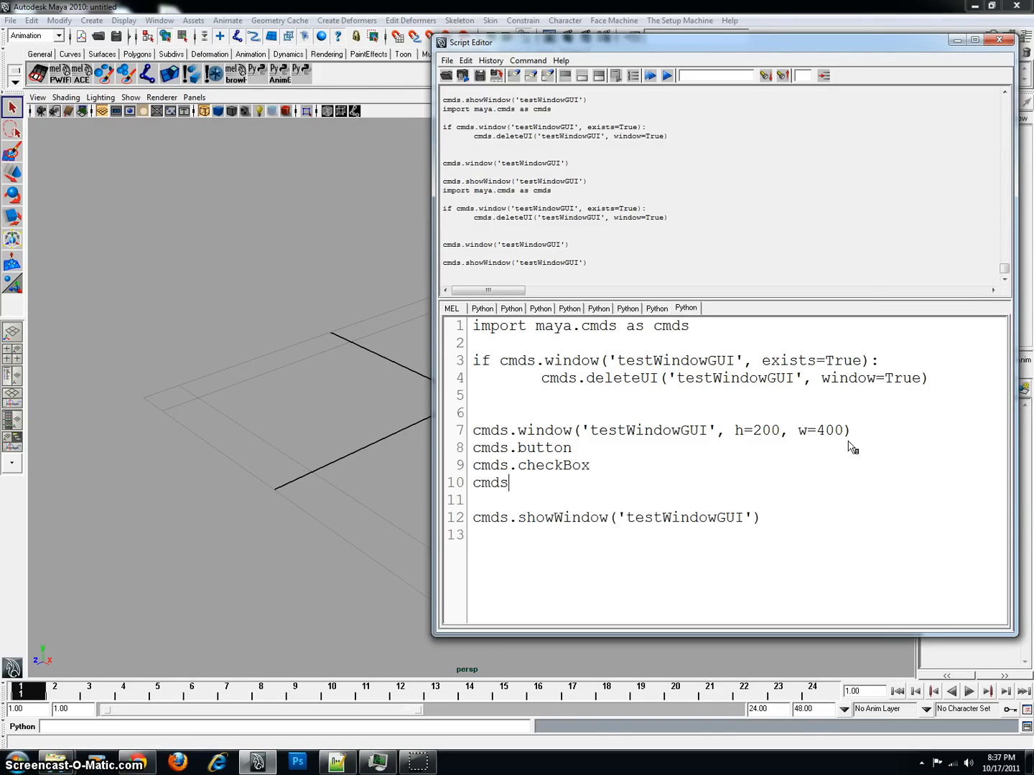
text(.)
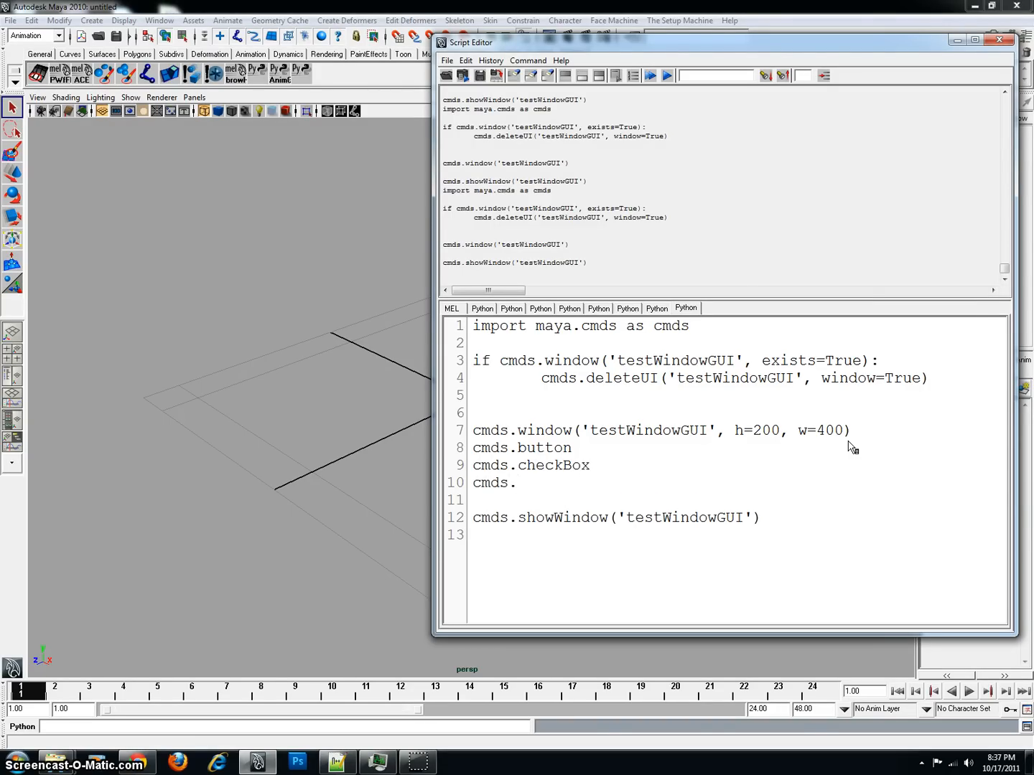
text(textfiel)
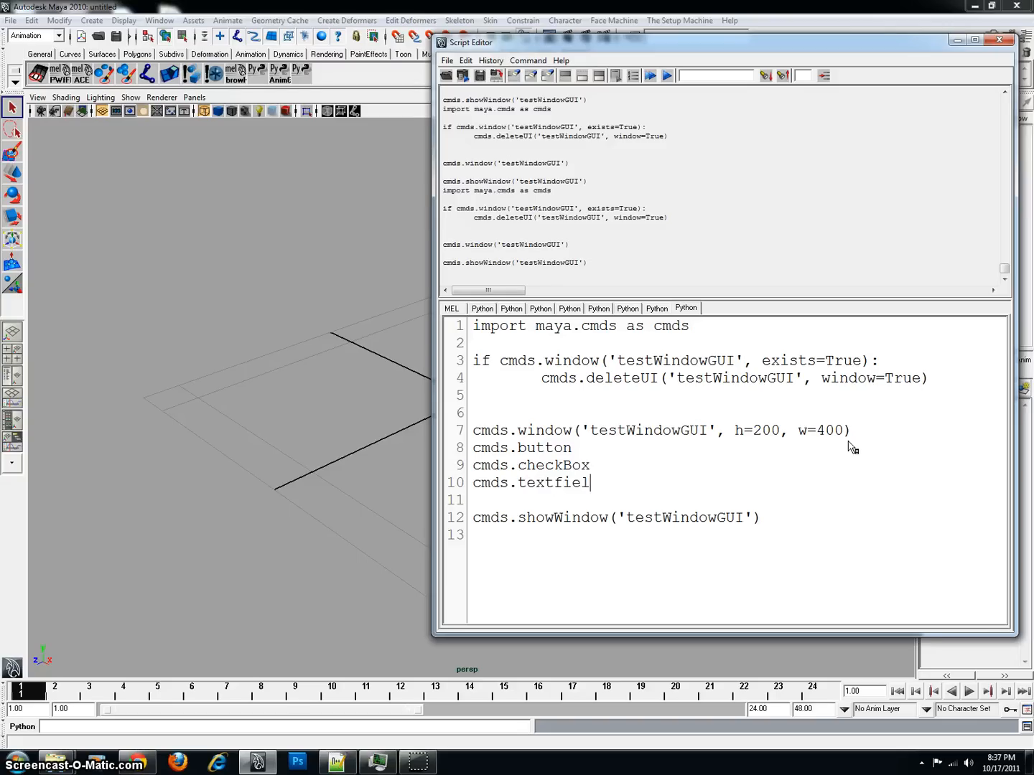
text(d)
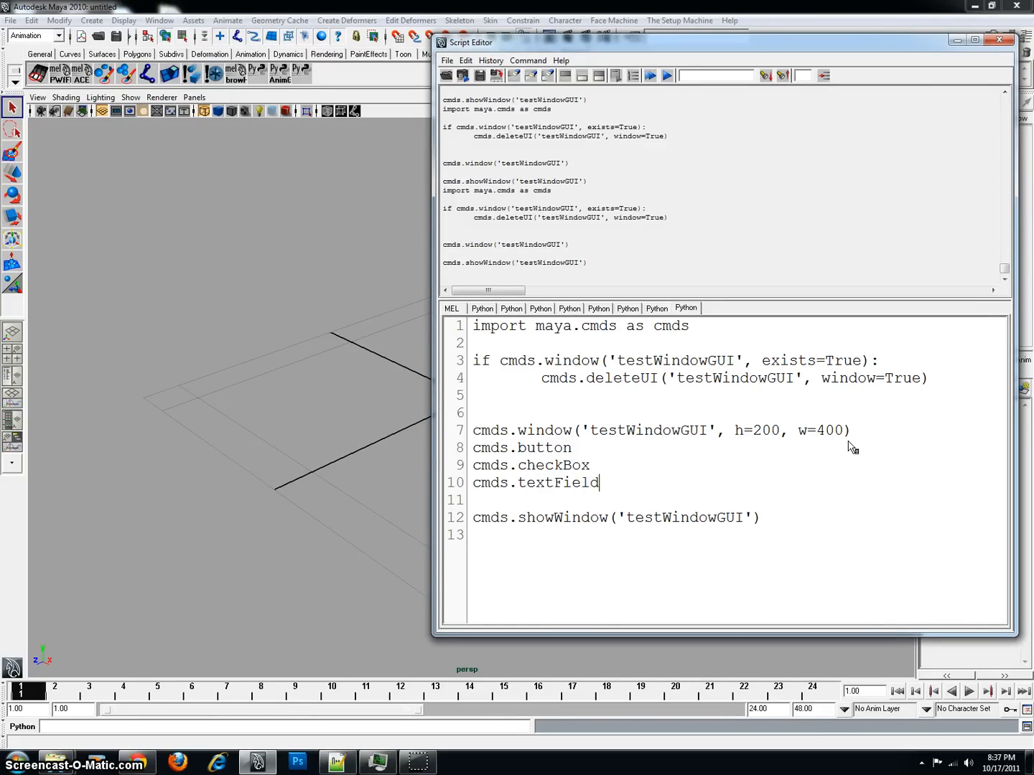
text(Grp)
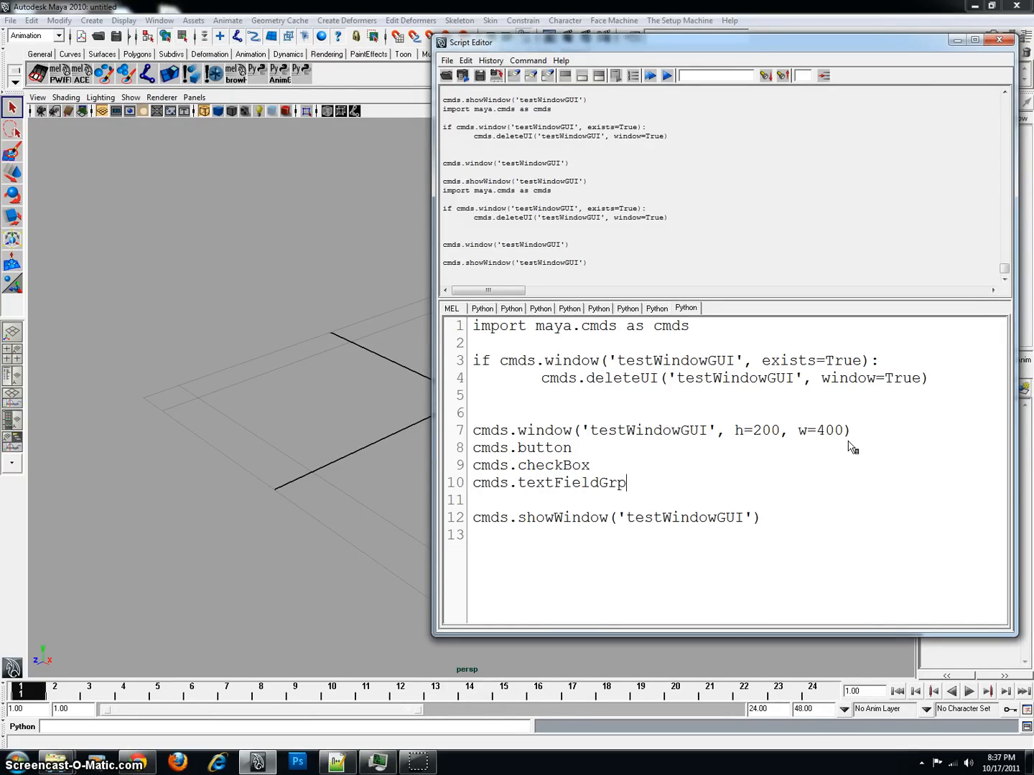
text(())
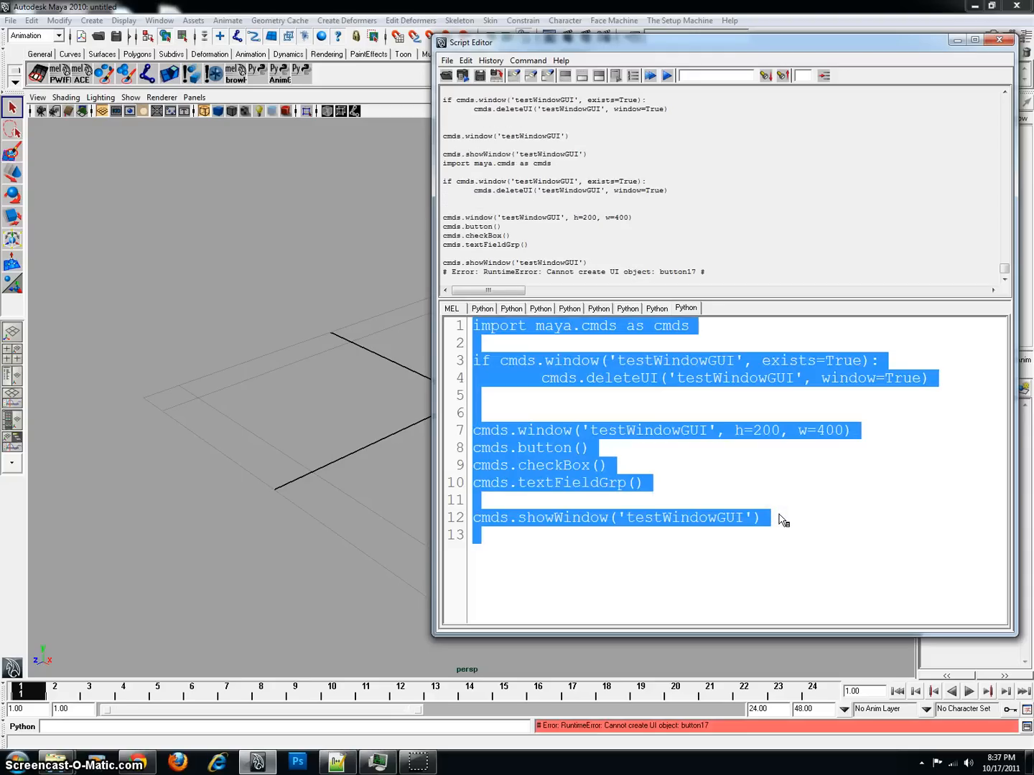
click(638, 431)
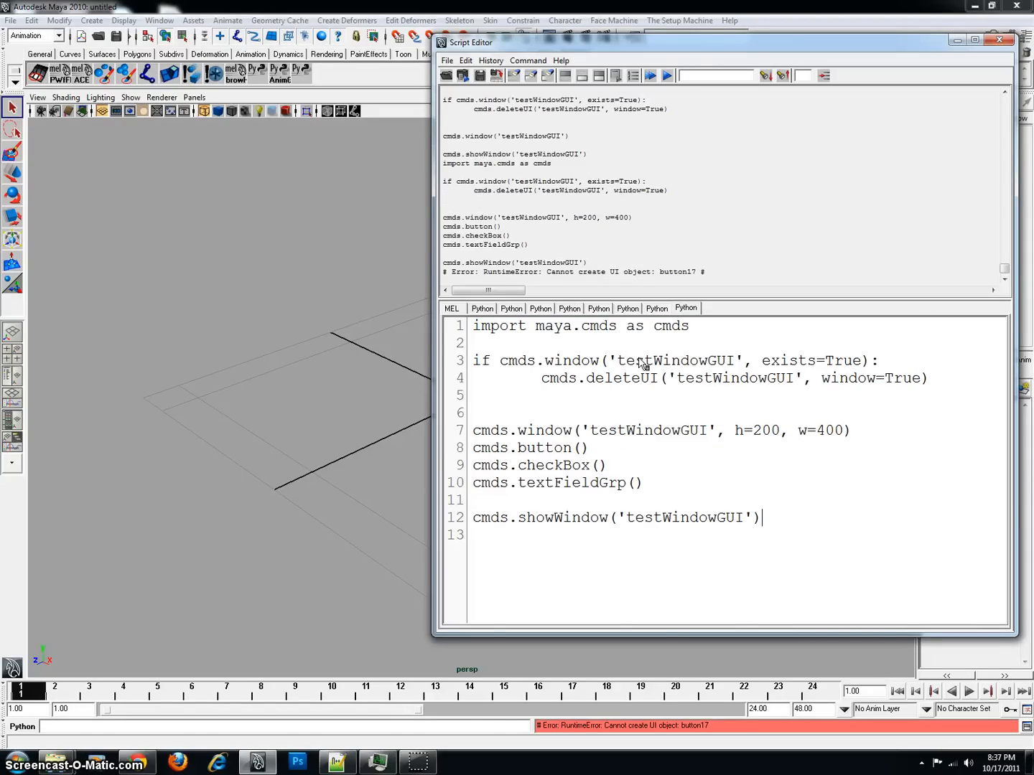
mouse_move(695, 273)
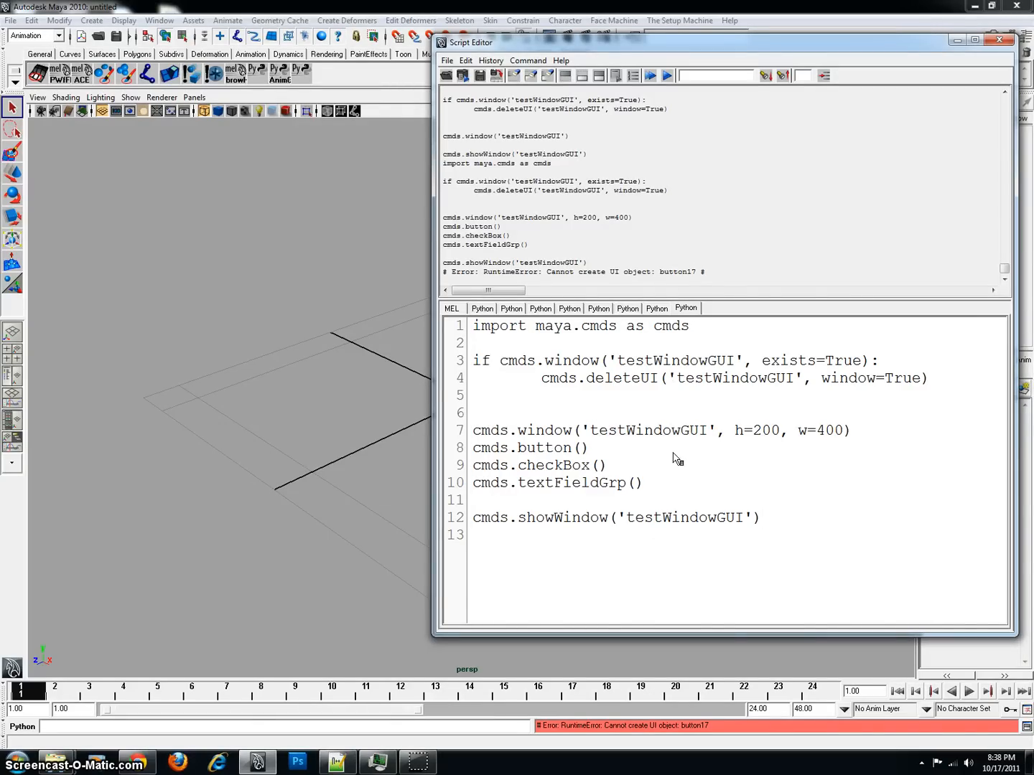
mouse_move(890, 445)
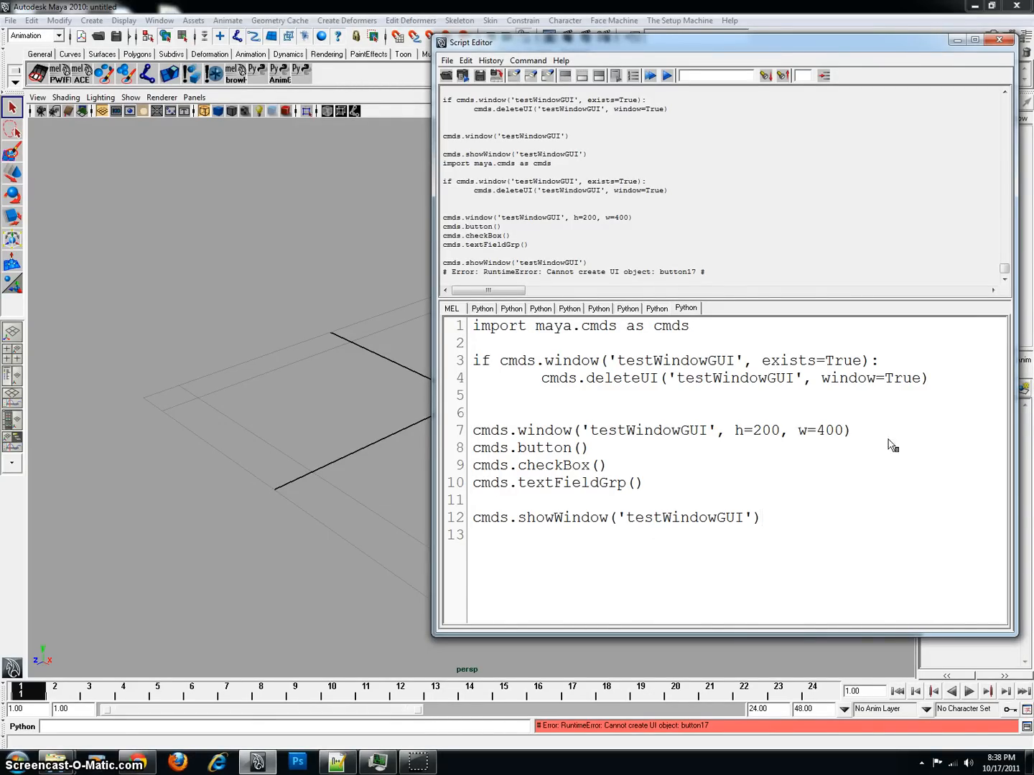
Insert blank lines after the cmds.window line, then bring up the older CopyAnimGUI.py script in Notepad++
key(enter)
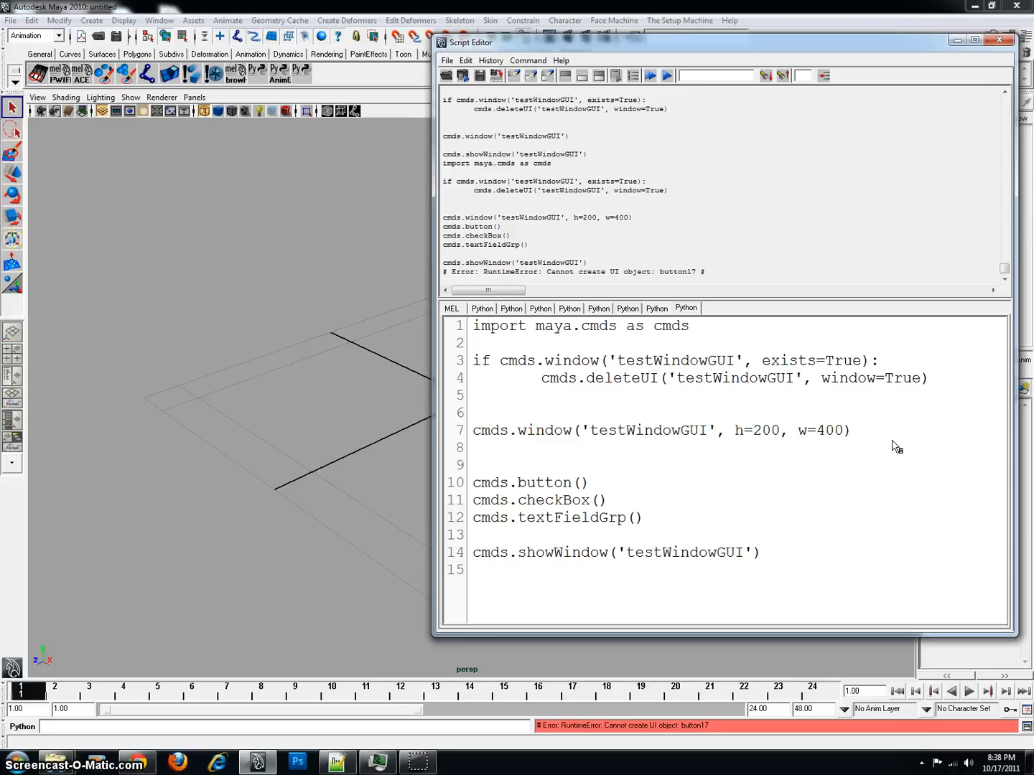
mouse_move(838, 429)
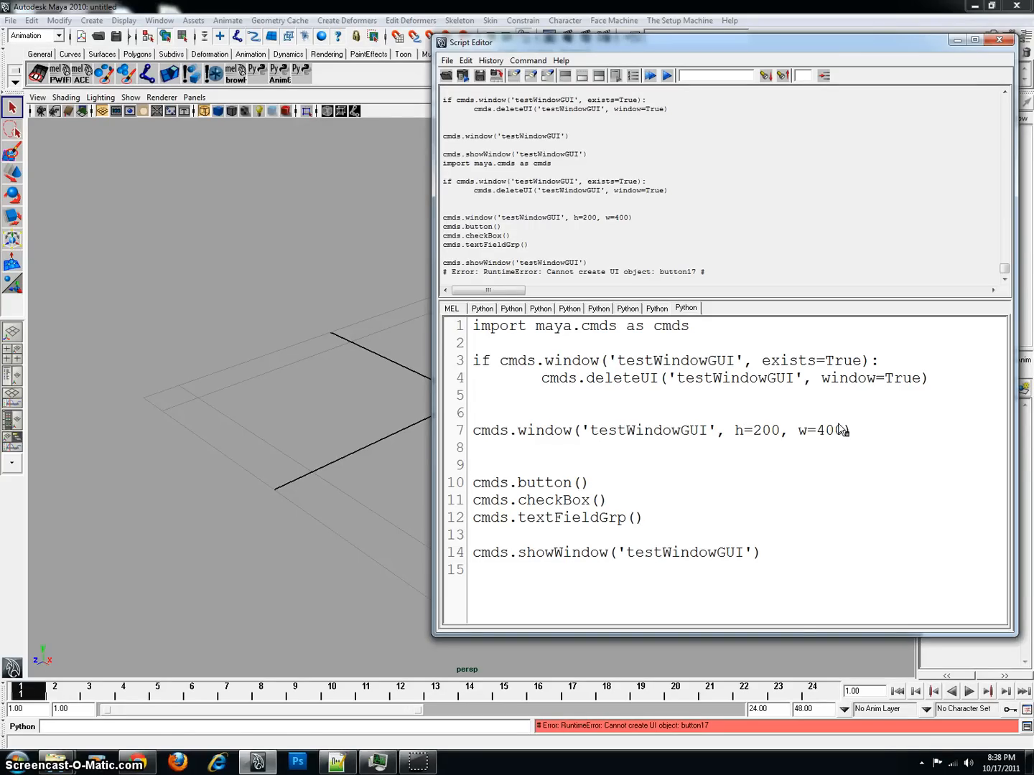
mouse_move(867, 441)
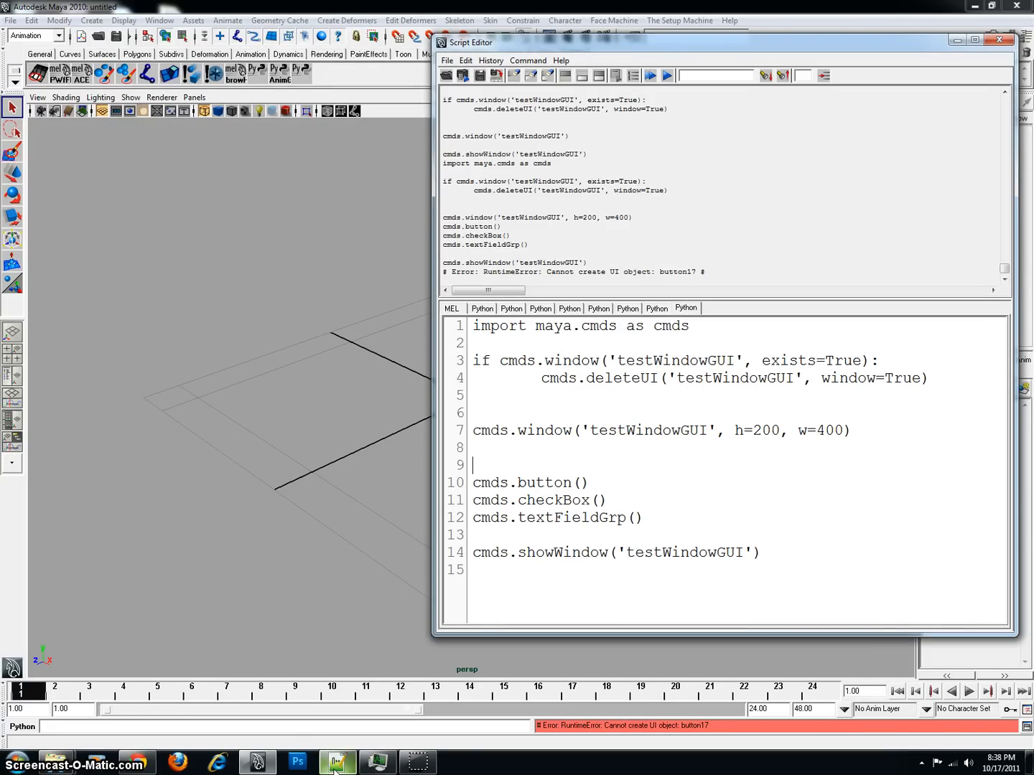
click(336, 762)
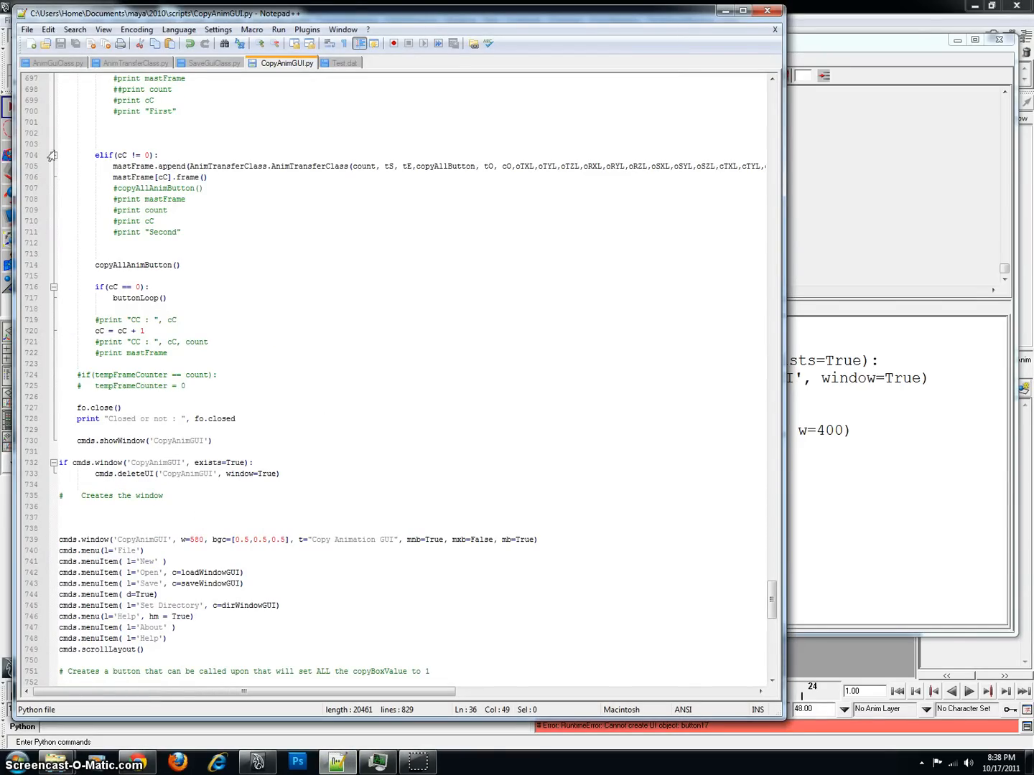
mouse_move(51, 290)
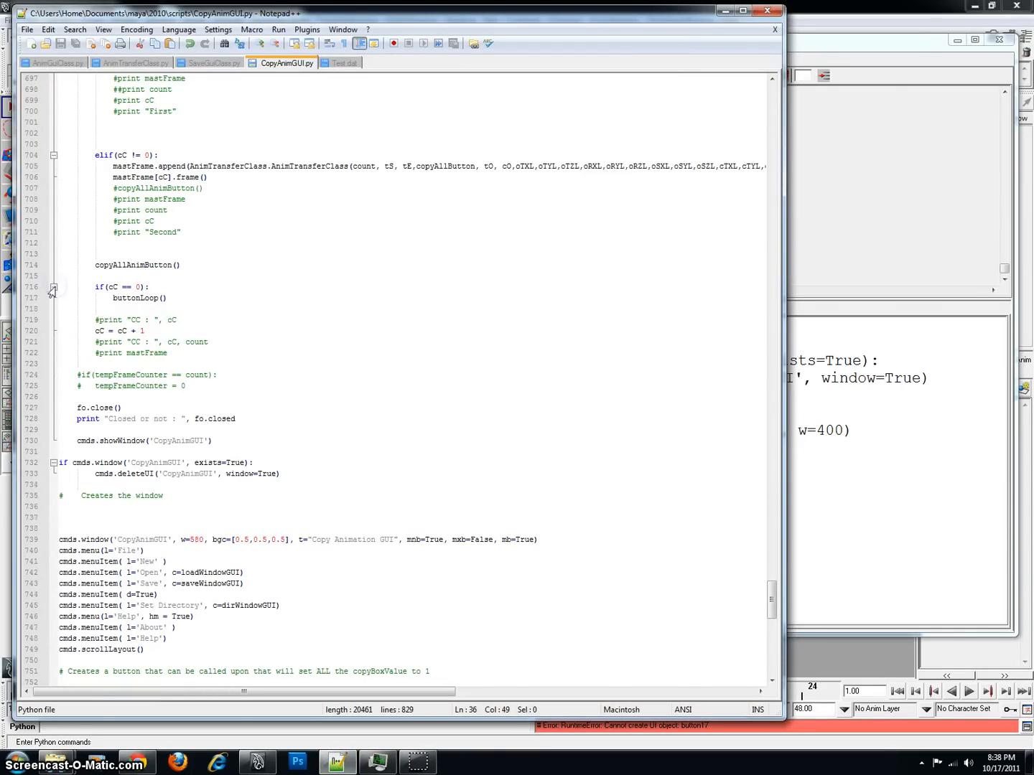
Scroll up CopyAnimGUI.py to the AnimTransferClass frame-appending blocks above the window code
scroll(up, 3)
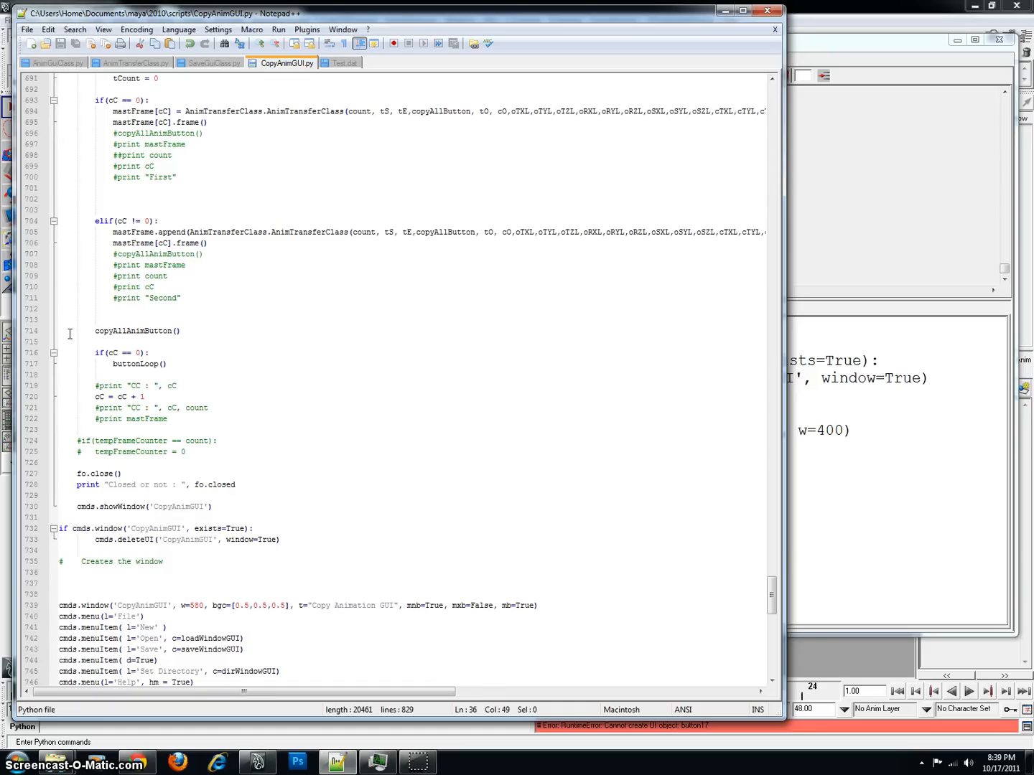
mouse_move(72, 359)
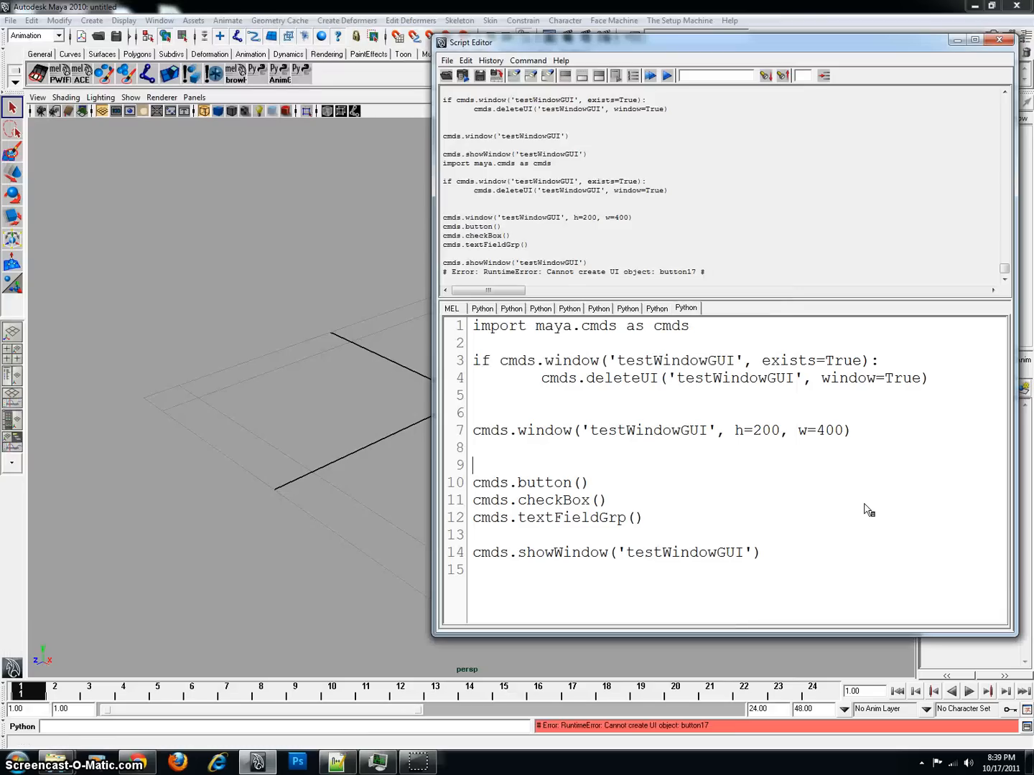
mouse_move(816, 451)
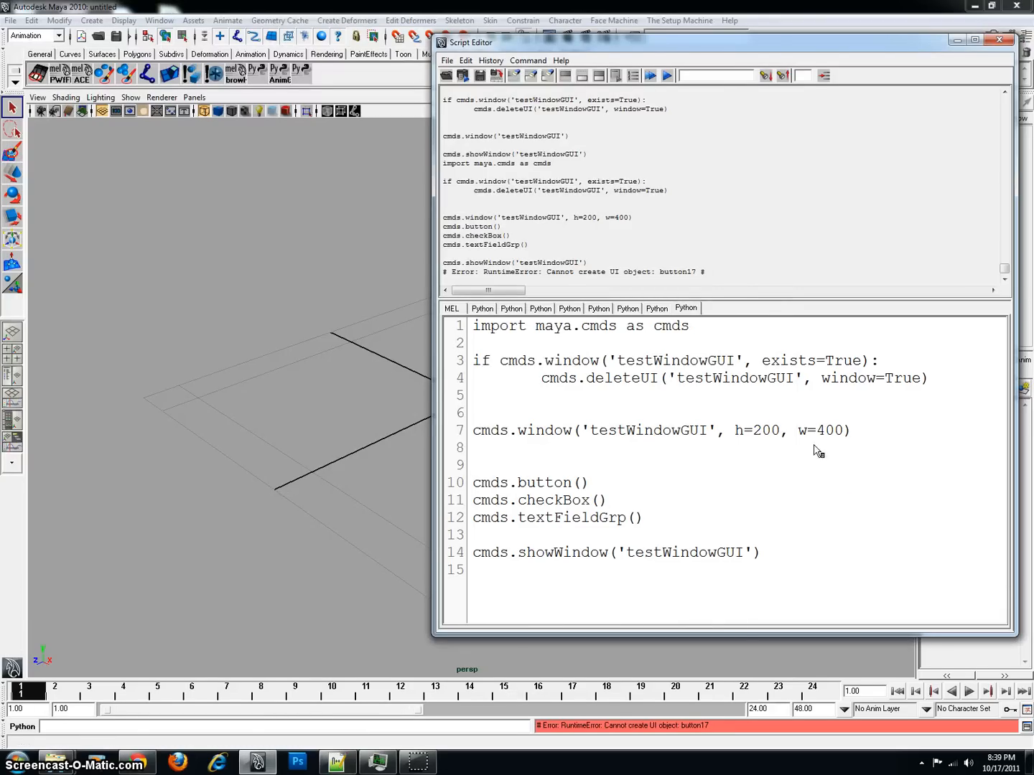
Wrap the button, checkBox and textFieldGrp with columnLayout() before and setParent('..') after
click(608, 500)
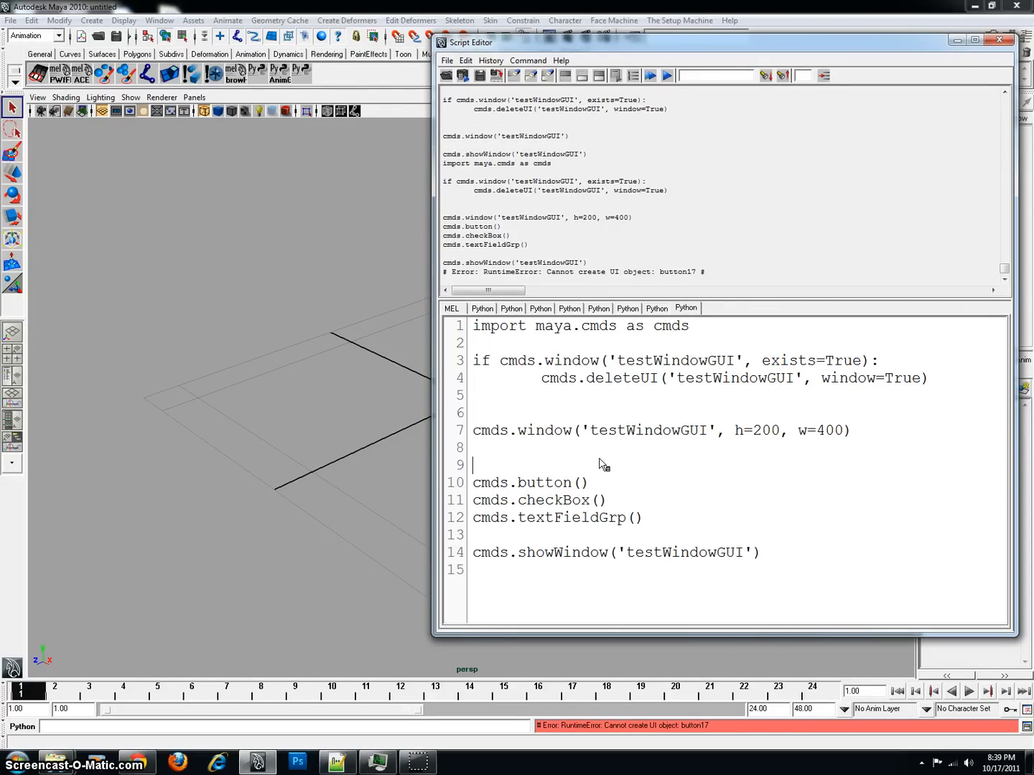
text(columnLayout()
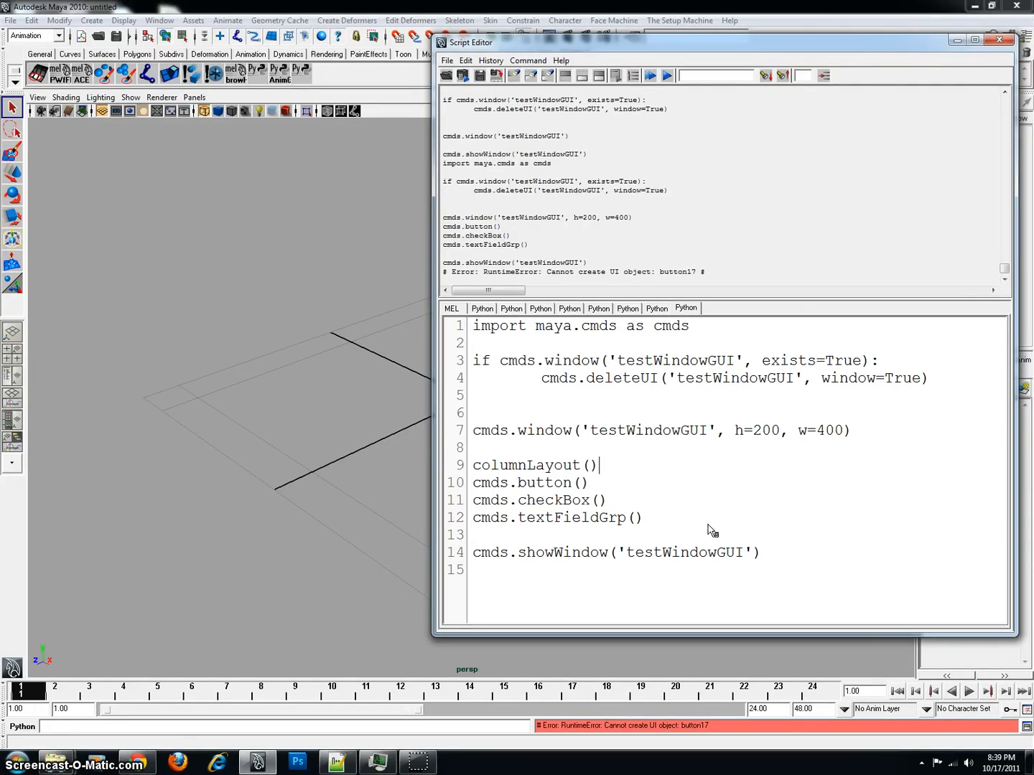
text(set)
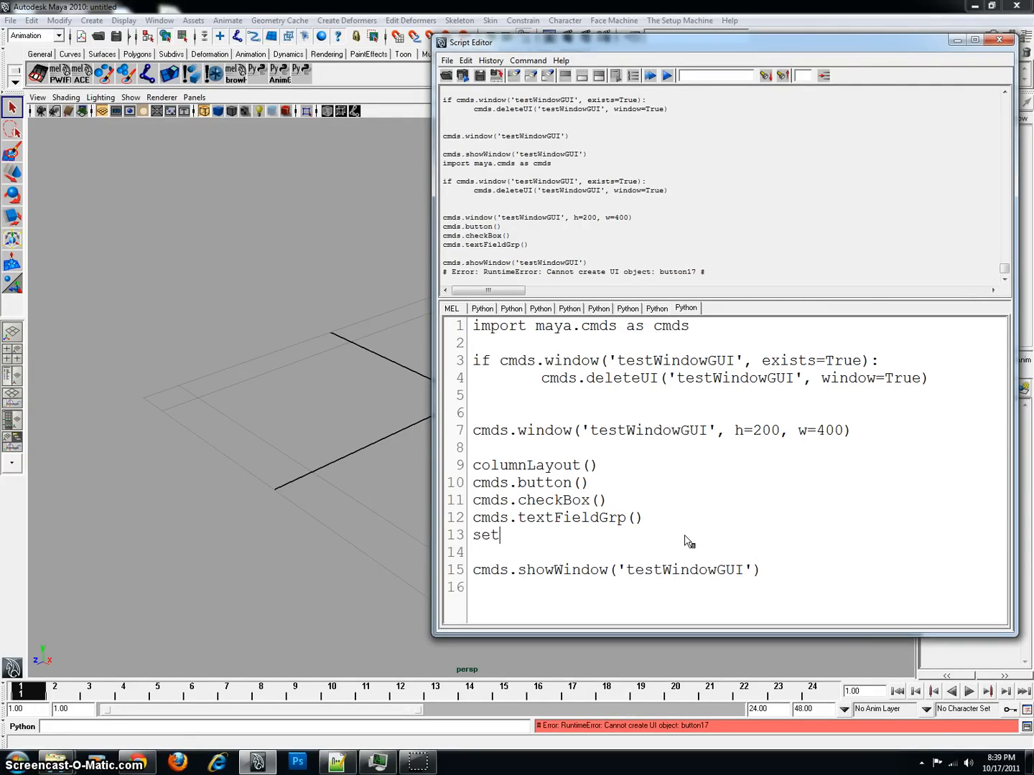
text(Parent)
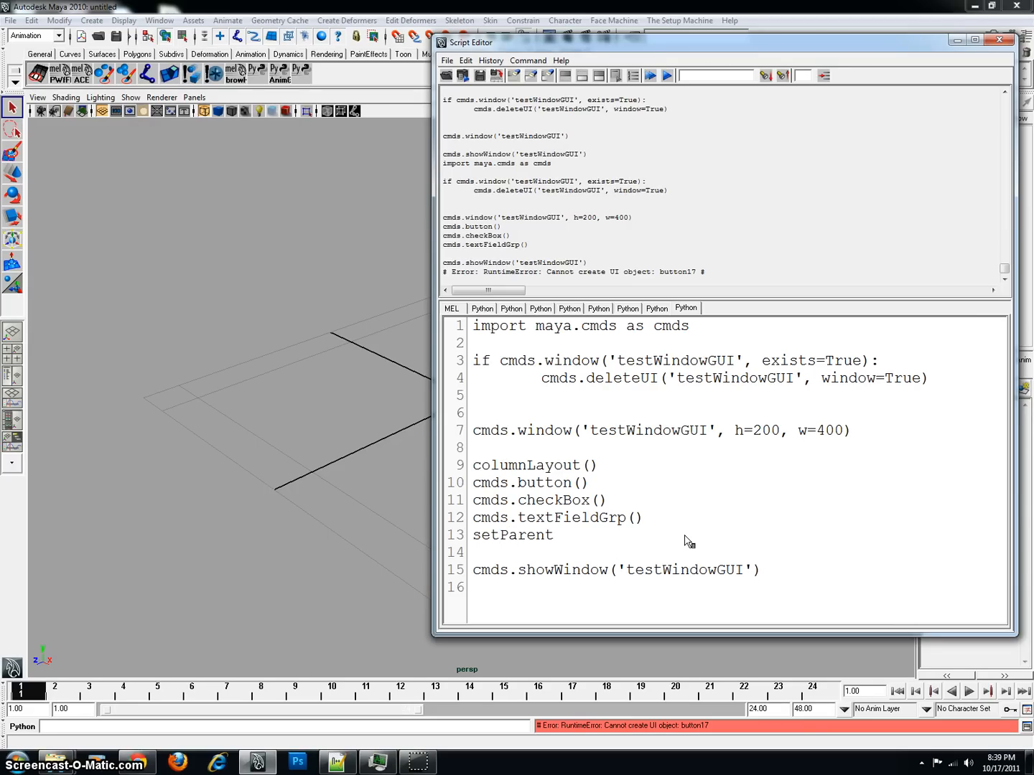
text((')
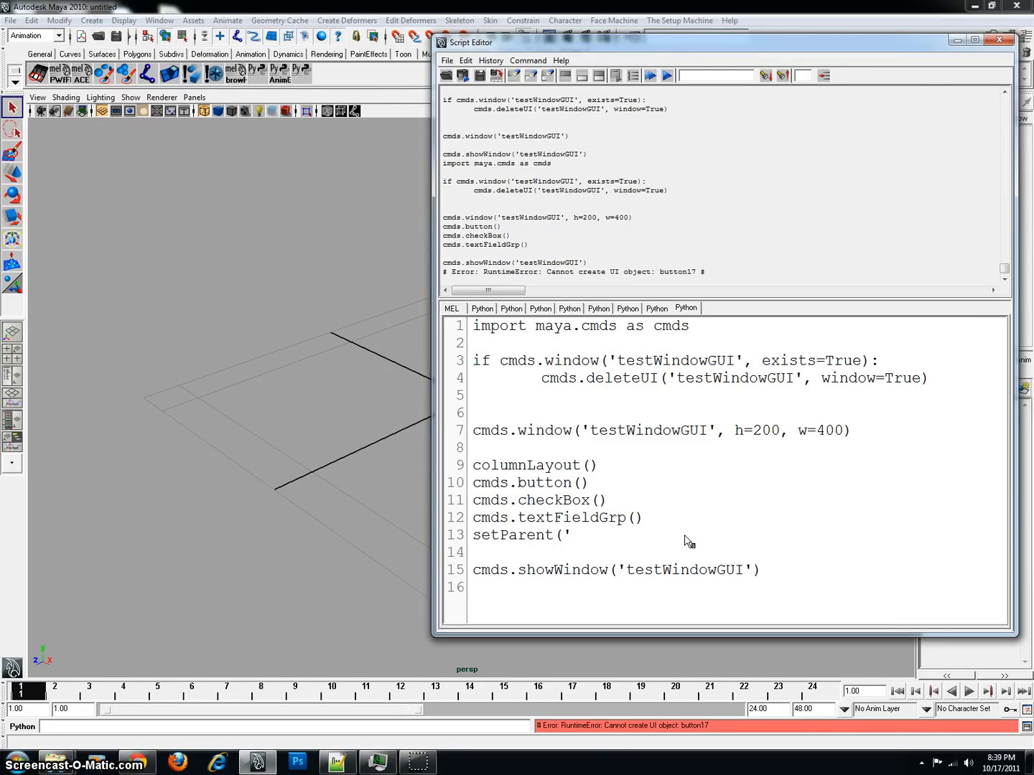
text(..)
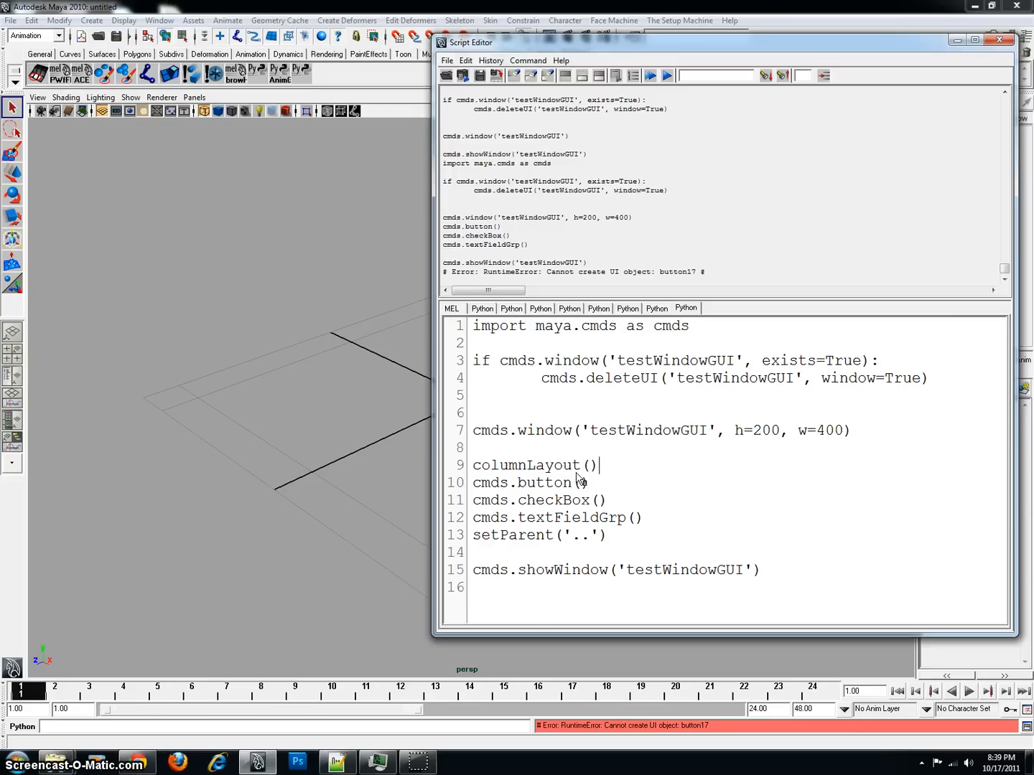
mouse_move(567, 505)
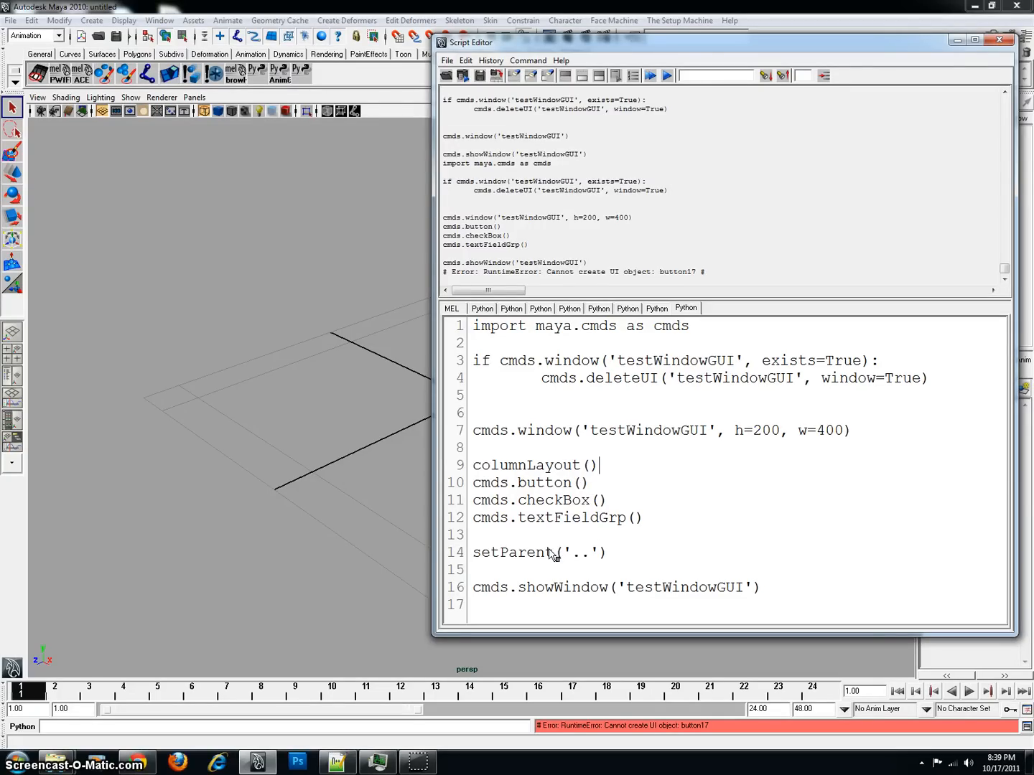
mouse_move(596, 560)
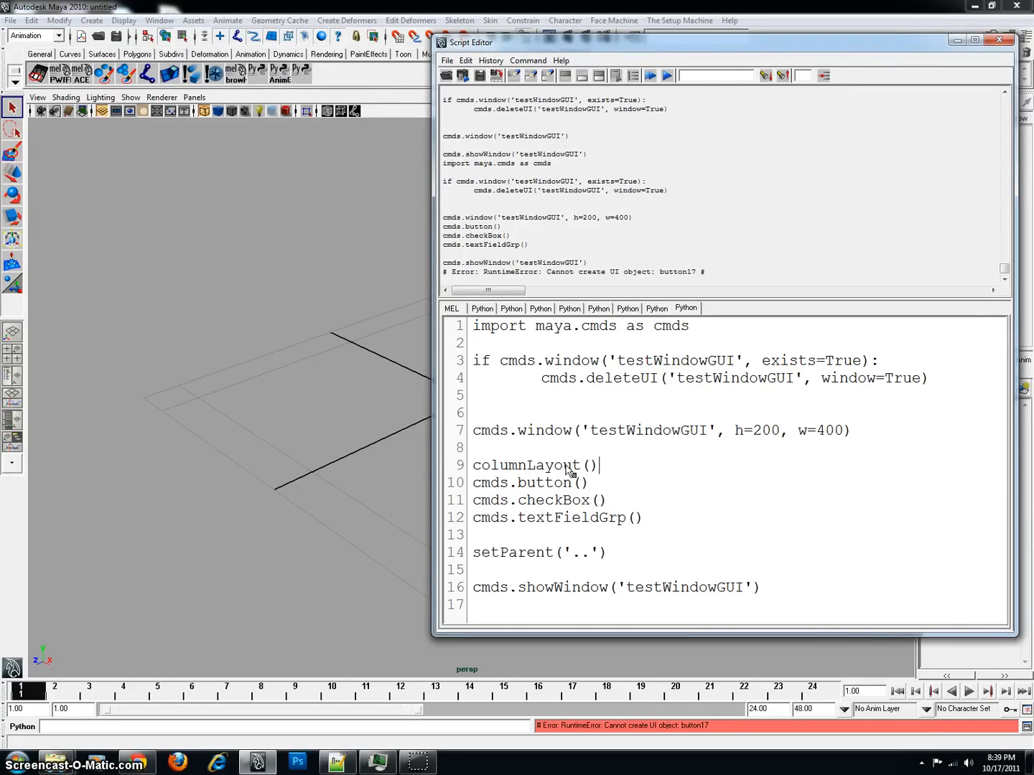
double_click(574, 551)
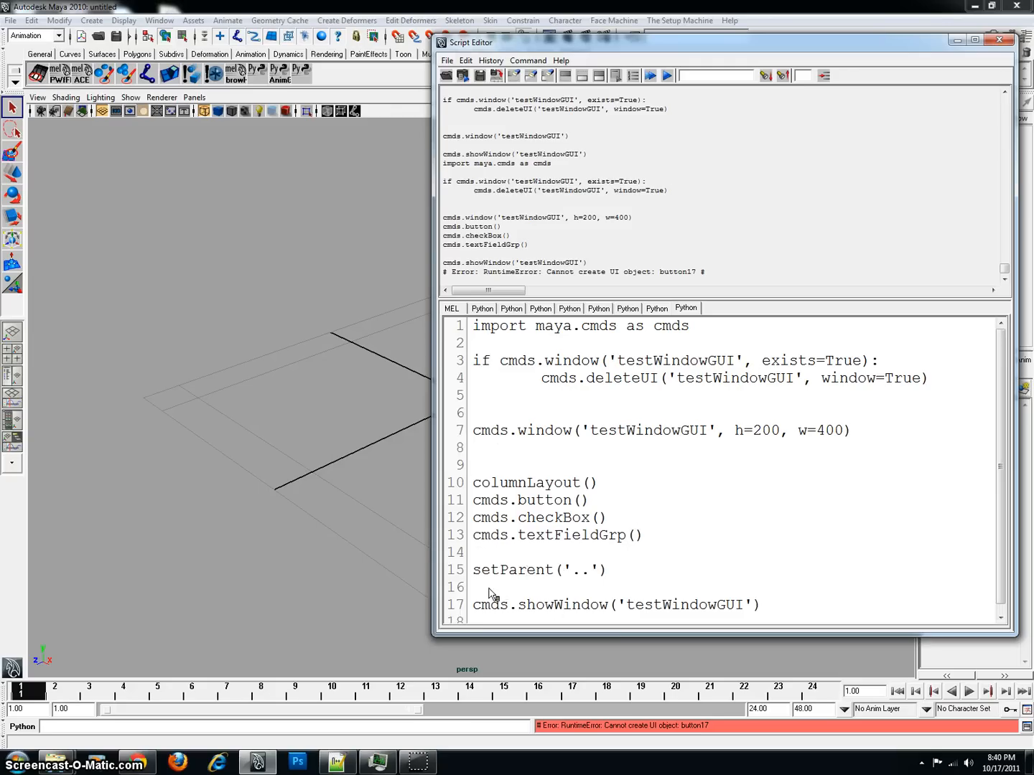
mouse_move(566, 580)
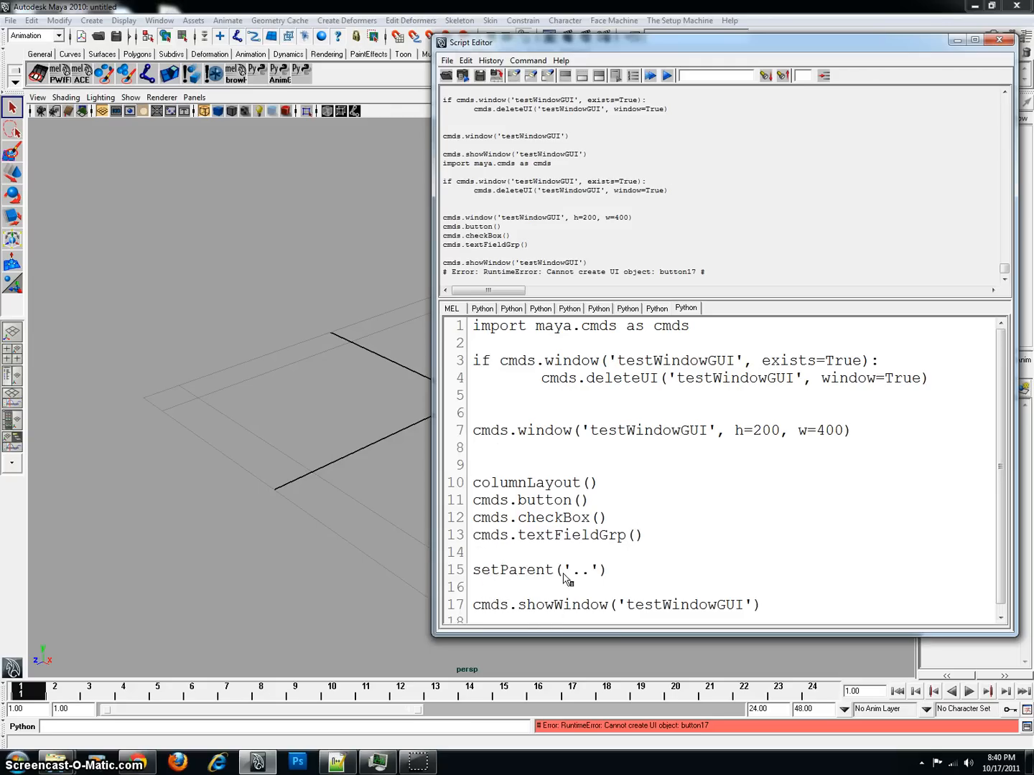
double_click(572, 570)
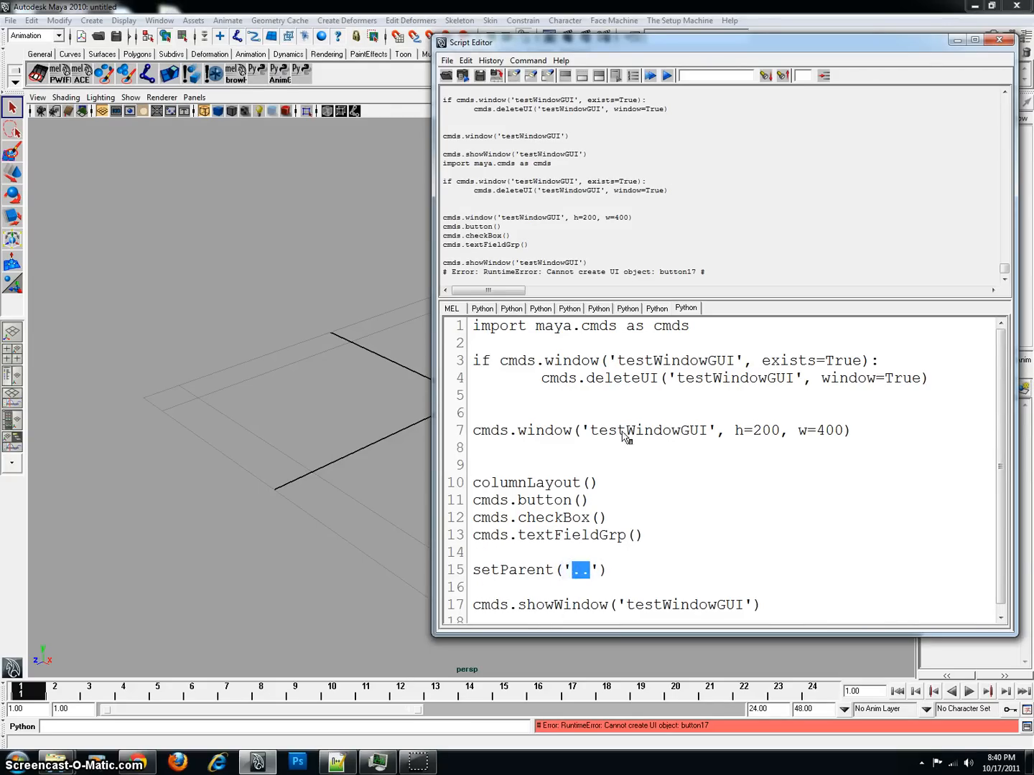
mouse_move(561, 594)
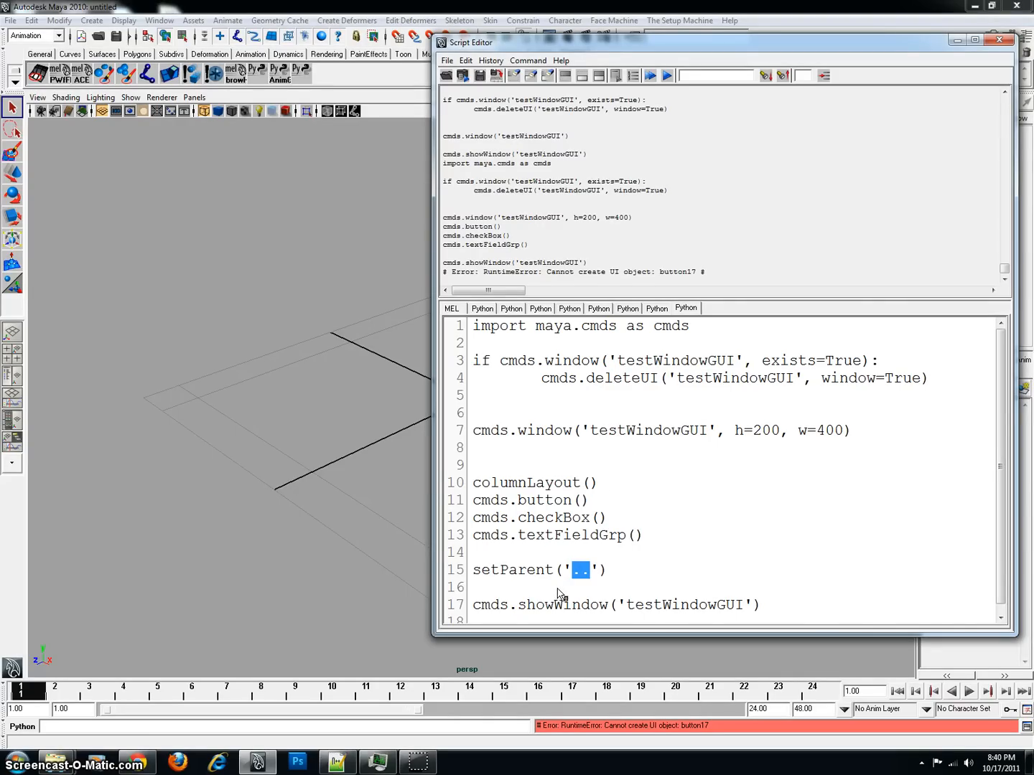
text(testColume)
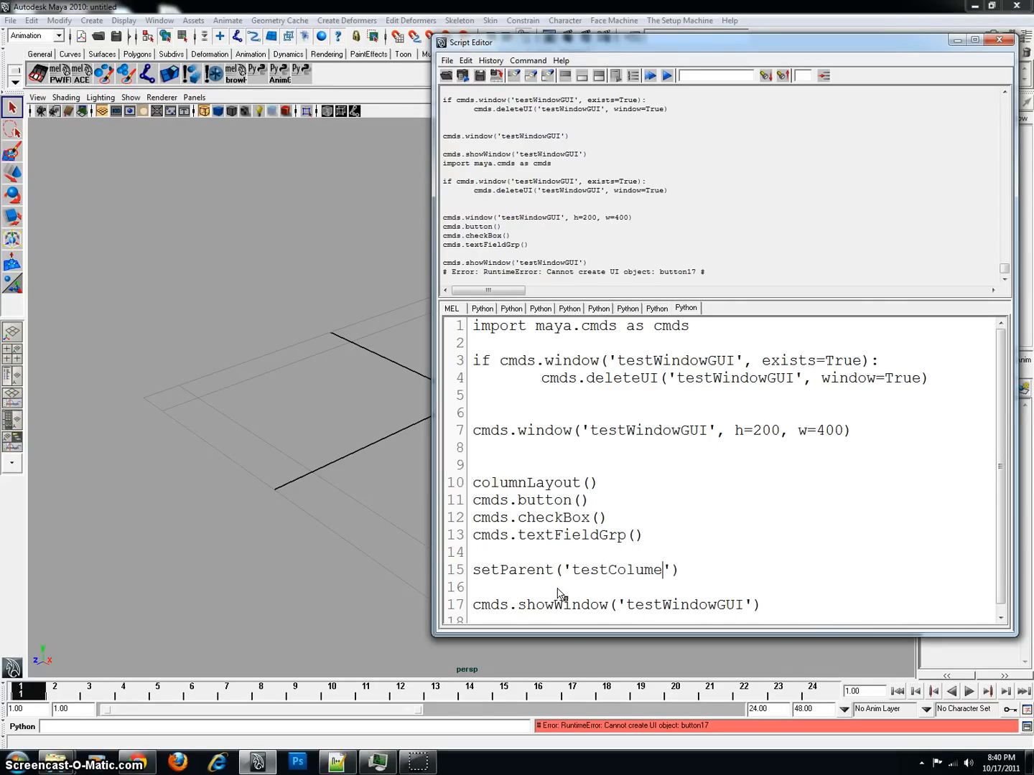
key(Backspace)
text(n)
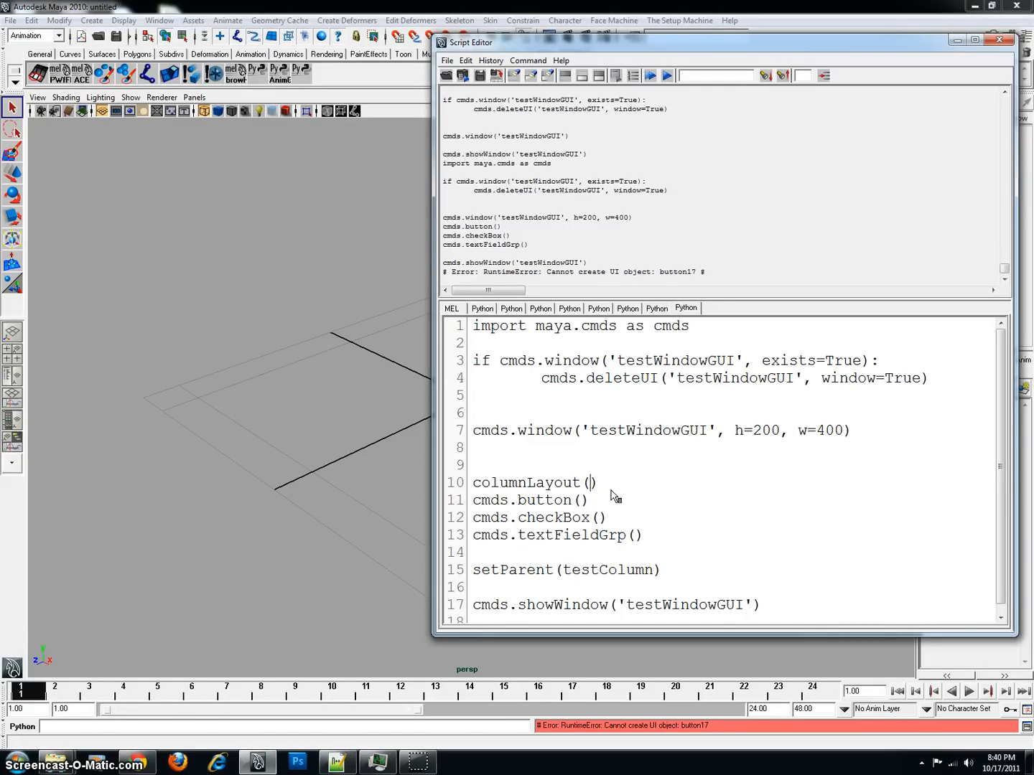
text('testC)
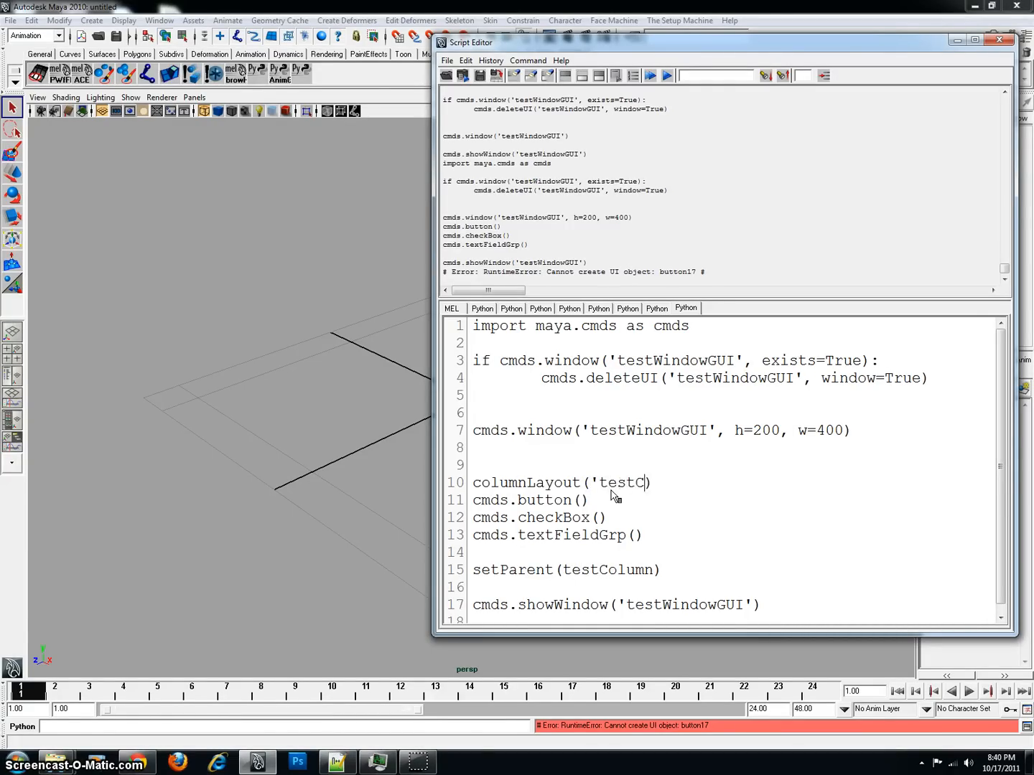
text(olumn)
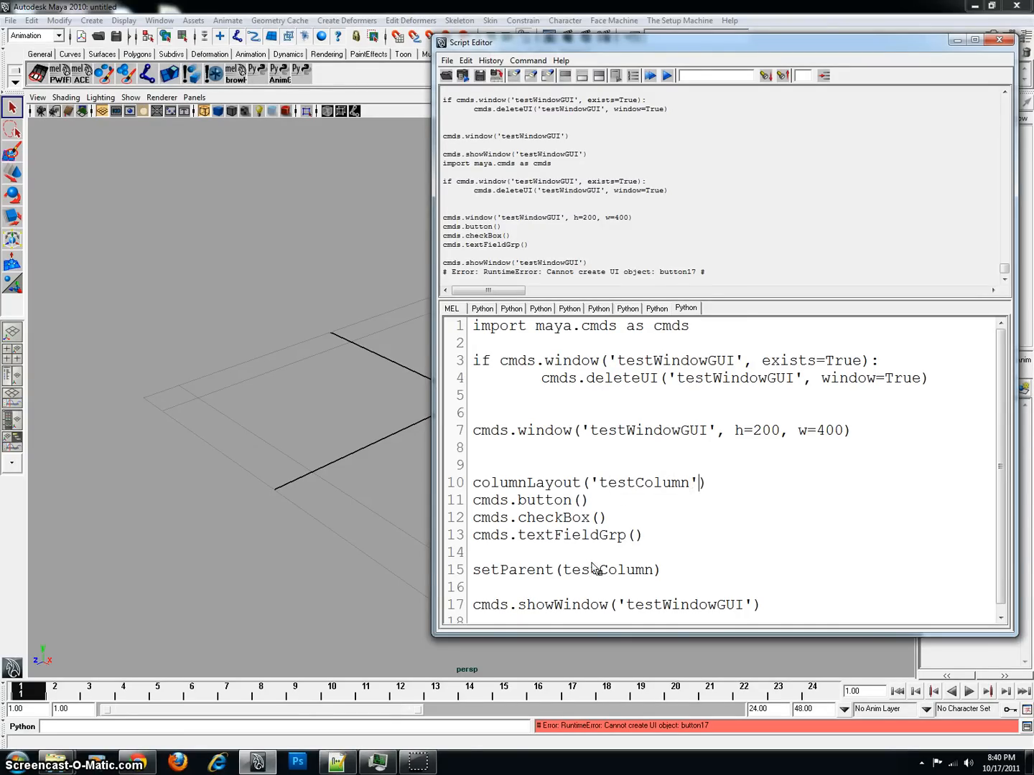
mouse_move(445, 509)
text('..')
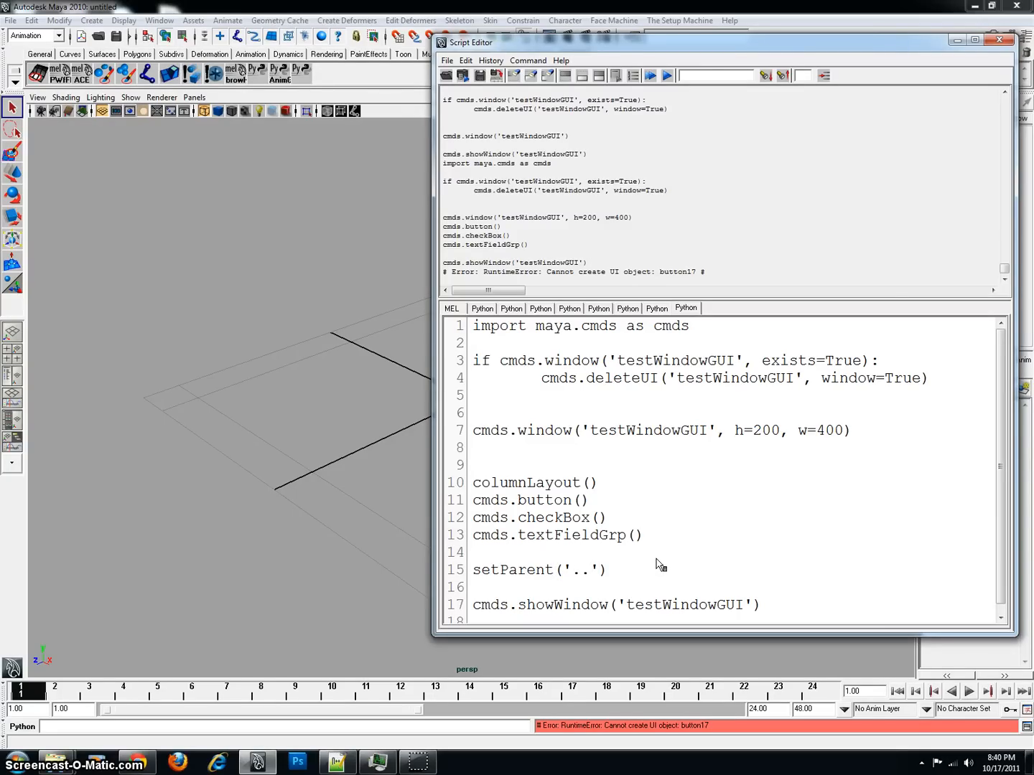
mouse_move(667, 577)
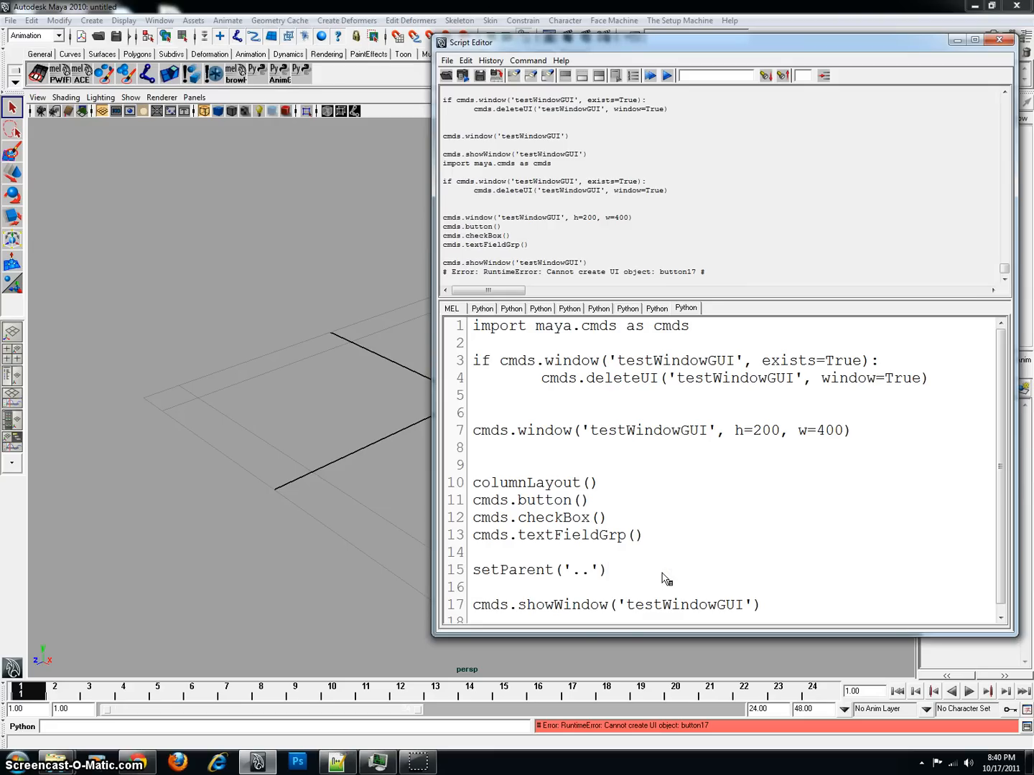
mouse_move(734, 561)
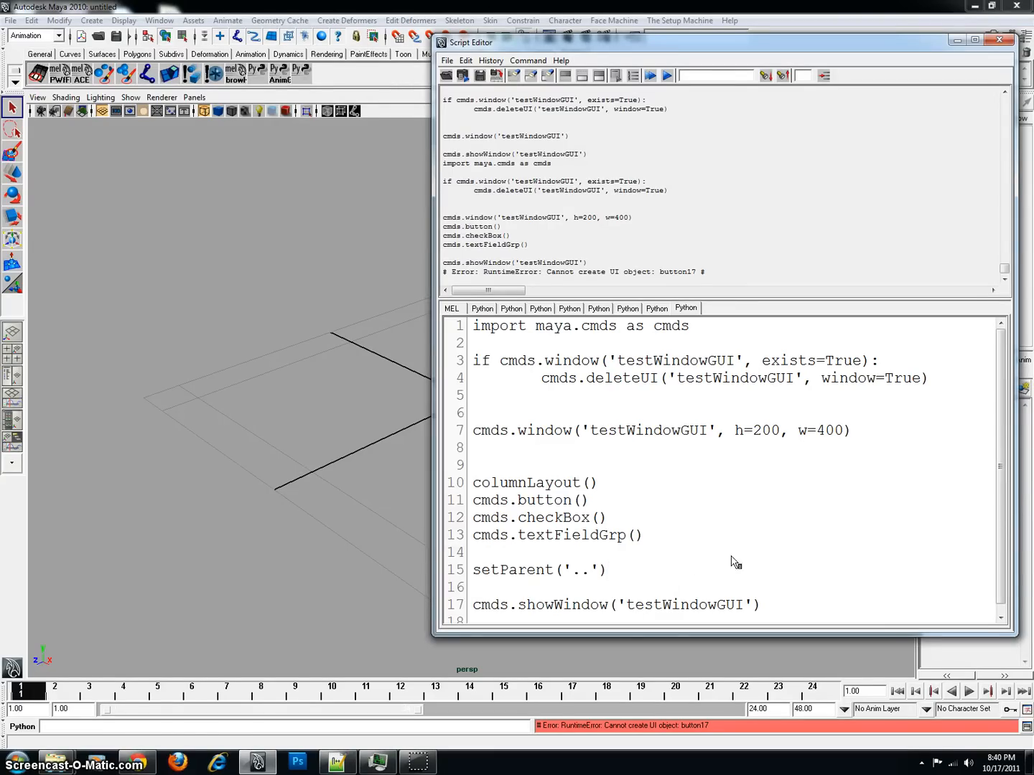
mouse_move(605, 513)
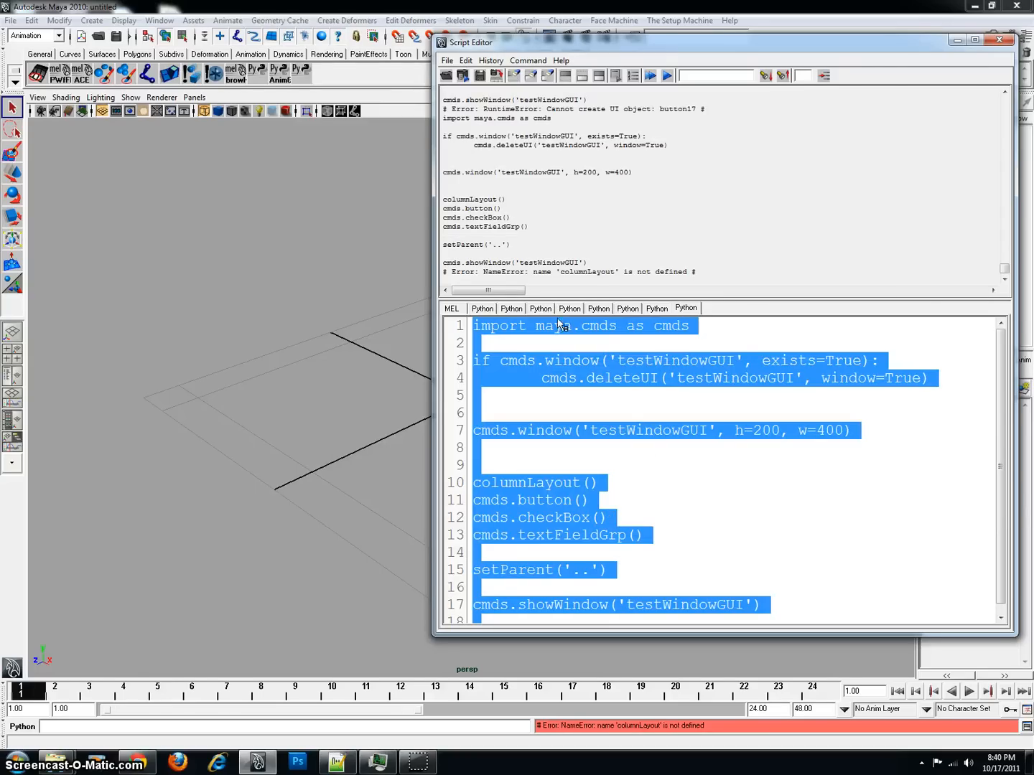
Prefix columnLayout() and setParent('..') with cmds. and select the whole script to rerun it
click(671, 537)
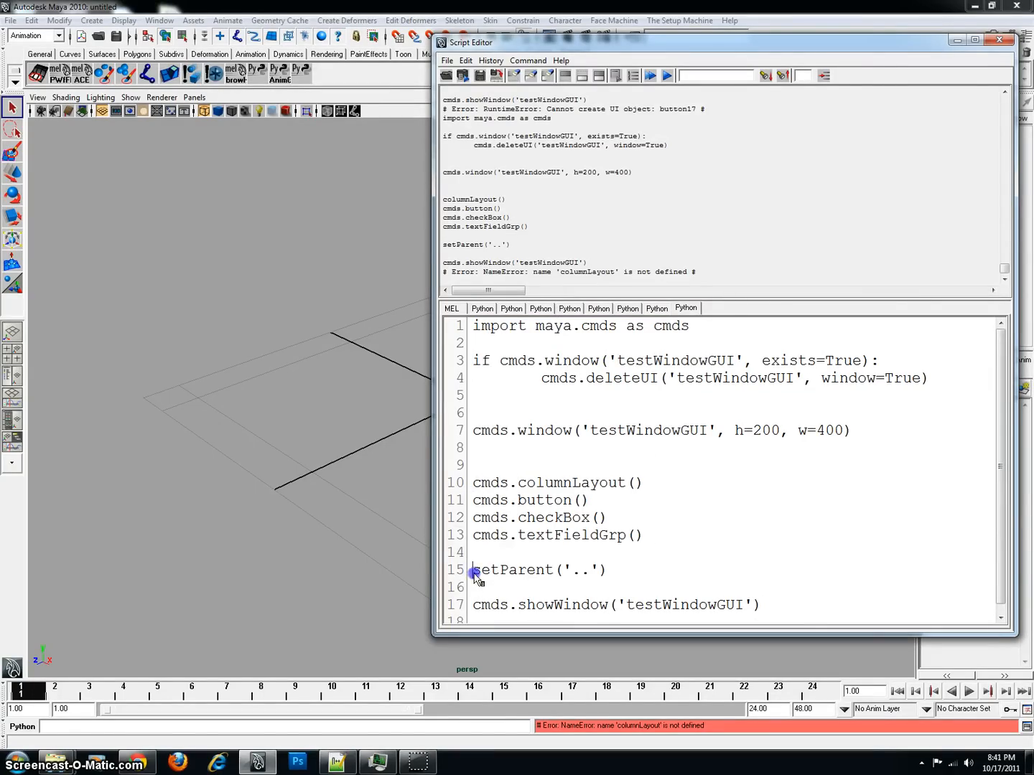
text(cmds.)
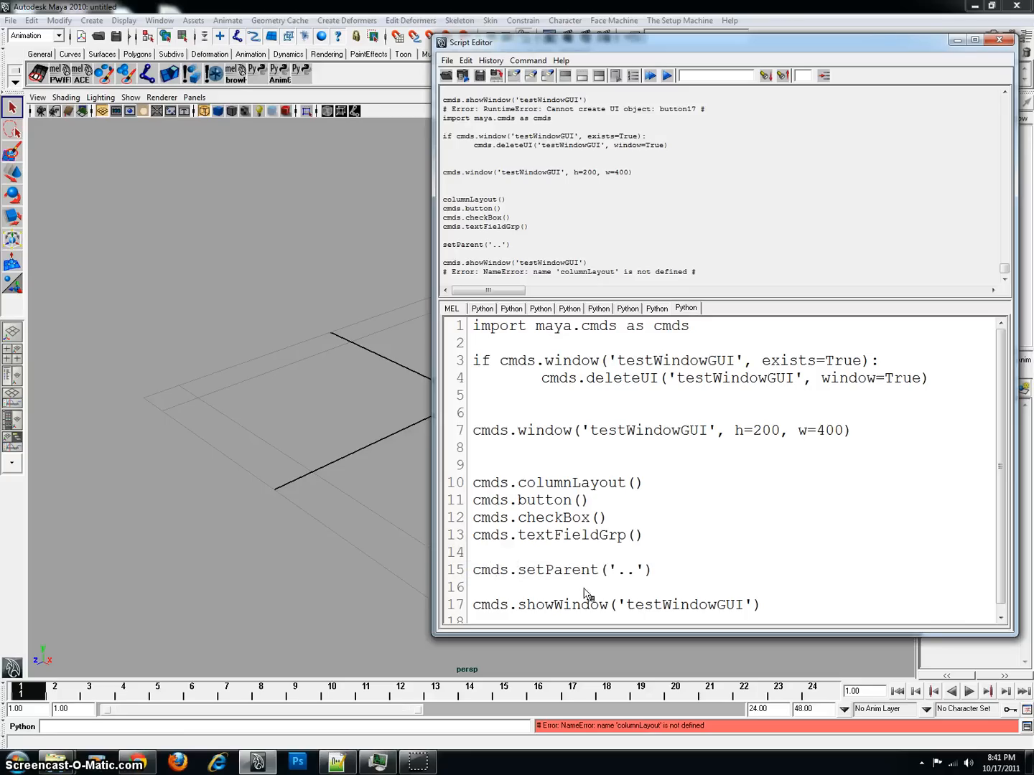
key(ctrl+a)
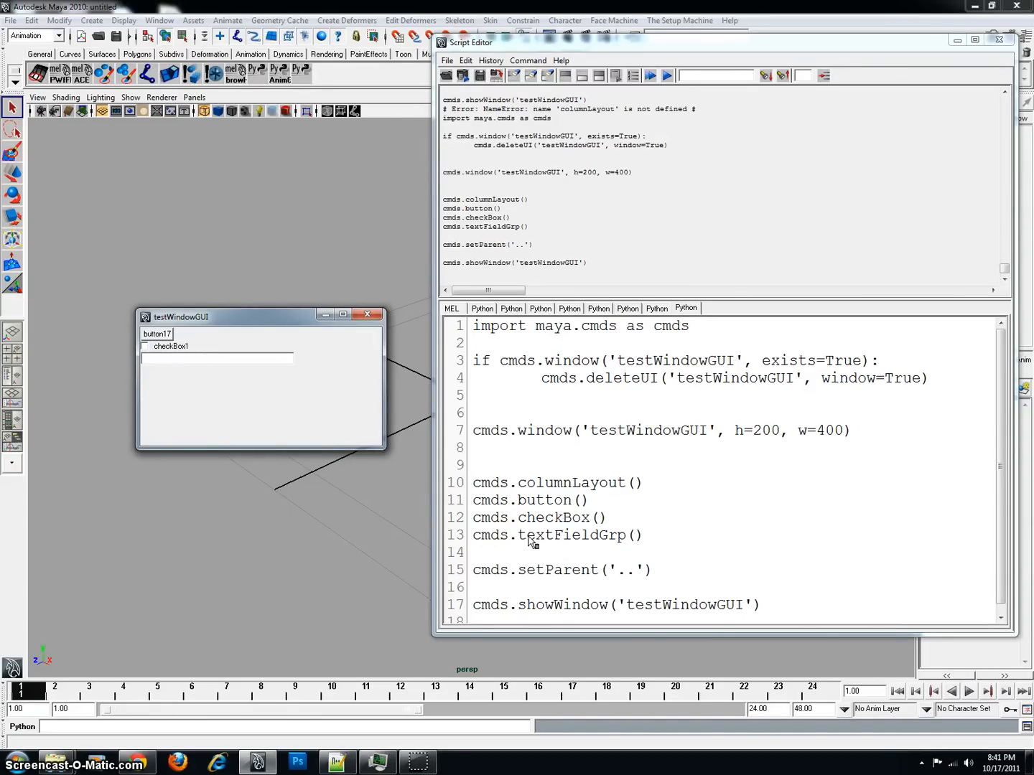
Try typing into the text field of the opened testWindowGUI window
double_click(574, 534)
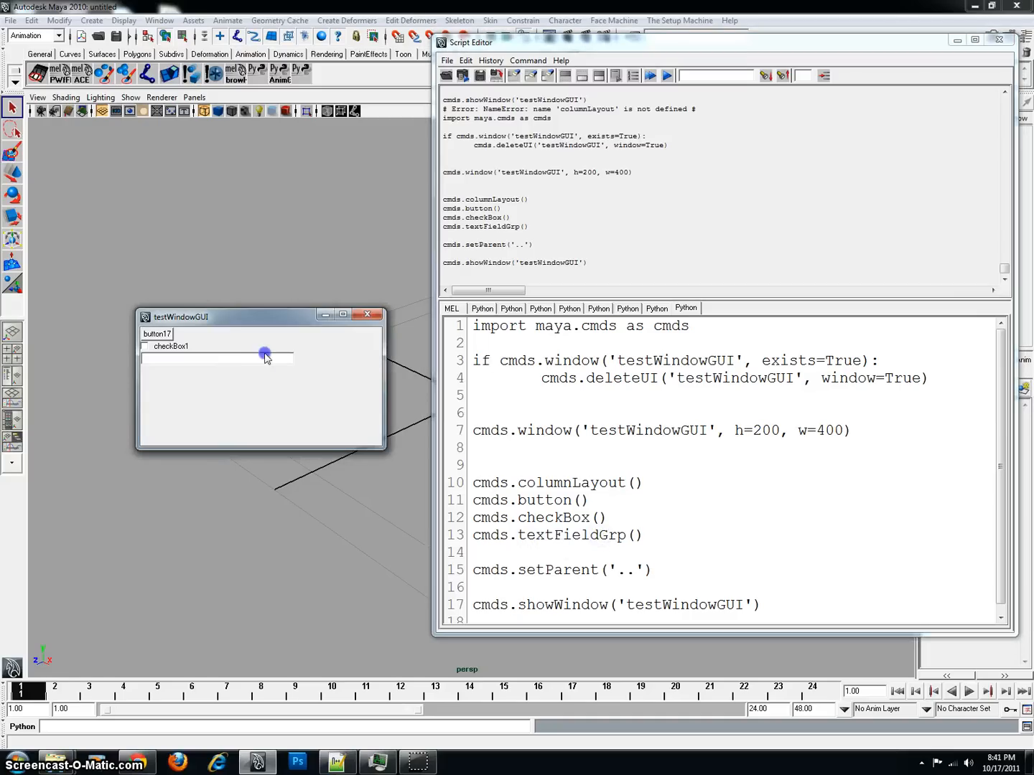
mouse_move(211, 364)
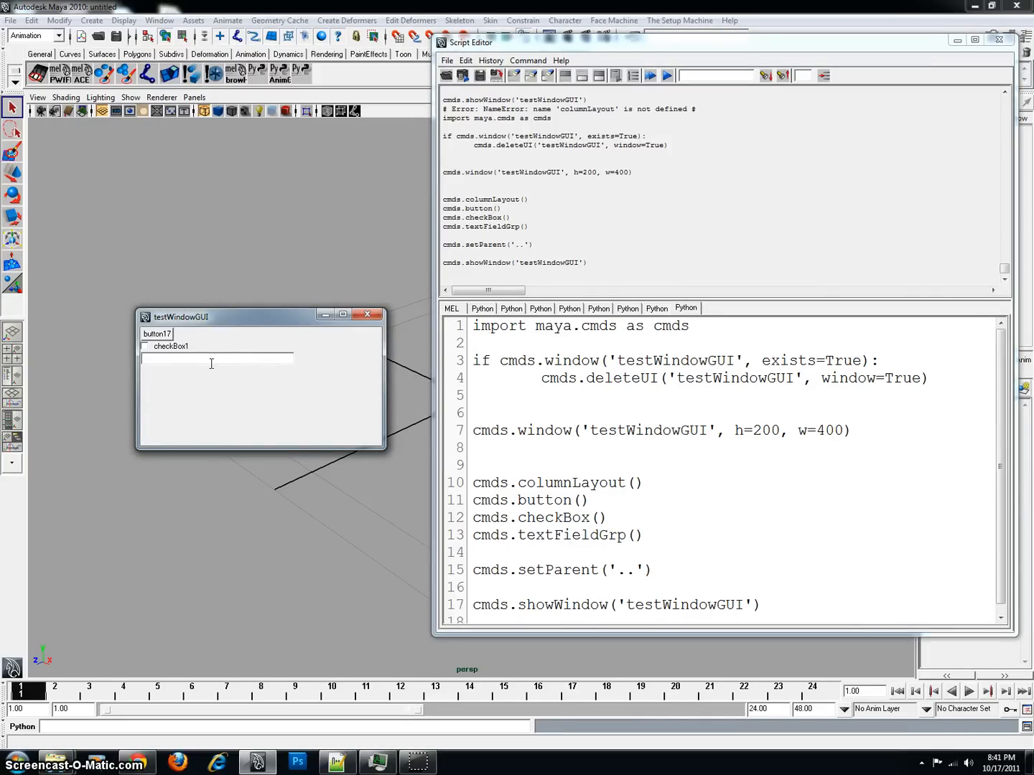